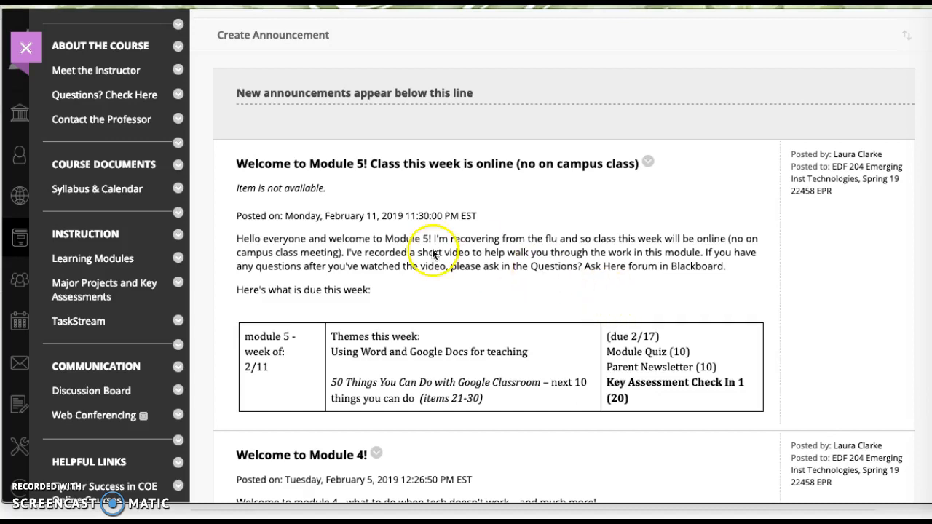
mouse_move(175, 80)
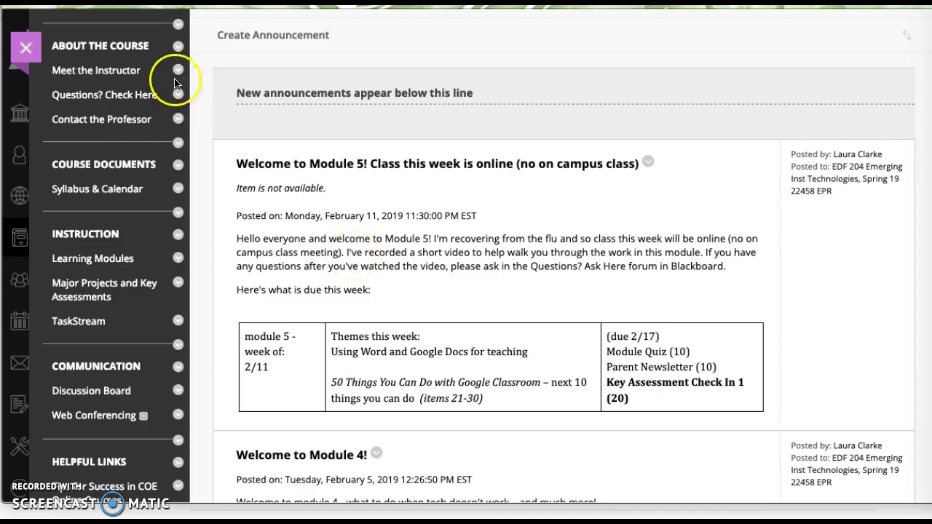
mouse_move(133, 91)
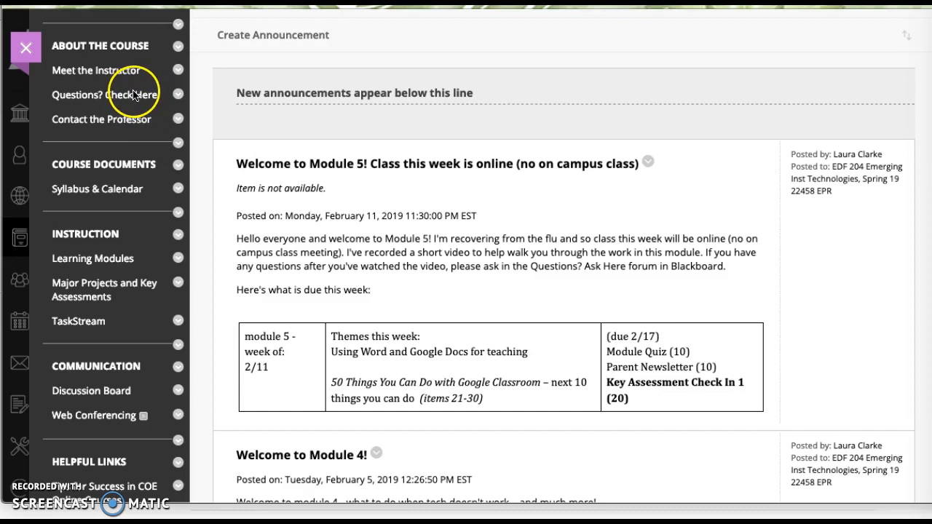
mouse_move(124, 99)
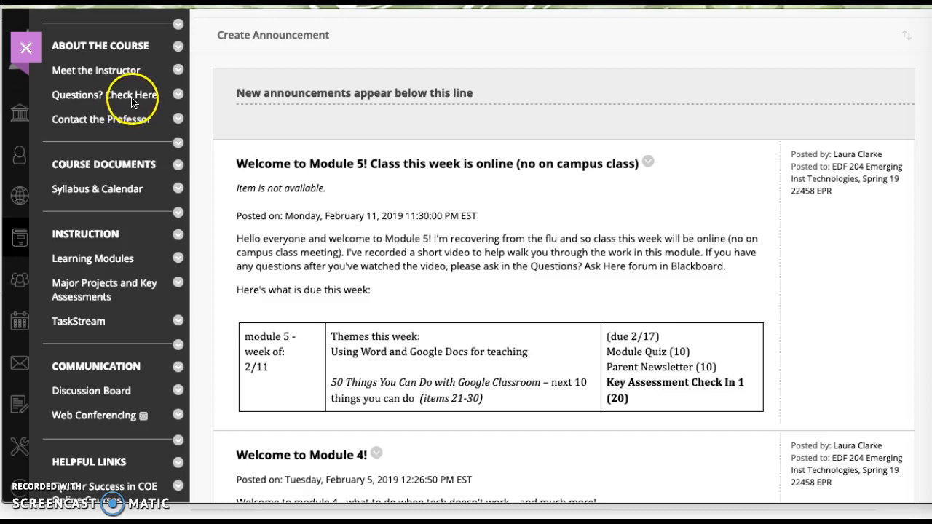
mouse_move(419, 217)
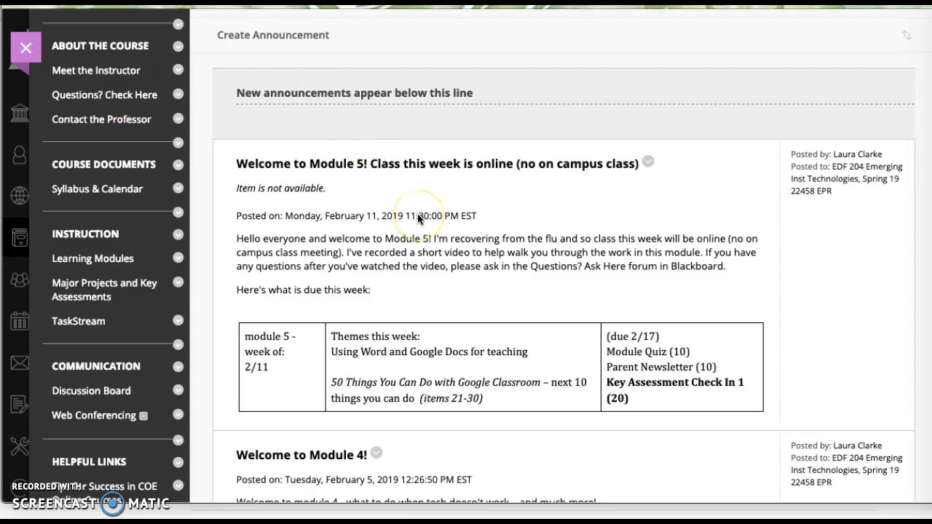
mouse_move(104, 95)
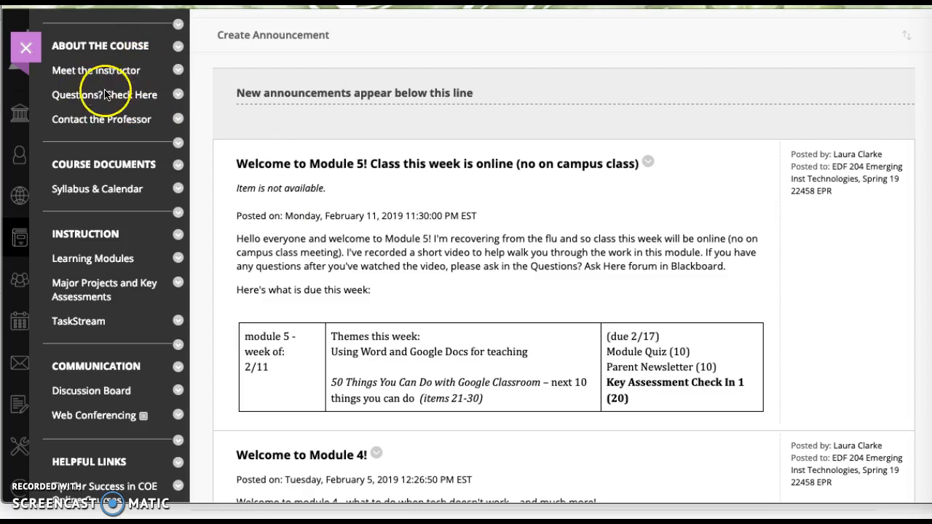
mouse_move(134, 102)
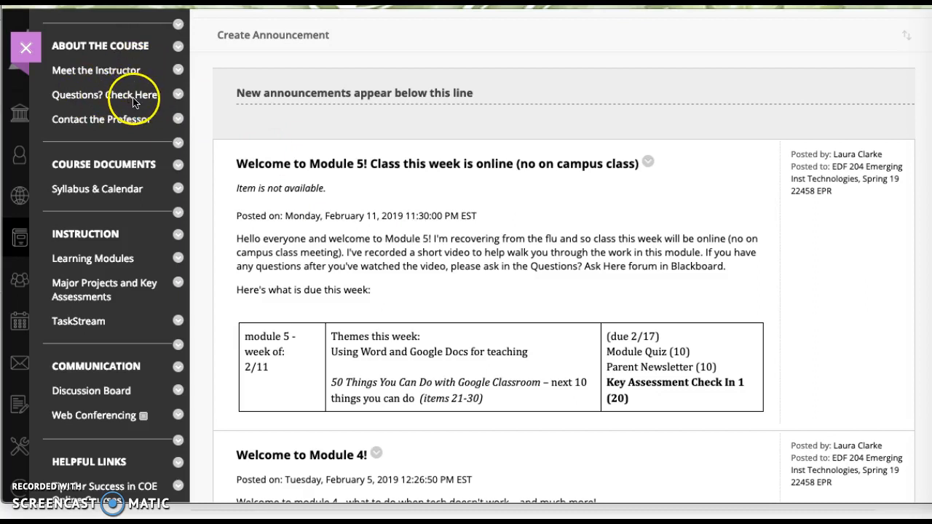
mouse_move(102, 265)
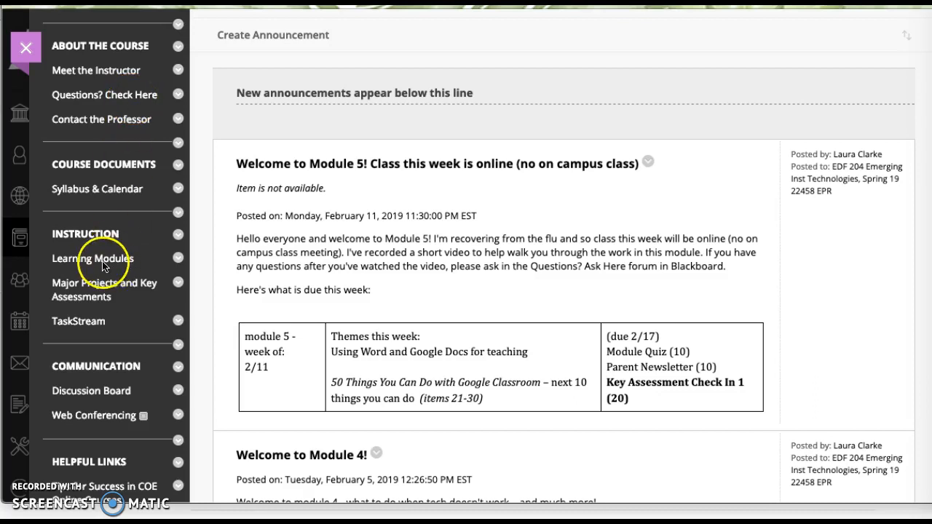
mouse_move(105, 262)
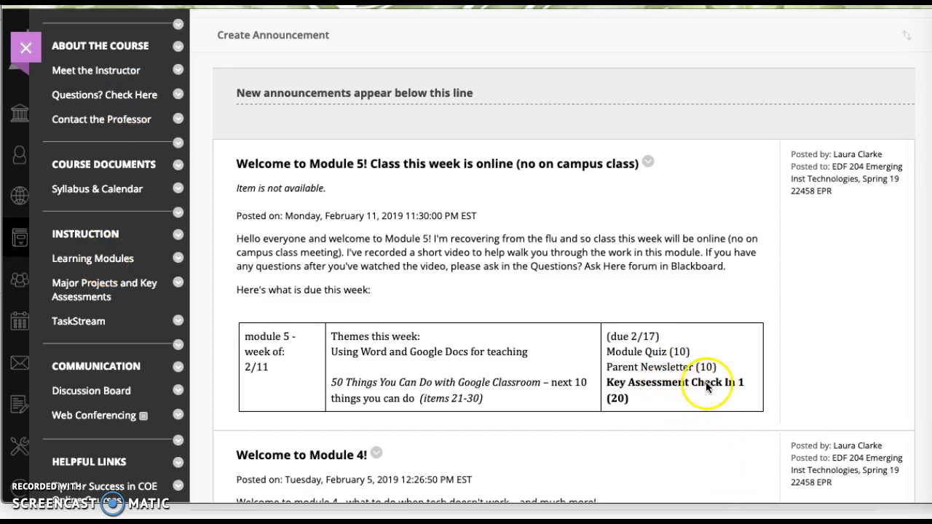
mouse_move(674, 338)
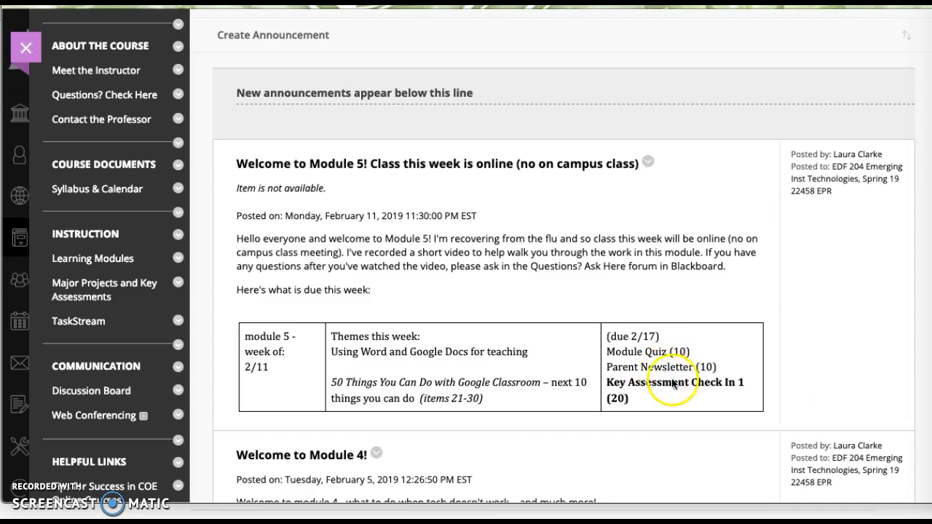
mouse_move(726, 388)
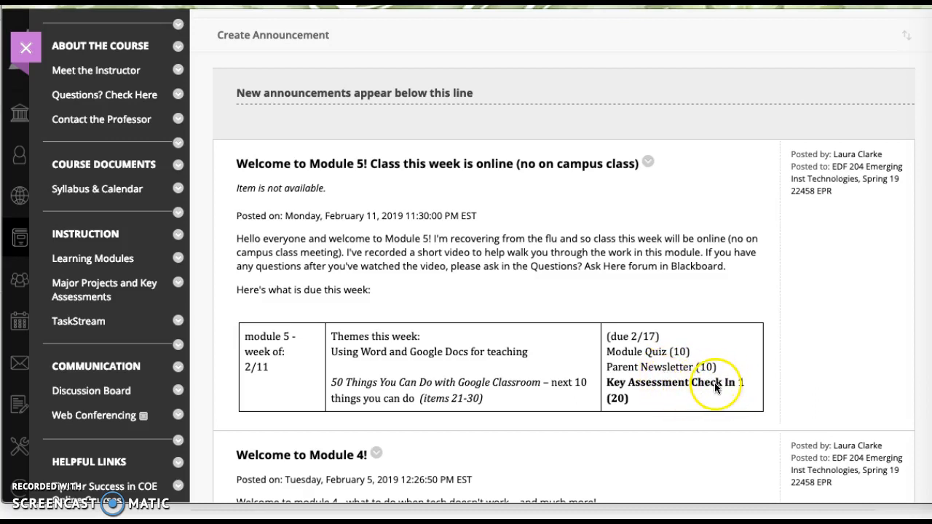
mouse_move(84, 289)
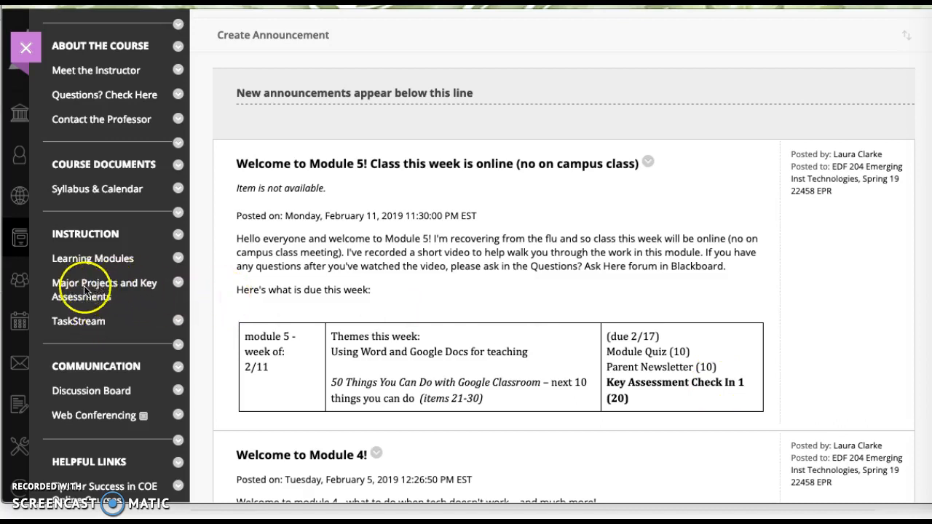
mouse_move(109, 294)
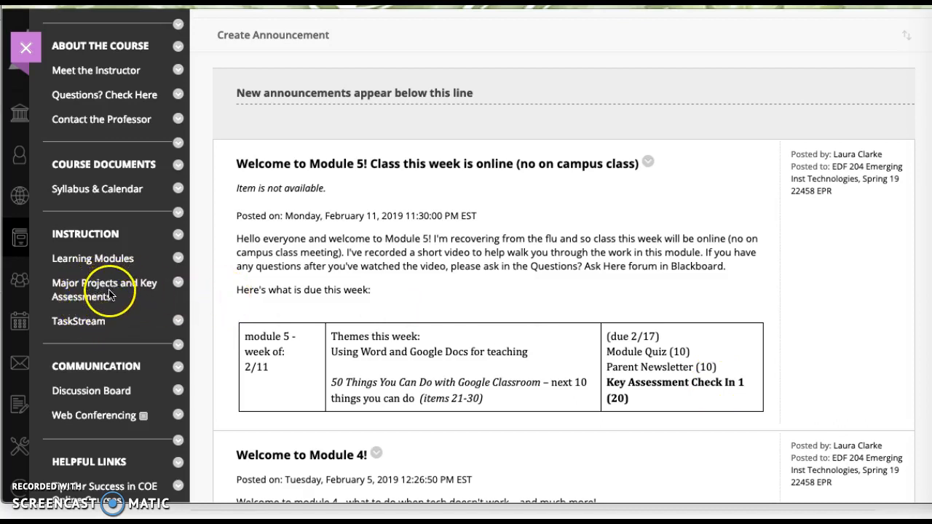
mouse_move(95, 256)
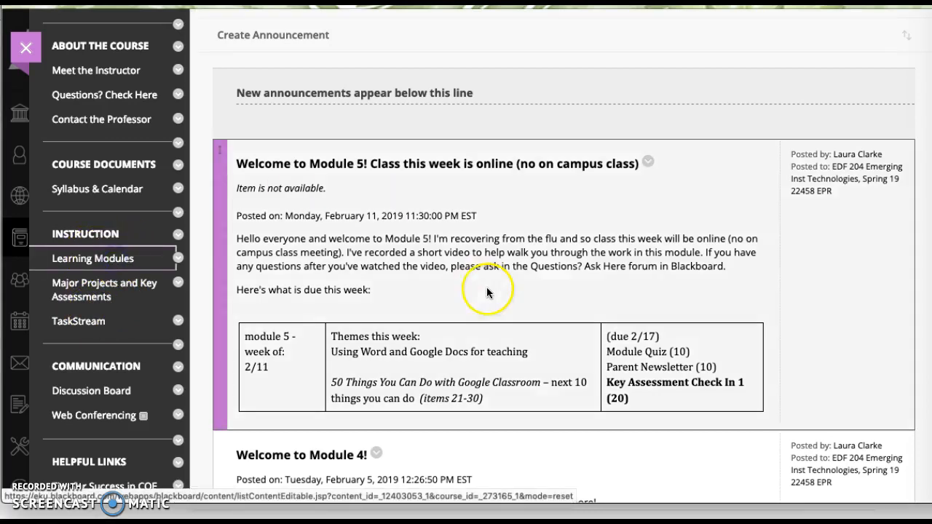
mouse_move(461, 337)
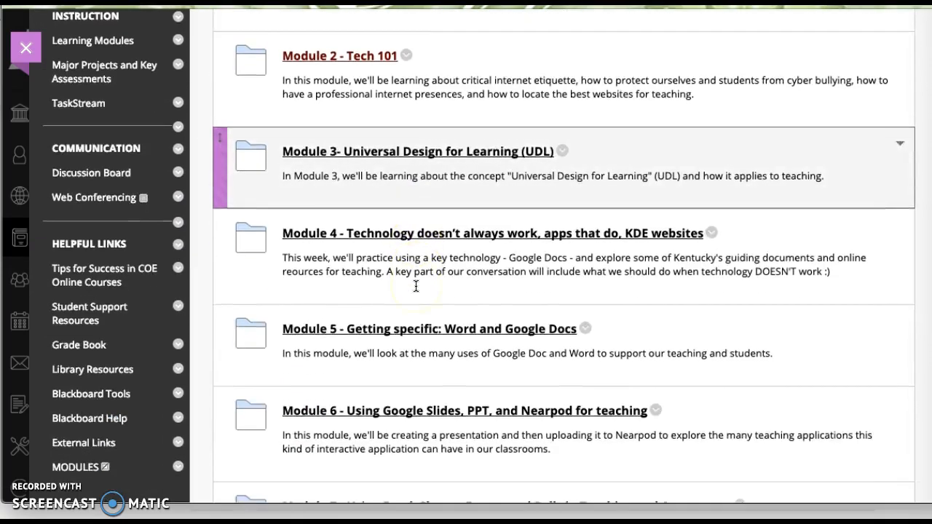
Step: Scroll Learning Modules and open Module 5 - Getting specific: Word and Google Docs
scroll("down", 3)
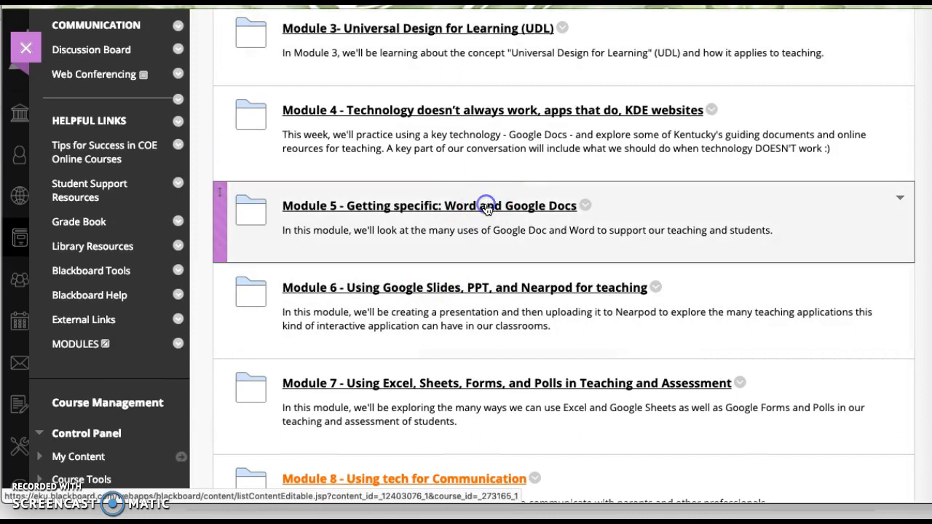
left_click(428, 205)
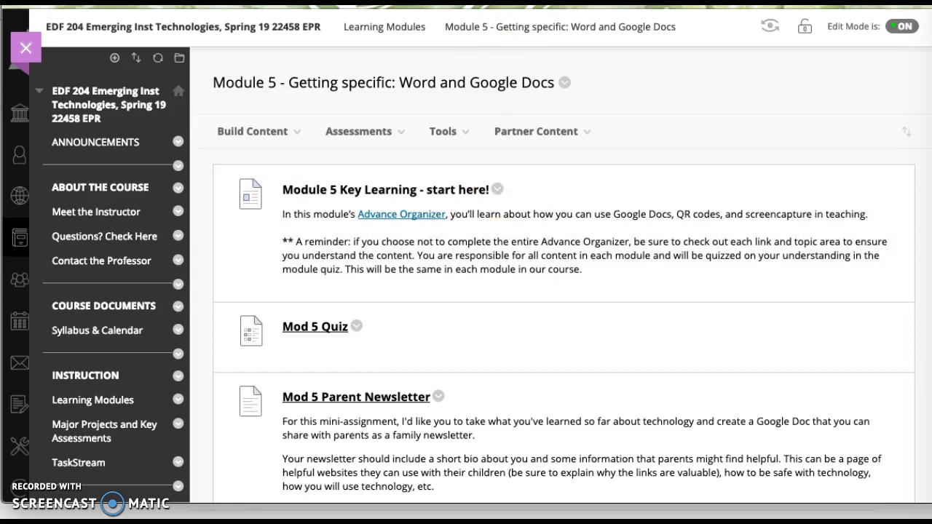
left_click(402, 214)
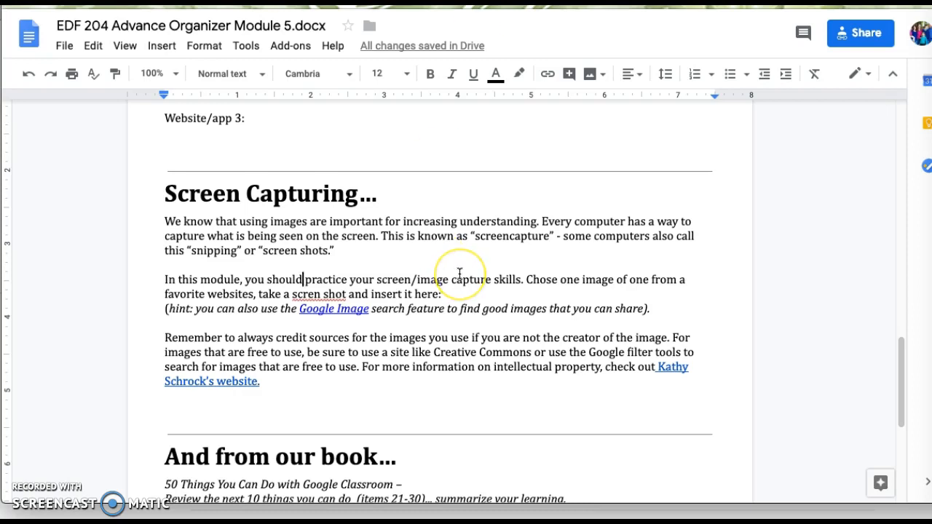
scroll("up", 3)
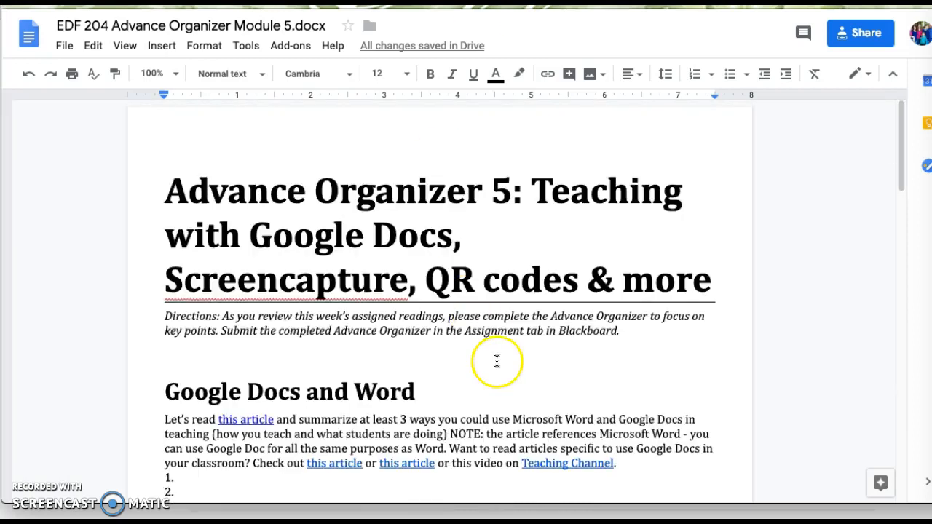
mouse_move(65, 45)
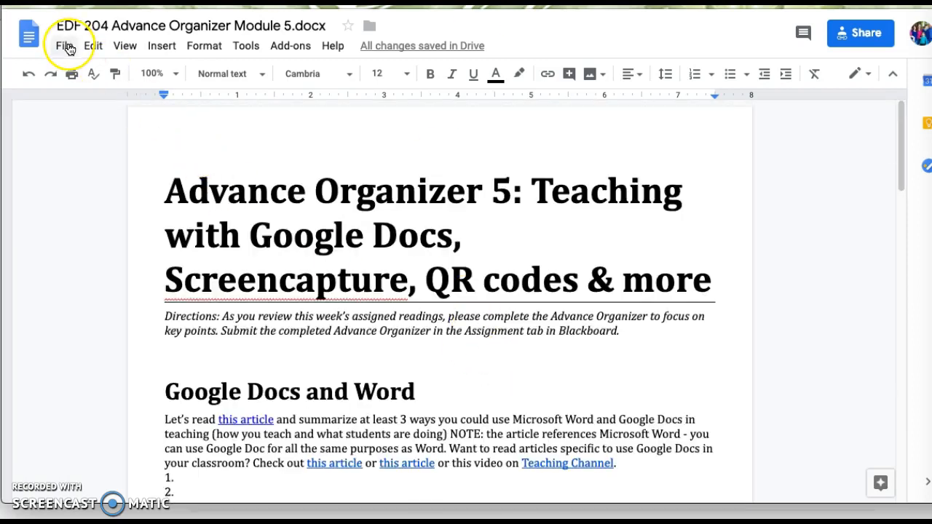
left_click(64, 45)
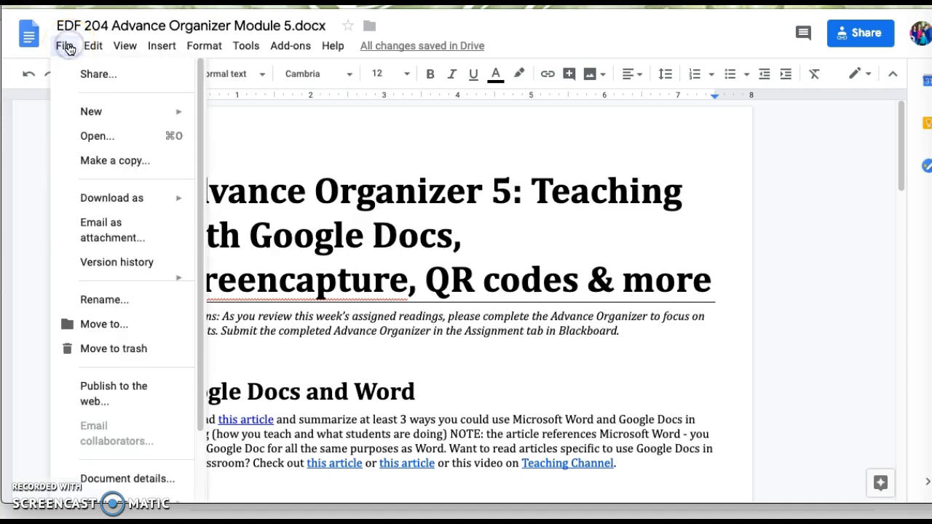
mouse_move(114, 161)
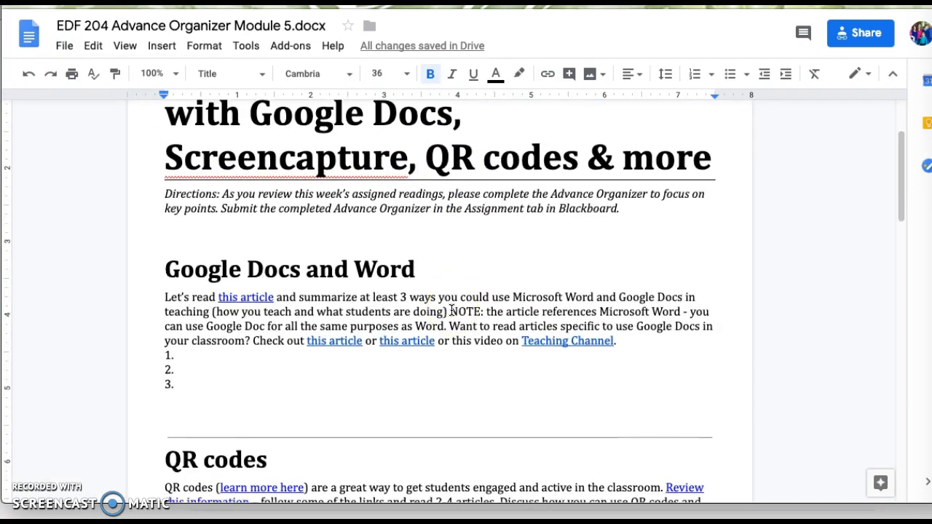
scroll("down", 3)
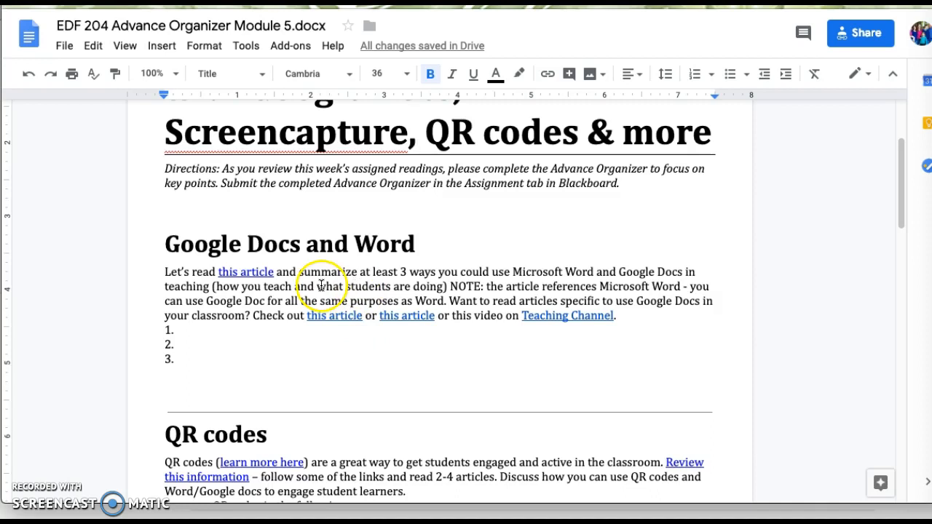
mouse_move(255, 273)
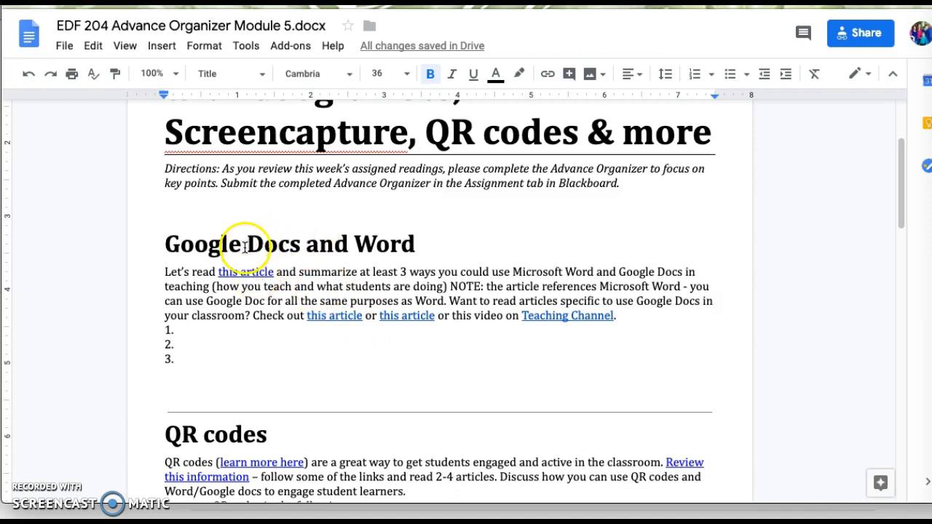
scroll("up", 3)
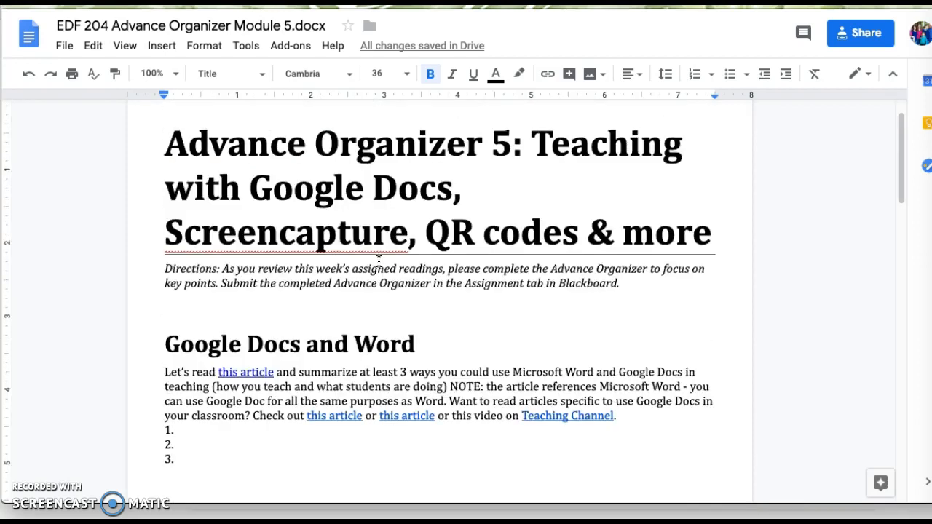
mouse_move(297, 215)
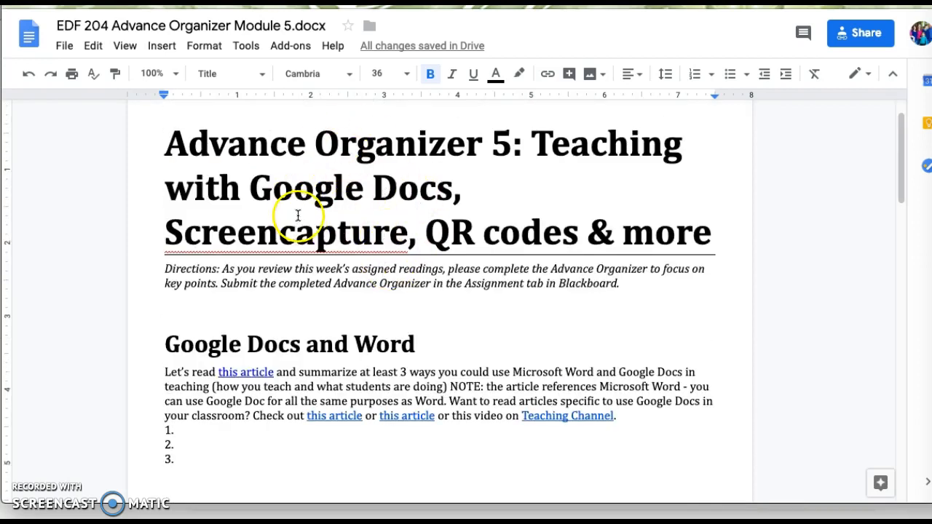
mouse_move(405, 315)
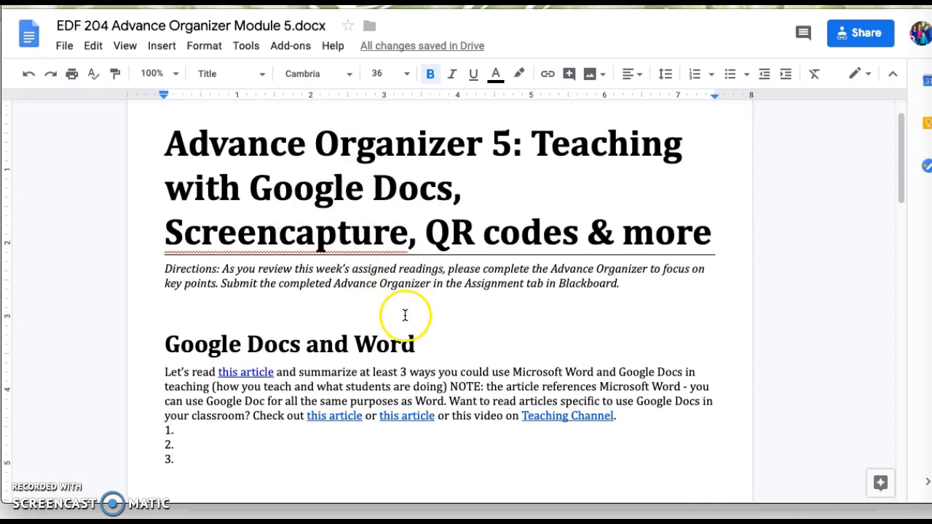
scroll("down", 3)
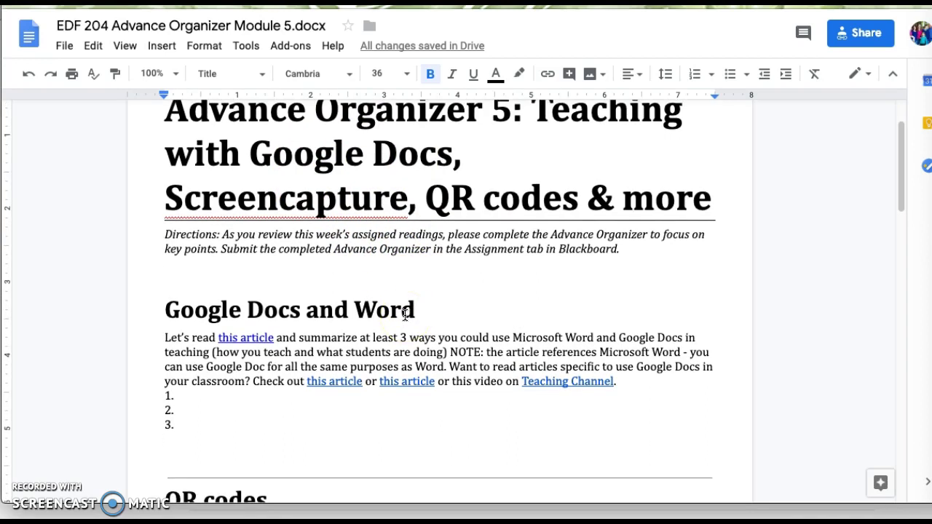
scroll("down", 3)
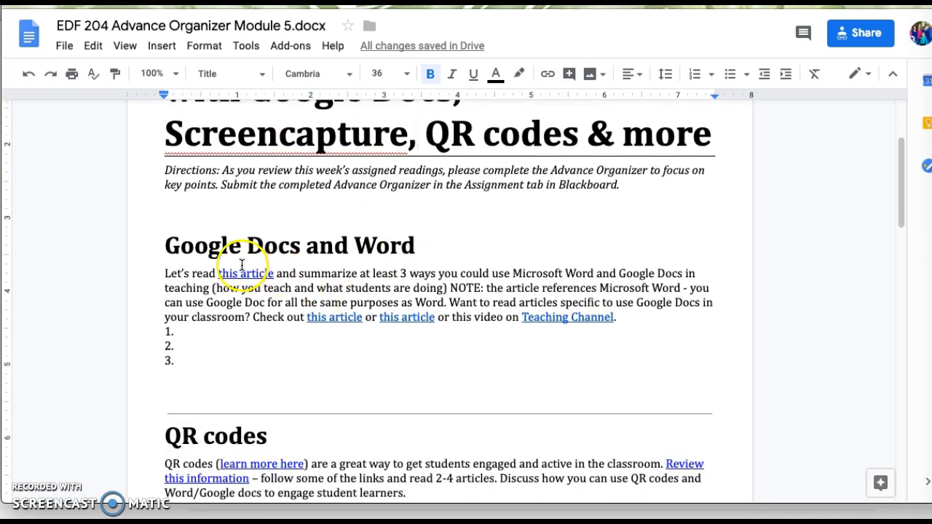
mouse_move(591, 298)
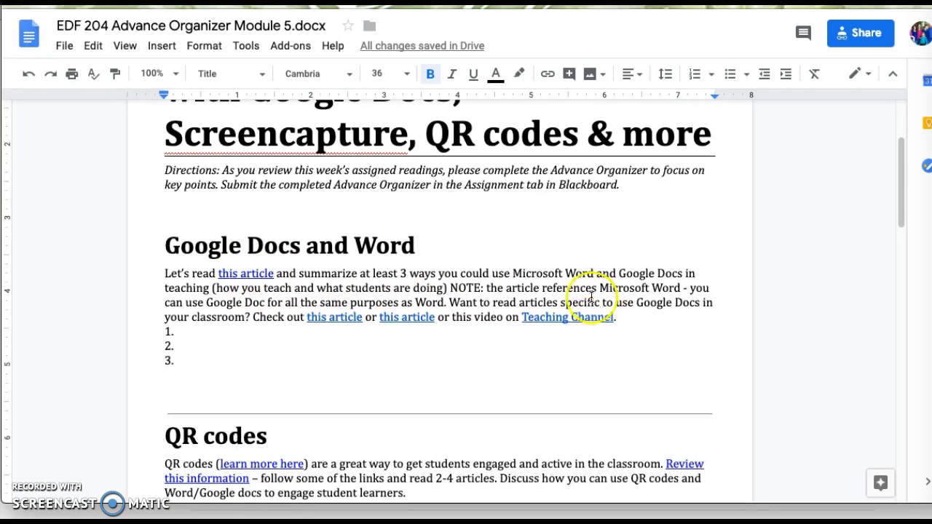
mouse_move(585, 316)
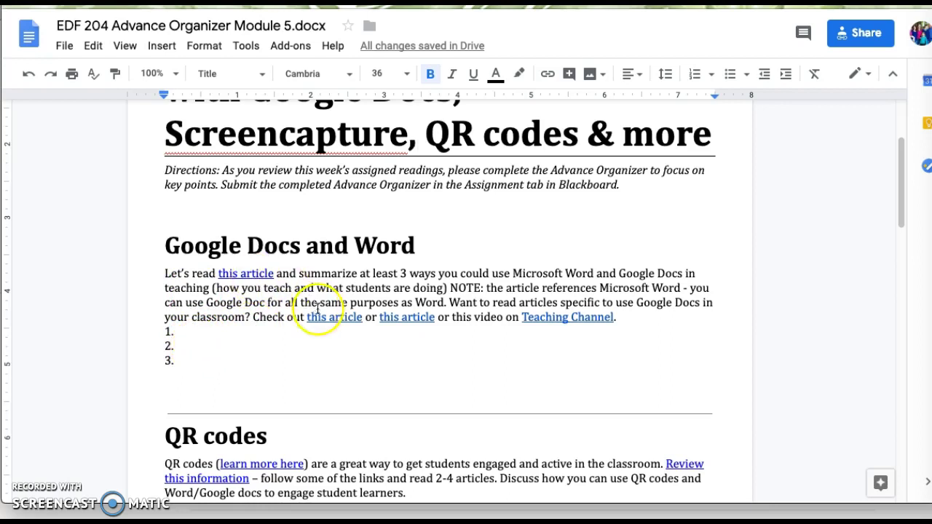
mouse_move(567, 325)
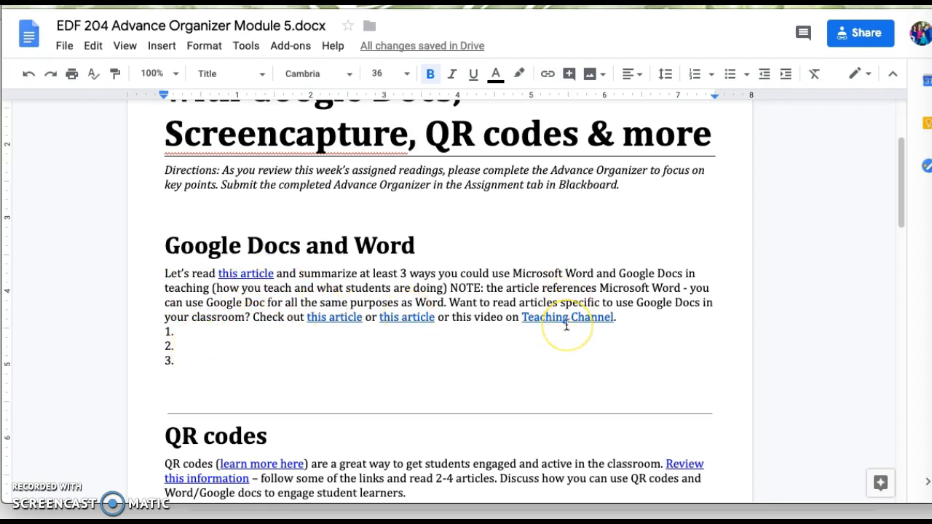
scroll("down", 3)
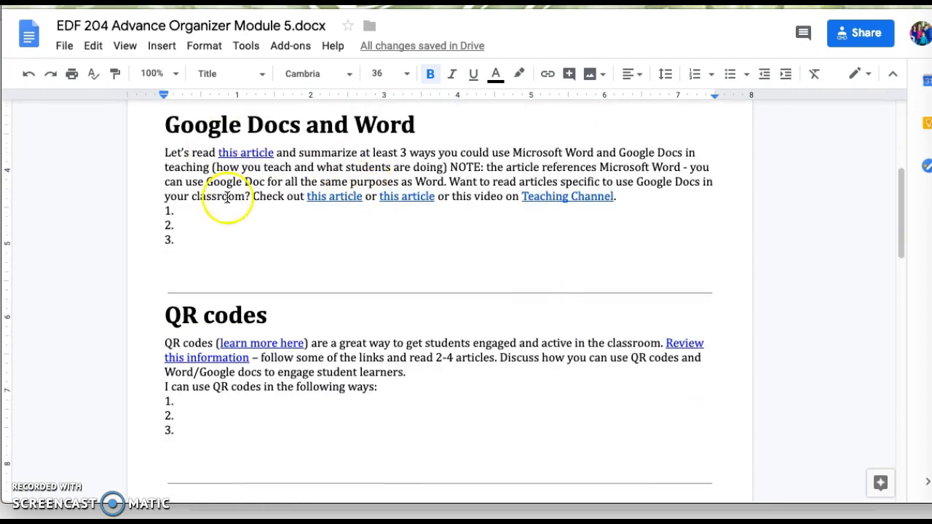
mouse_move(276, 297)
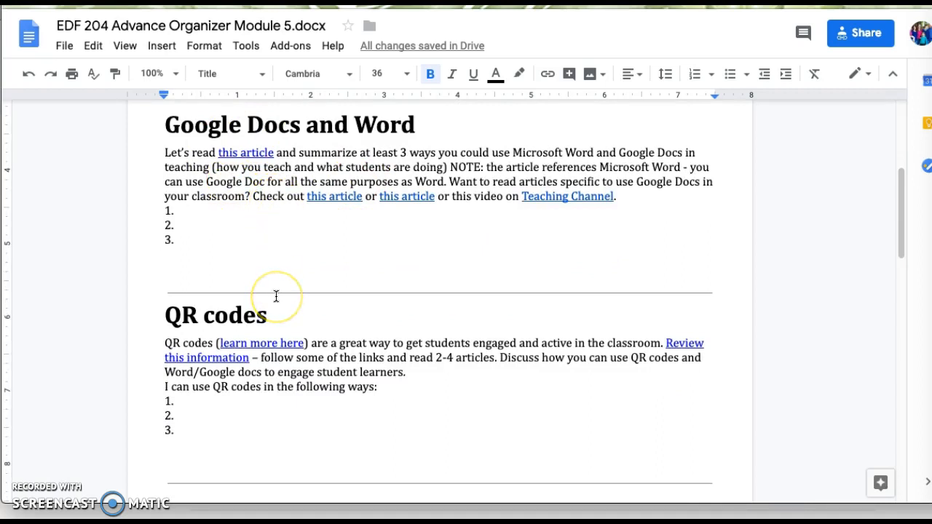
mouse_move(228, 343)
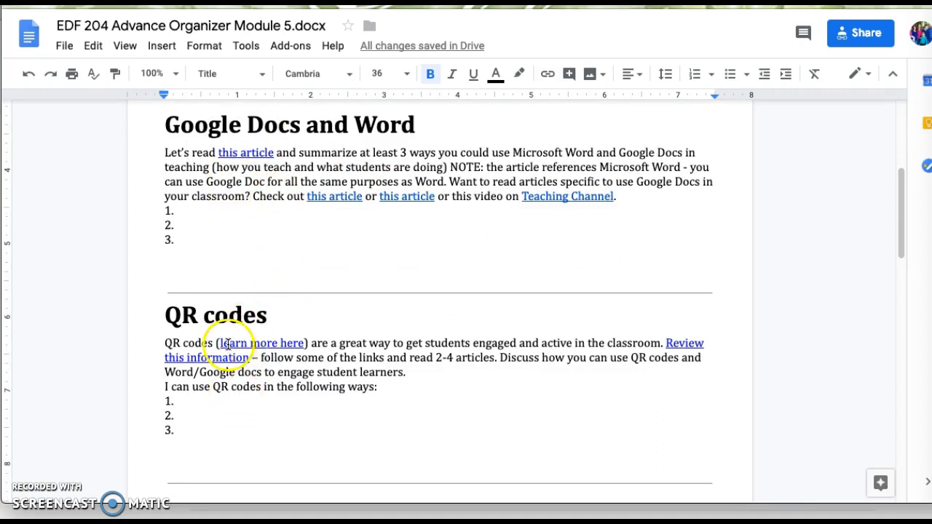
mouse_move(219, 316)
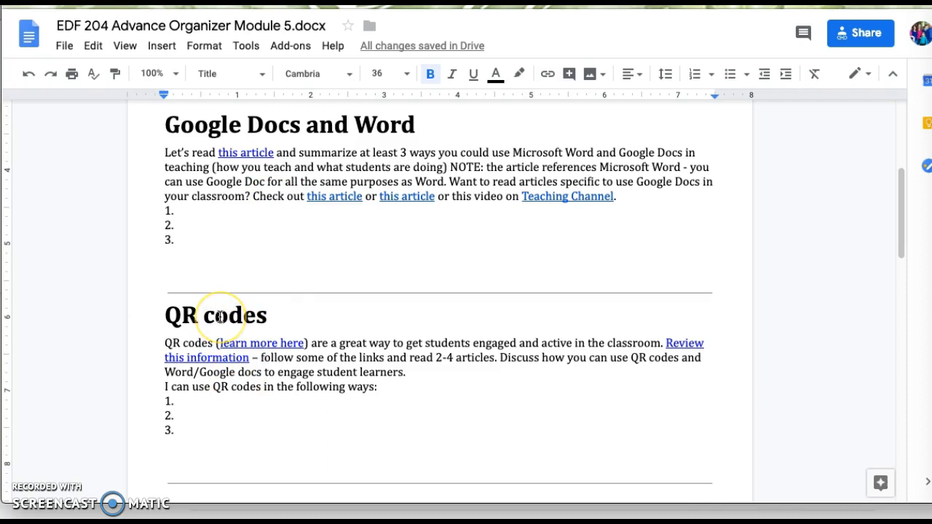
mouse_move(222, 316)
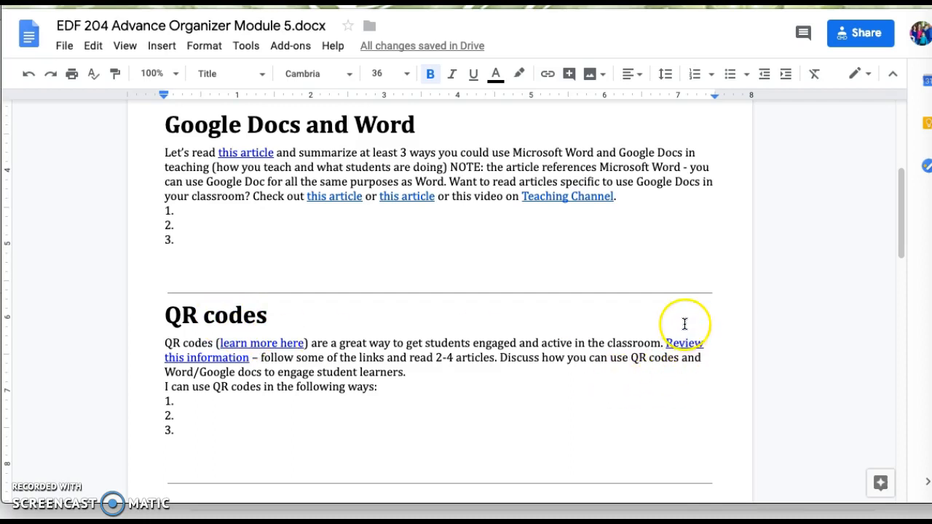
mouse_move(657, 409)
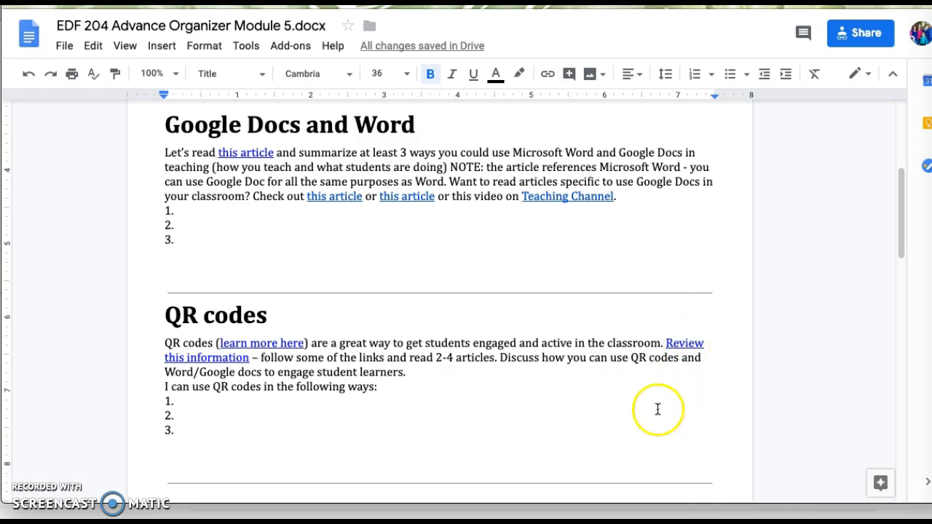
mouse_move(388, 391)
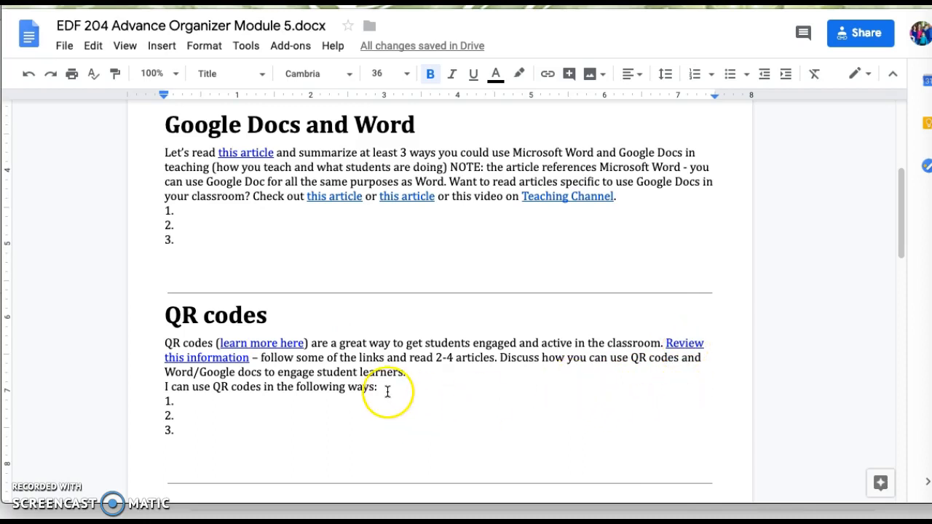
mouse_move(299, 388)
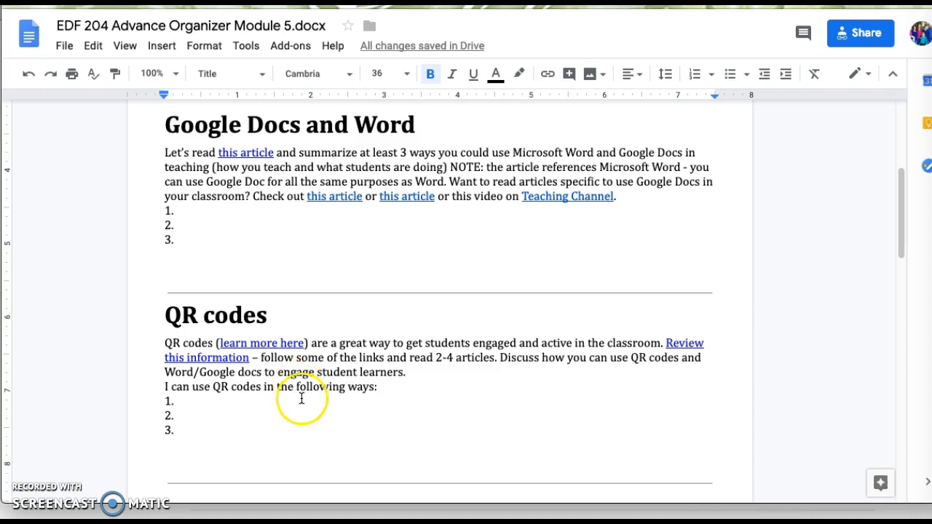
mouse_move(644, 368)
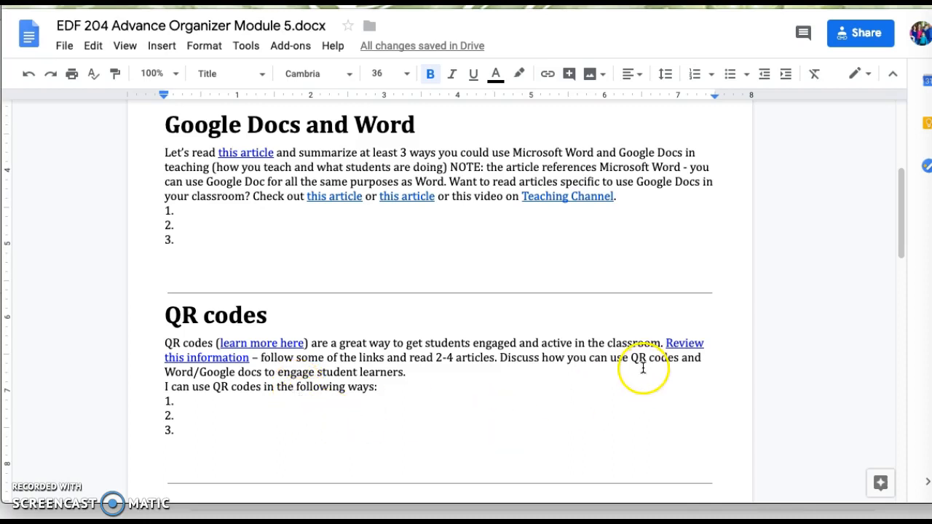
mouse_move(601, 361)
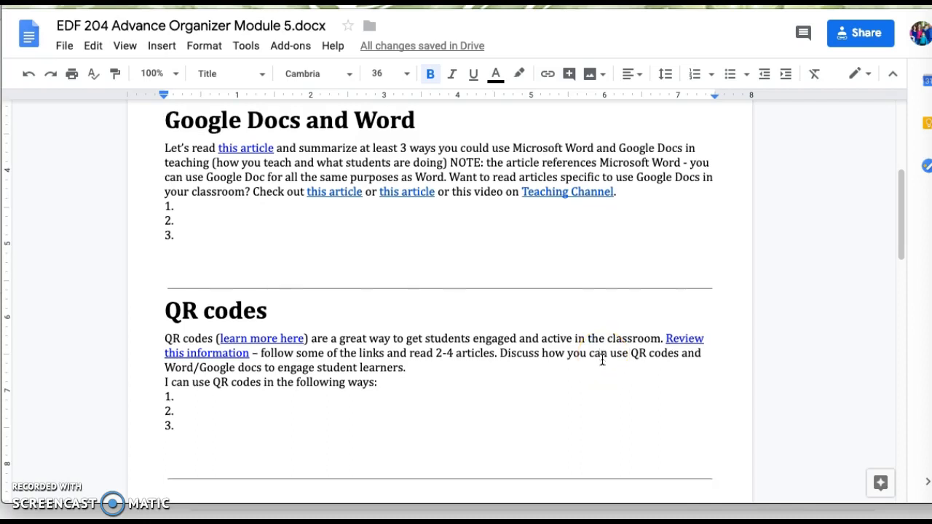
scroll("down", 3)
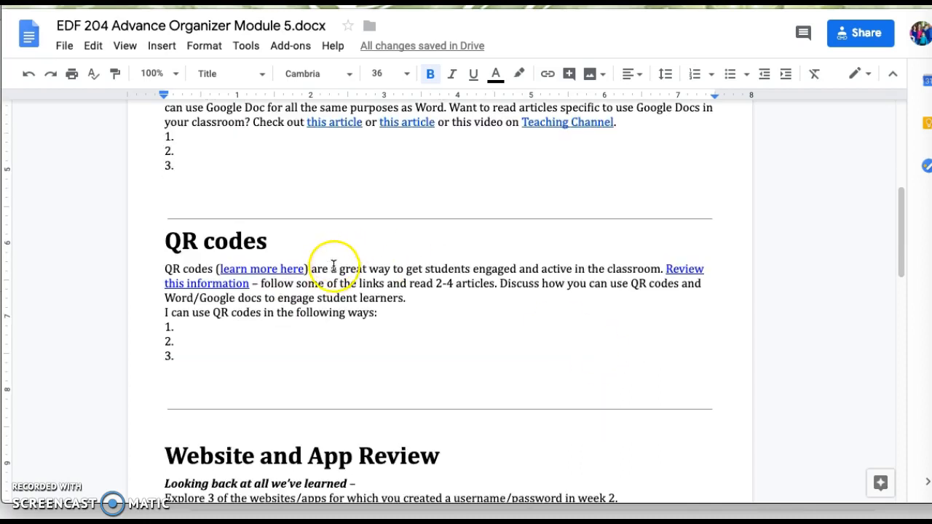
mouse_move(325, 340)
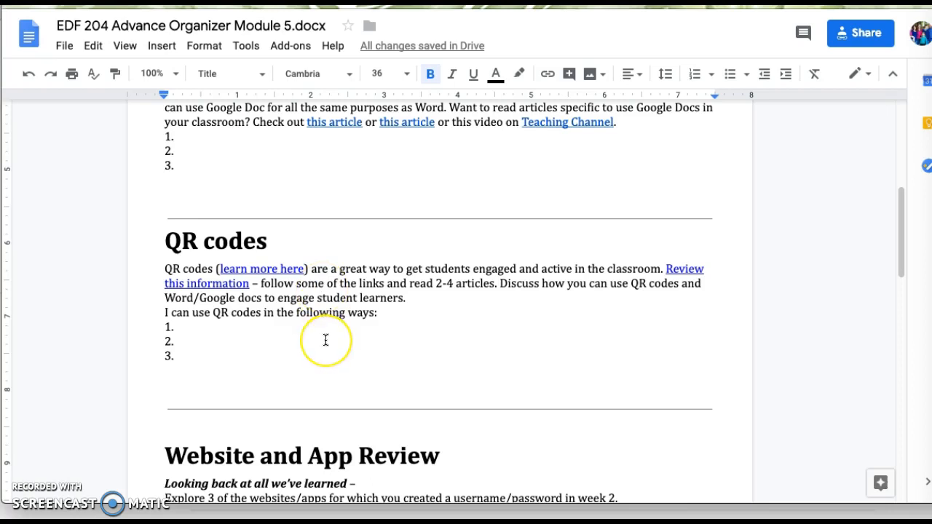
scroll("down", 3)
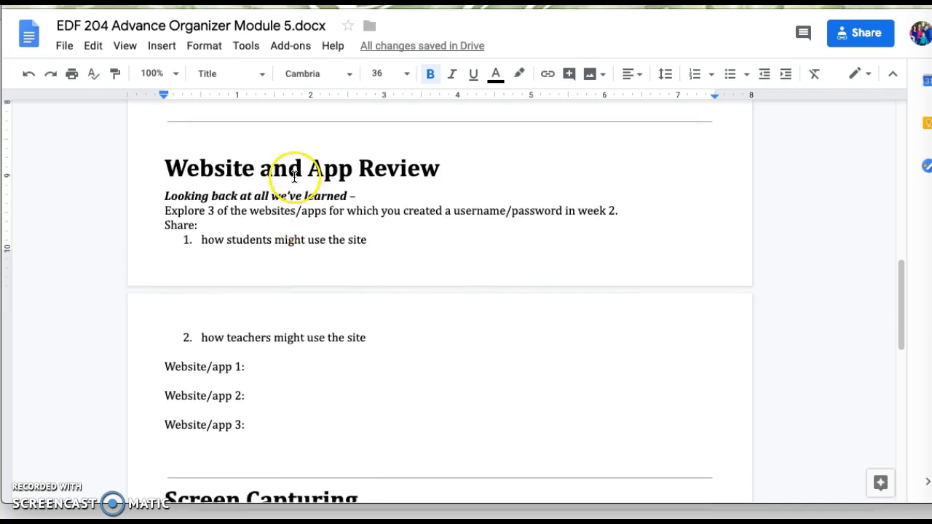
mouse_move(466, 244)
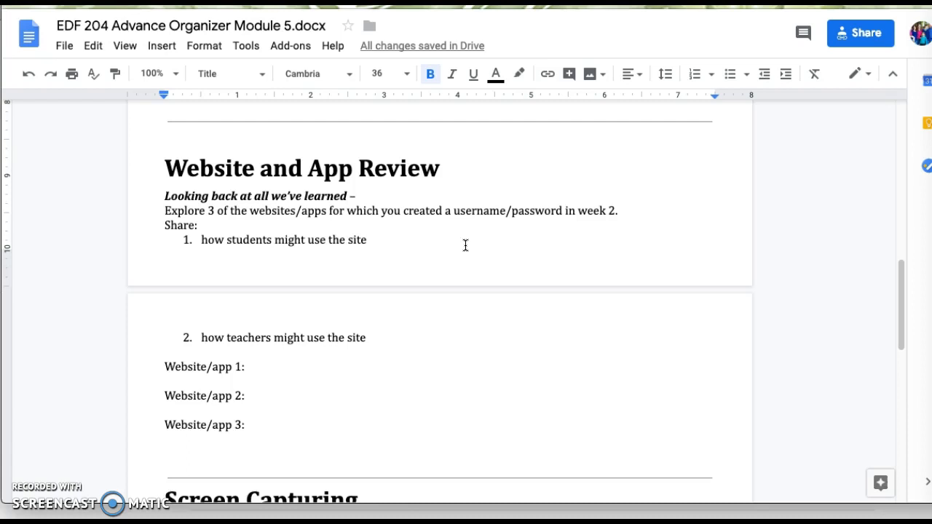
mouse_move(404, 276)
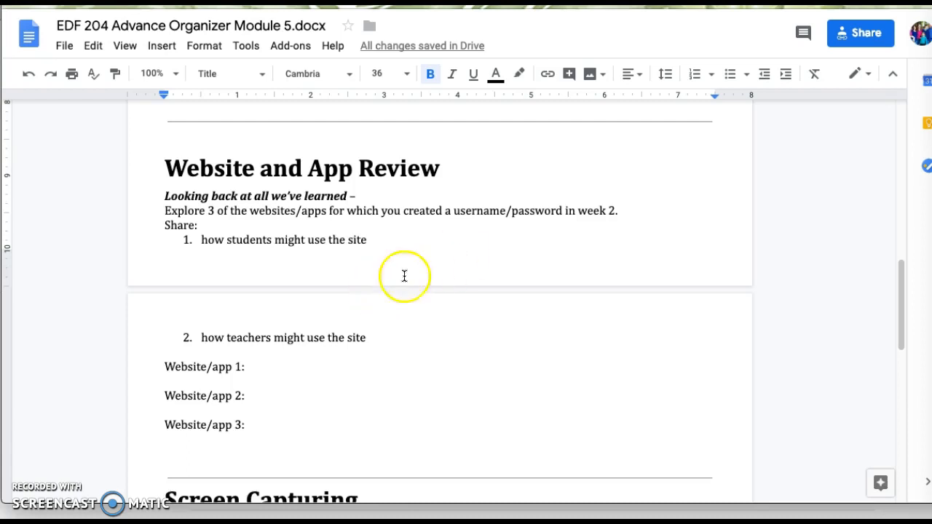
mouse_move(603, 213)
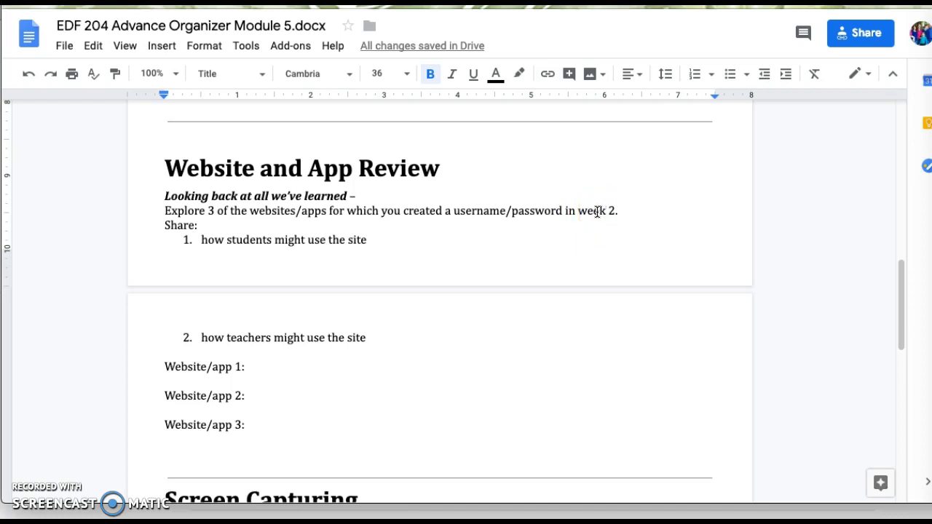
mouse_move(323, 232)
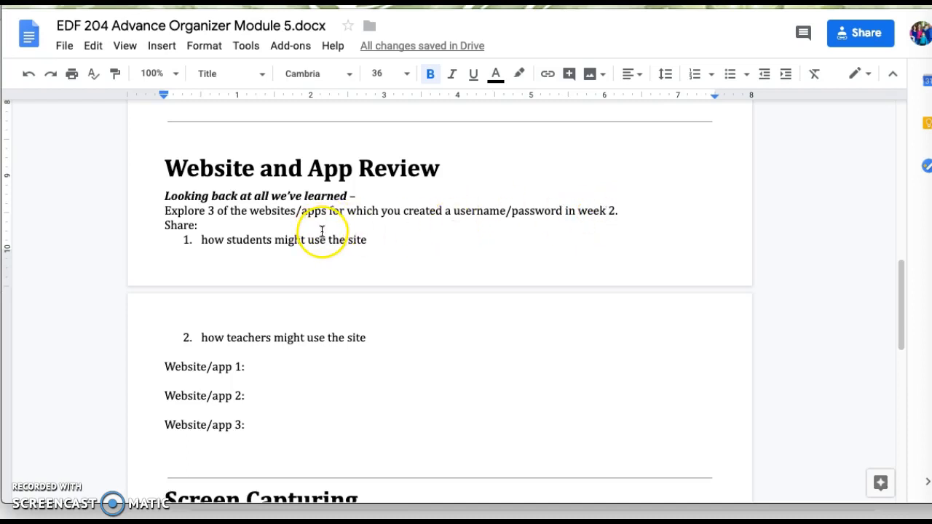
mouse_move(273, 248)
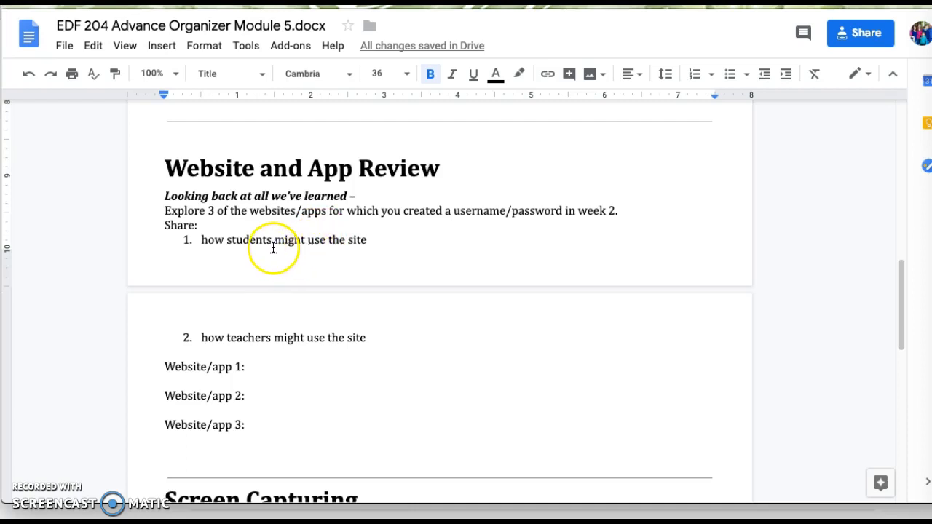
mouse_move(379, 244)
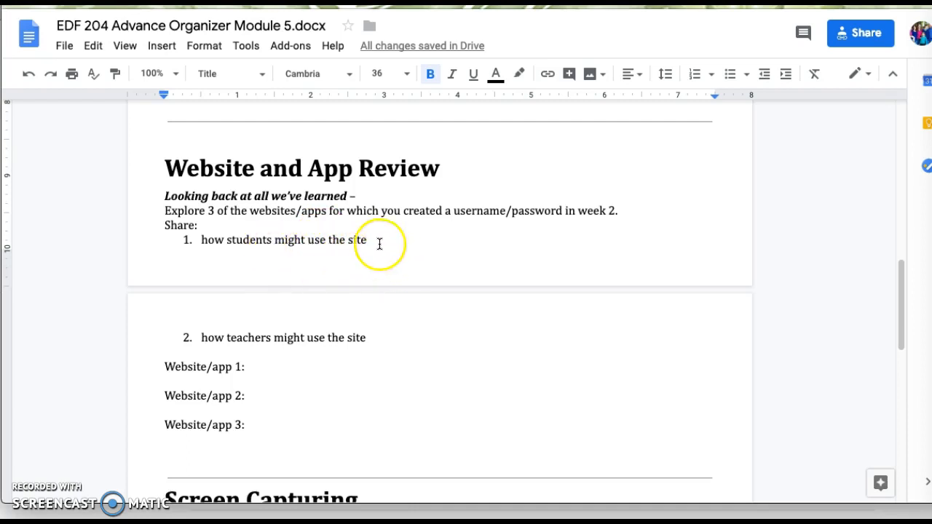
mouse_move(341, 276)
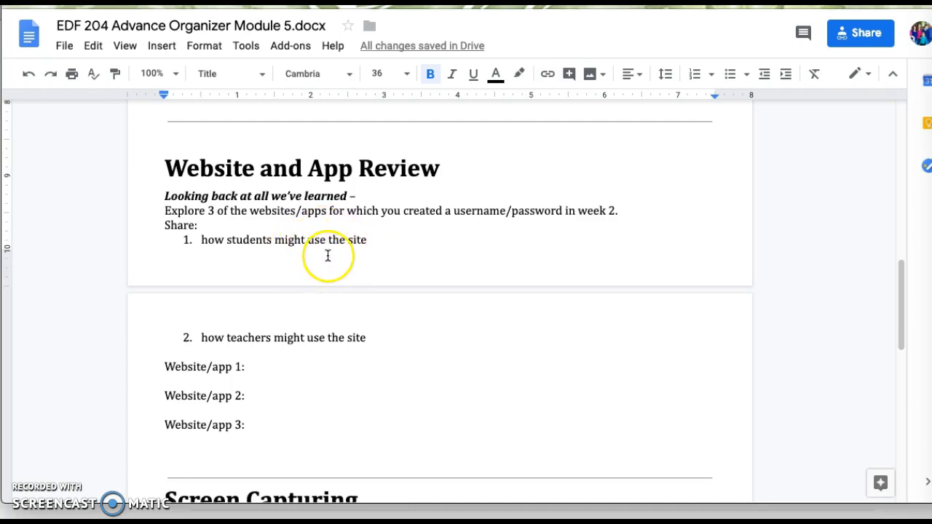
mouse_move(371, 241)
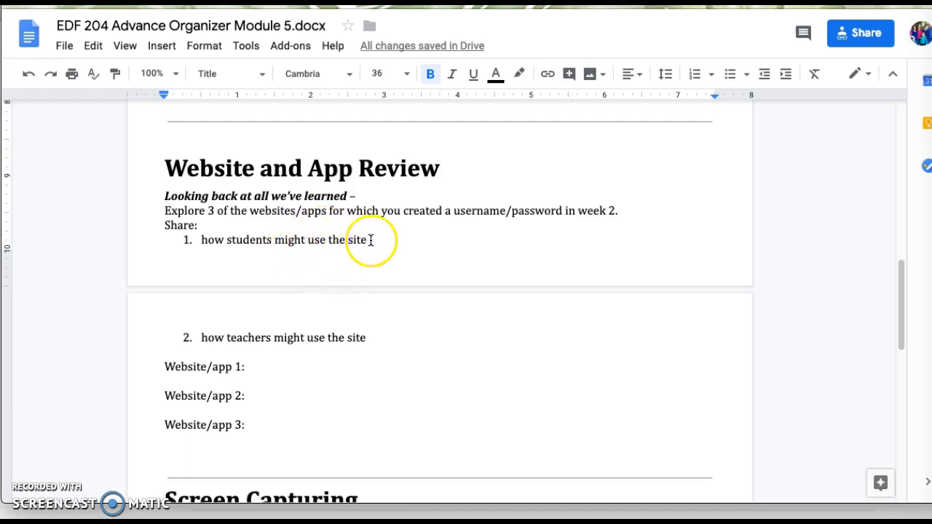
mouse_move(289, 376)
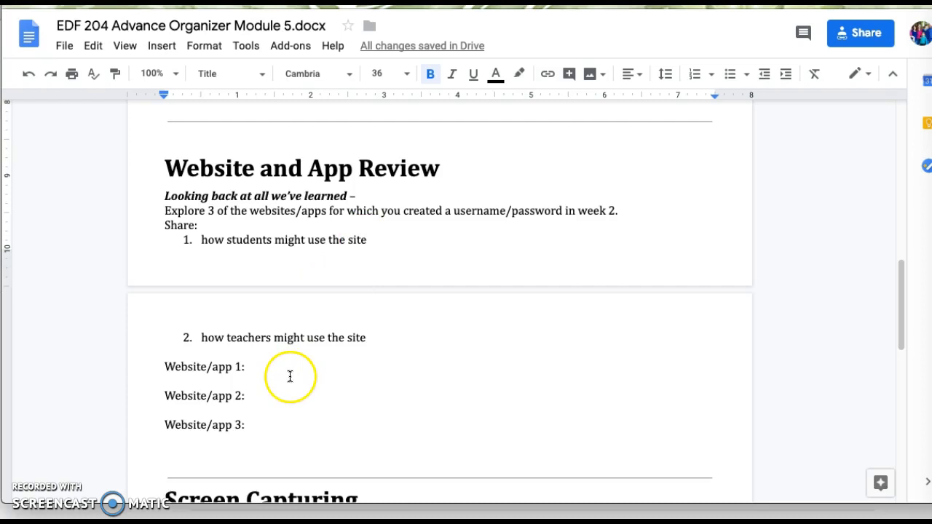
mouse_move(265, 377)
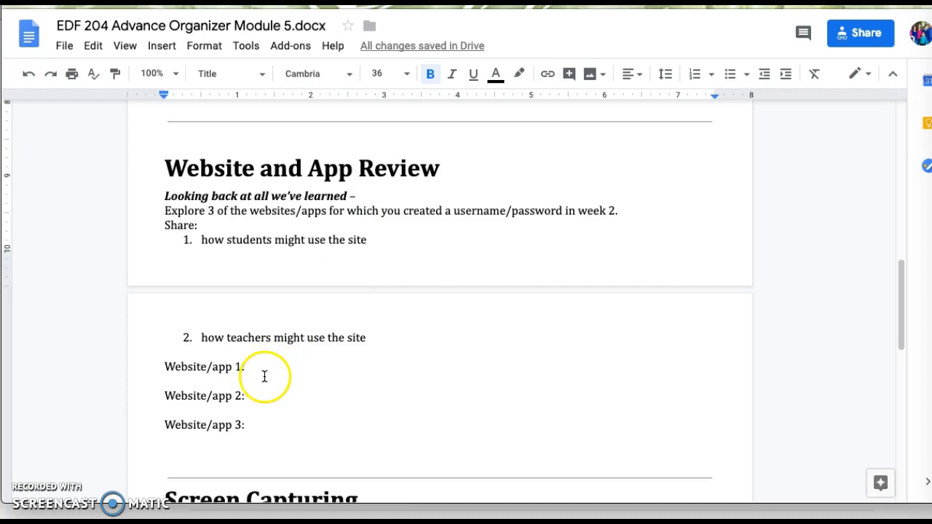
mouse_move(258, 366)
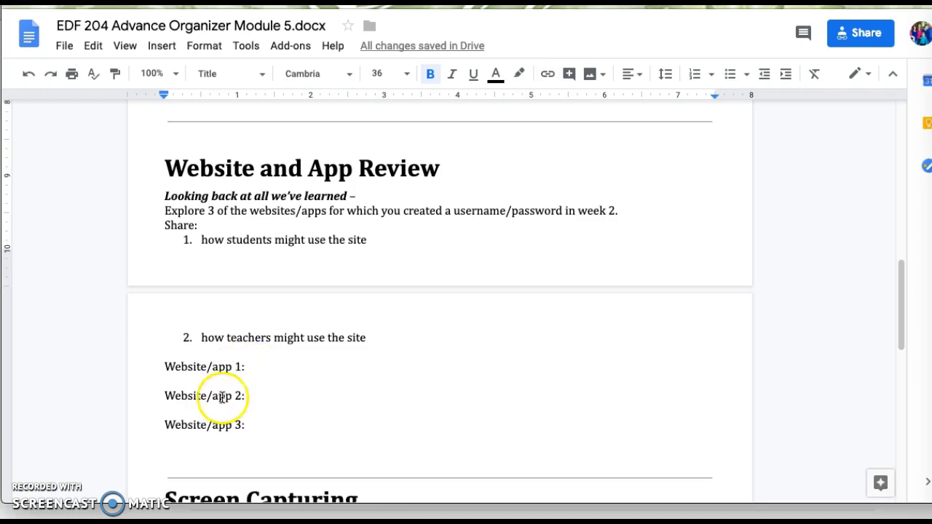
mouse_move(290, 335)
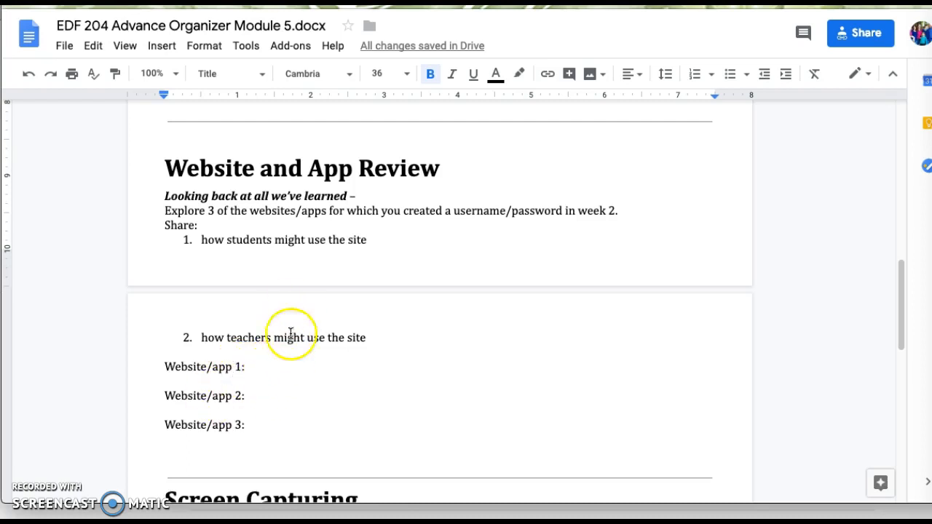
scroll("down", 3)
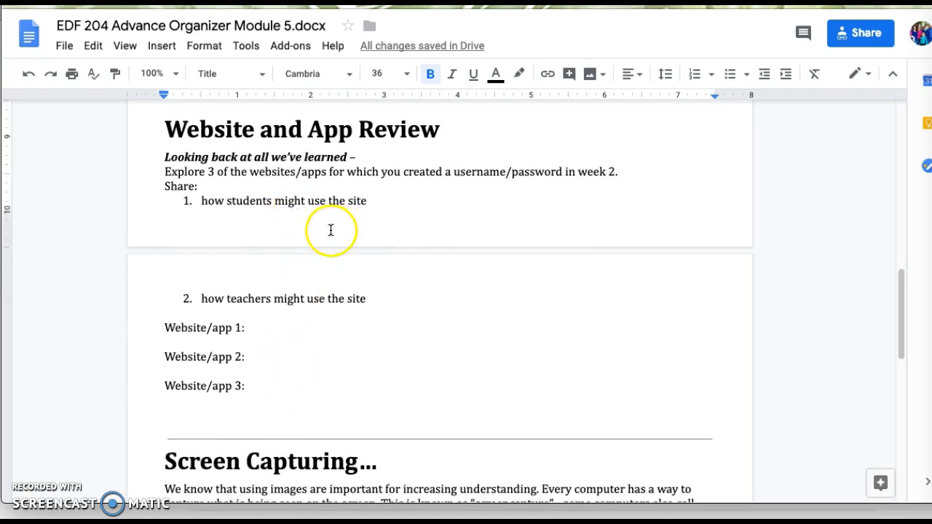
mouse_move(332, 274)
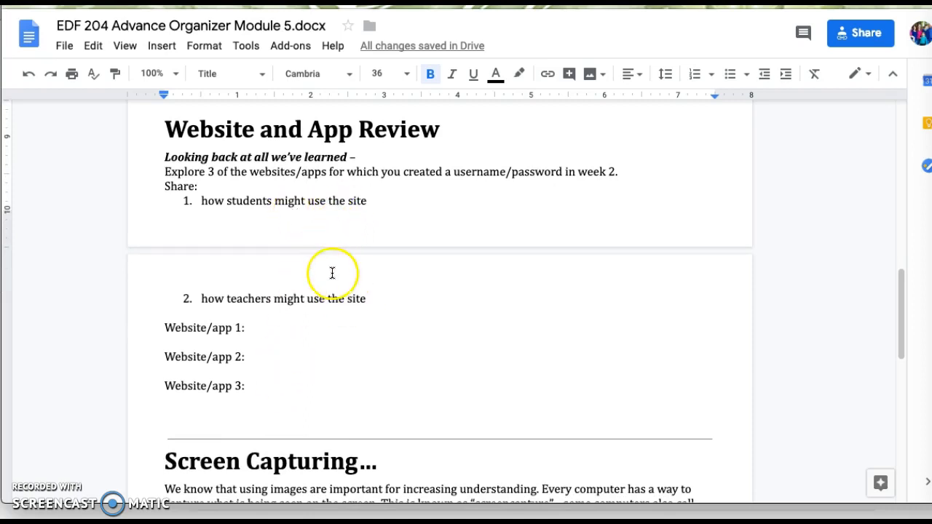
mouse_move(333, 274)
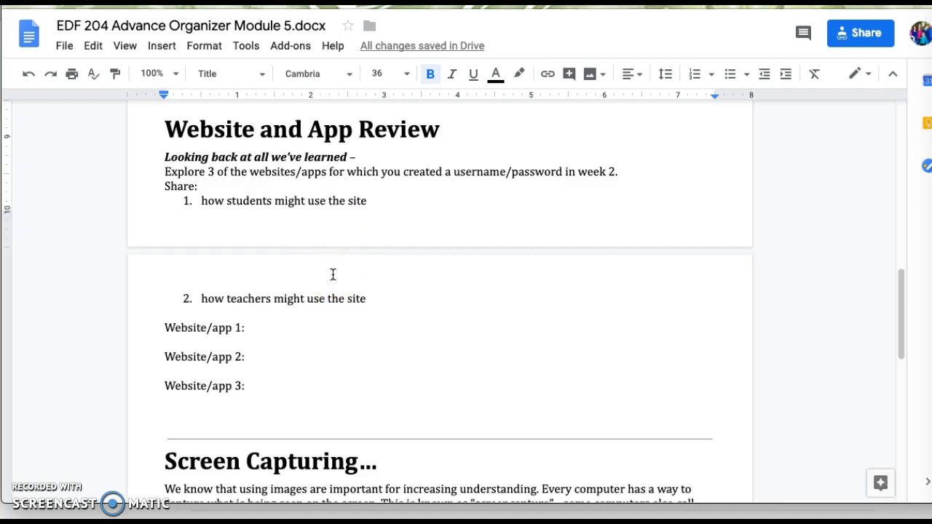
mouse_move(364, 290)
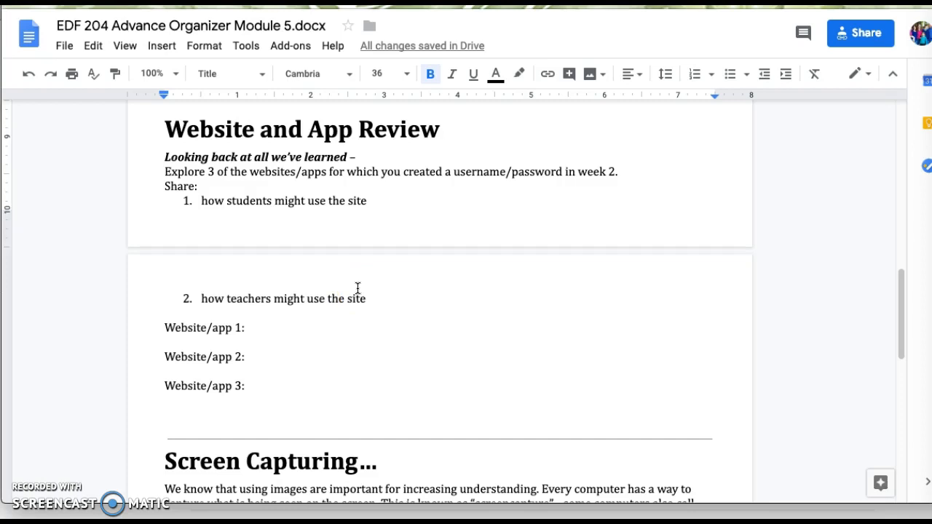
scroll("down", 3)
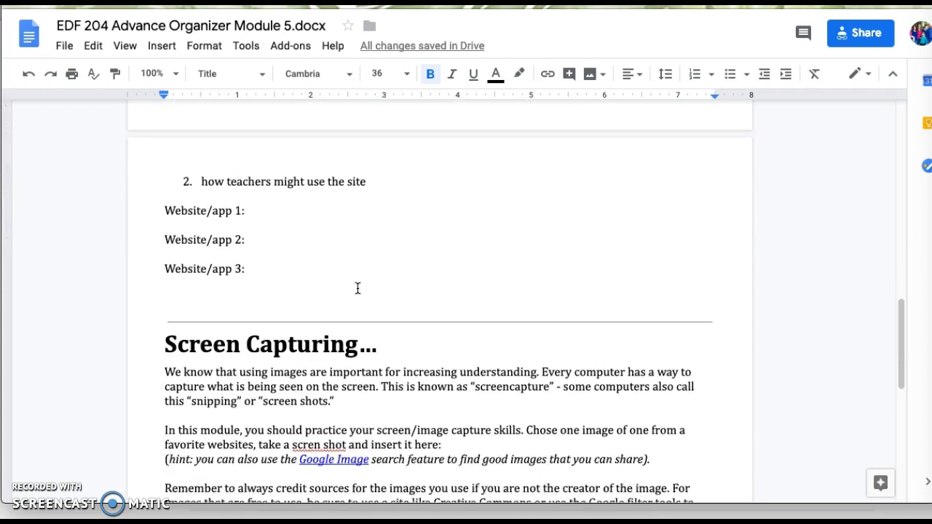
scroll("down", 3)
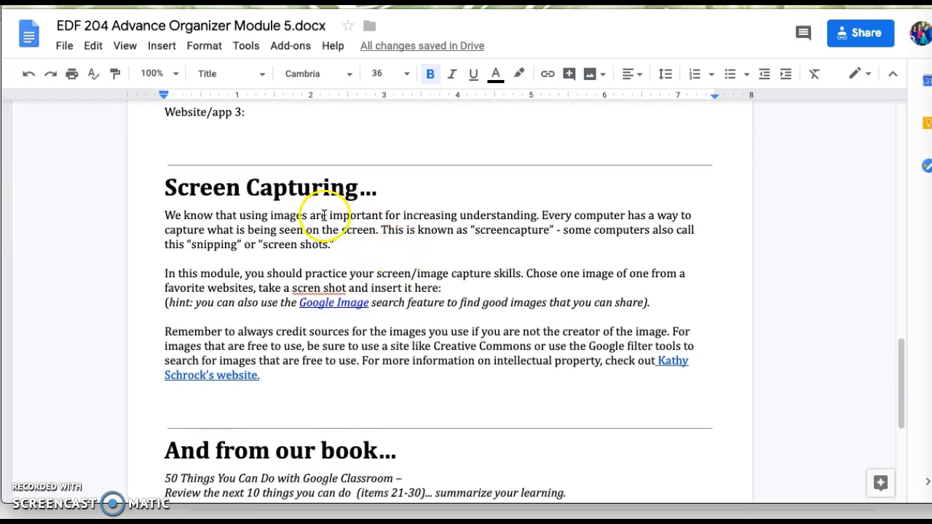
mouse_move(324, 222)
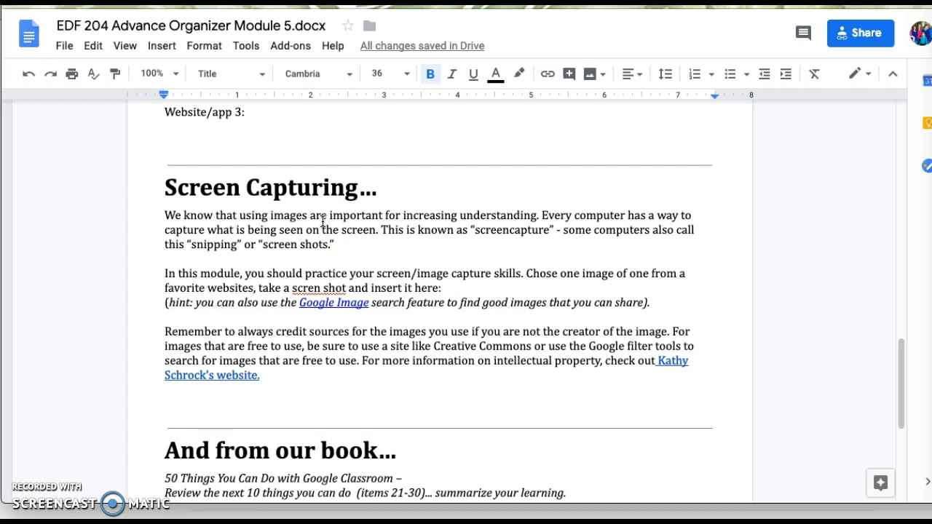
mouse_move(353, 303)
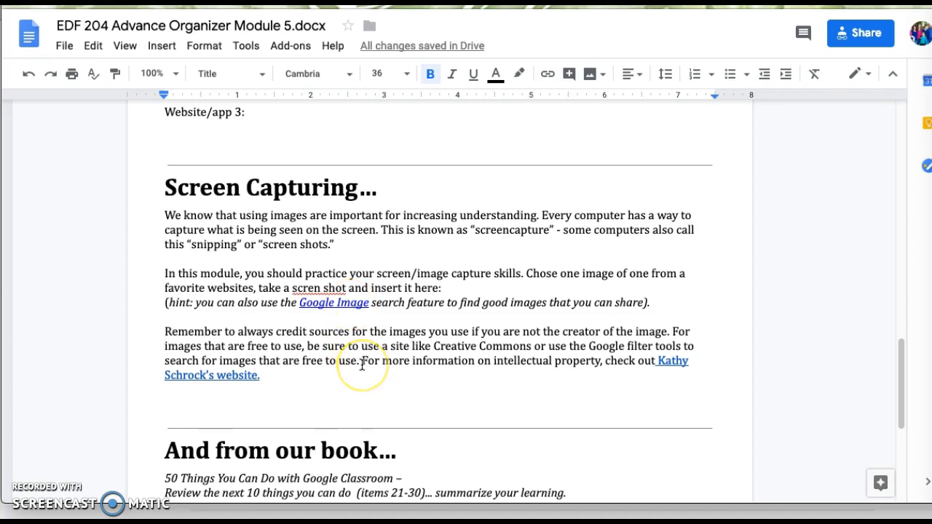
mouse_move(363, 365)
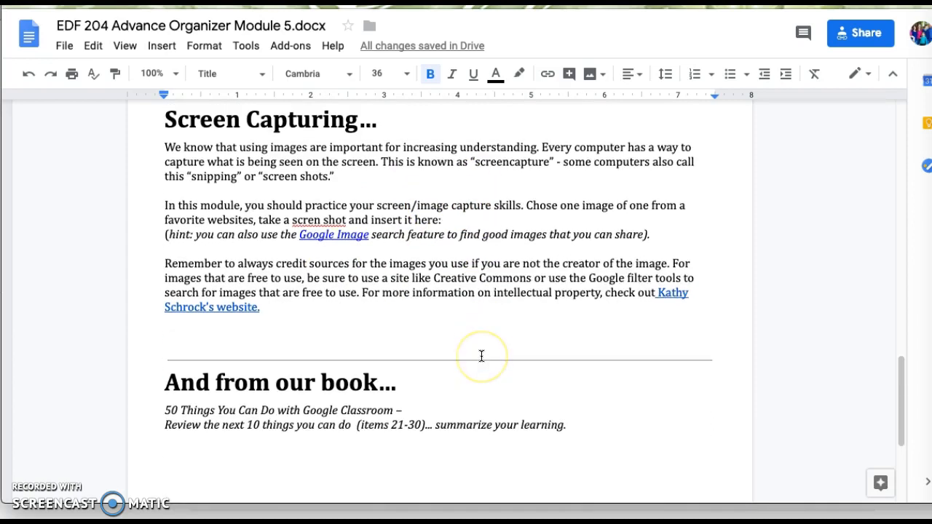
scroll("down", 3)
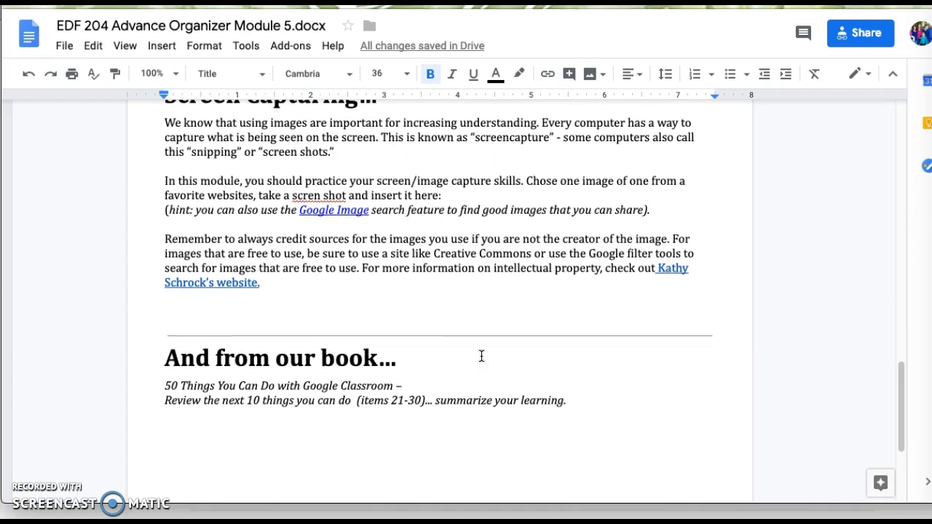
mouse_move(680, 272)
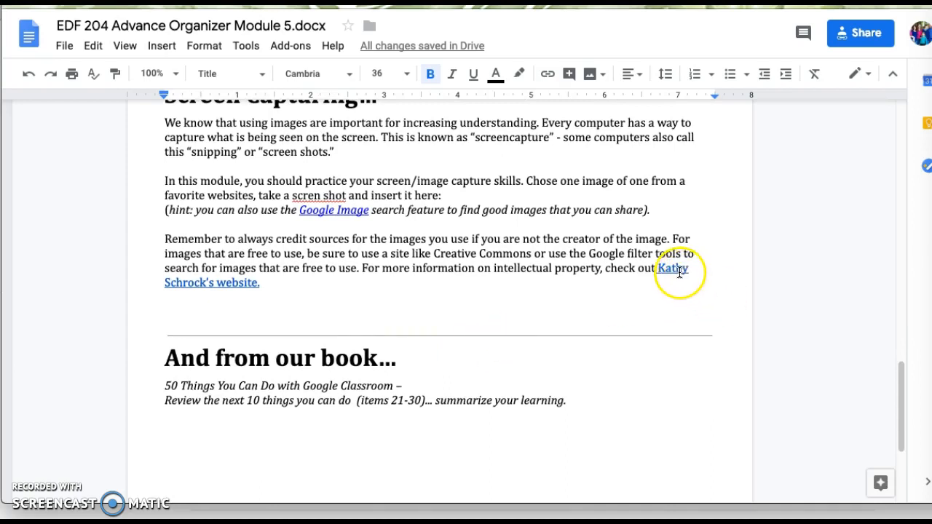
mouse_move(562, 278)
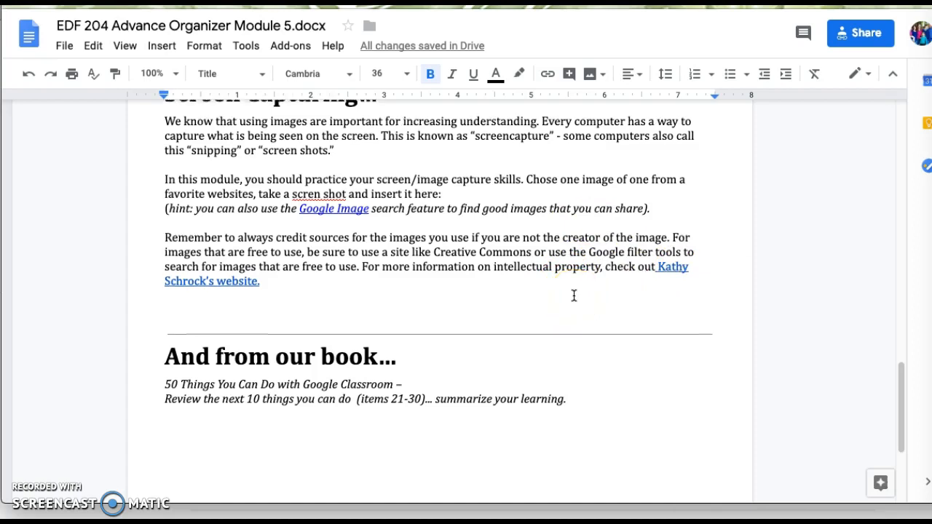
scroll("down", 3)
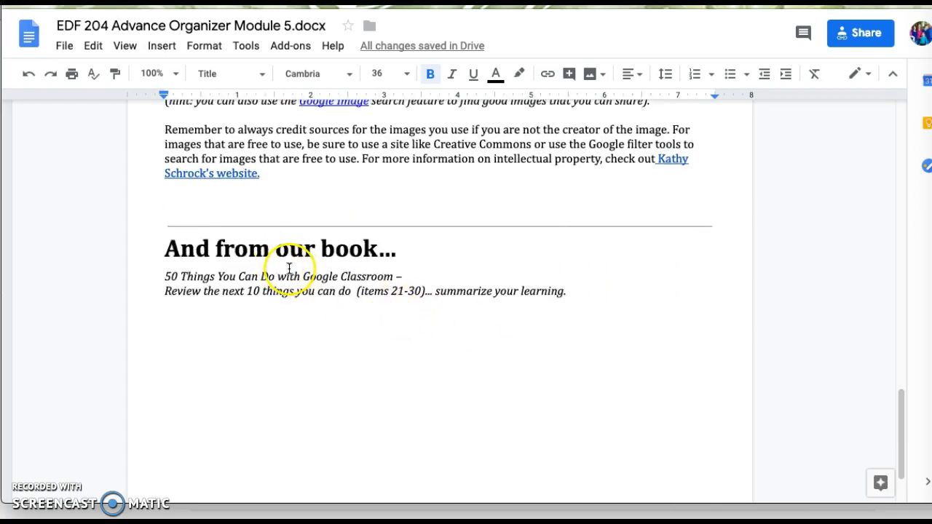
mouse_move(284, 295)
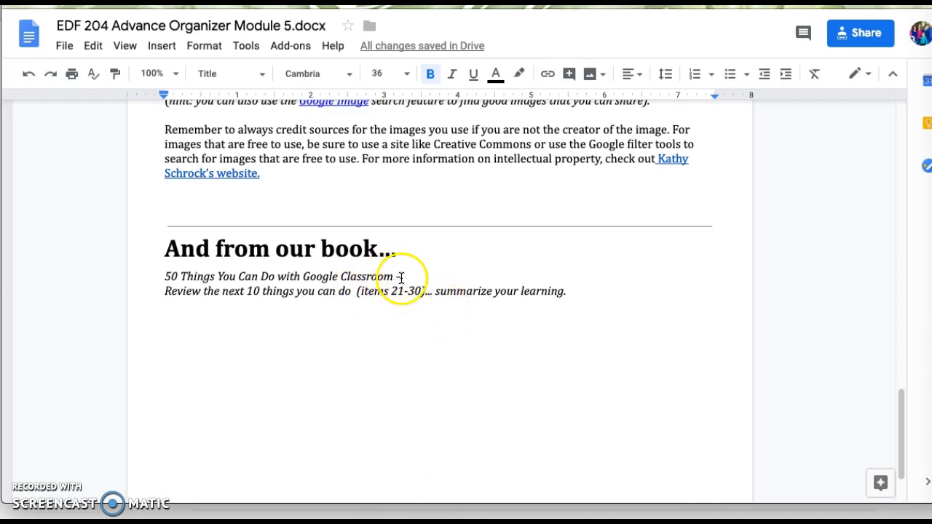
mouse_move(365, 284)
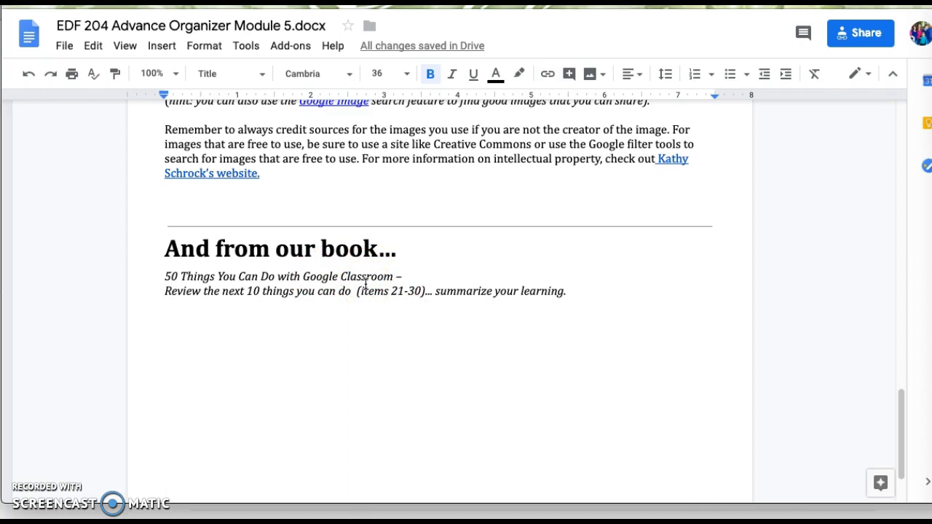
scroll("down", 3)
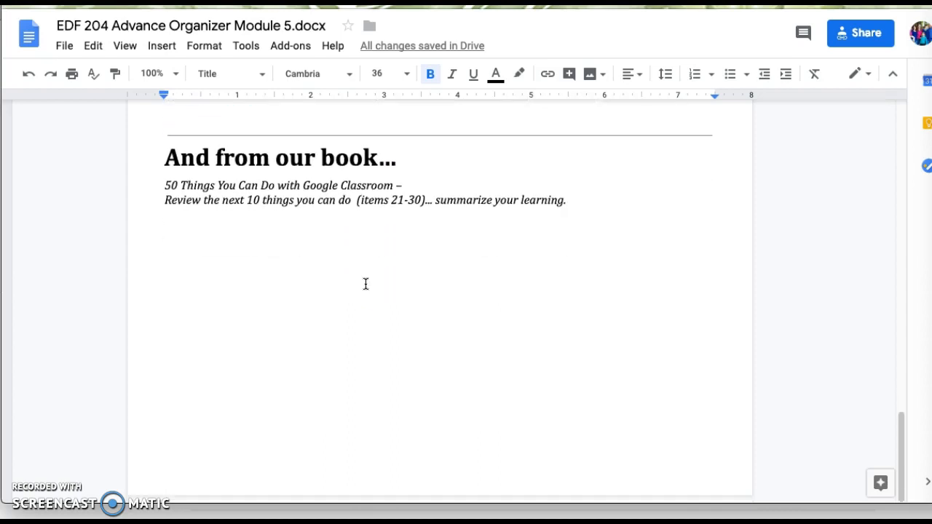
mouse_move(443, 256)
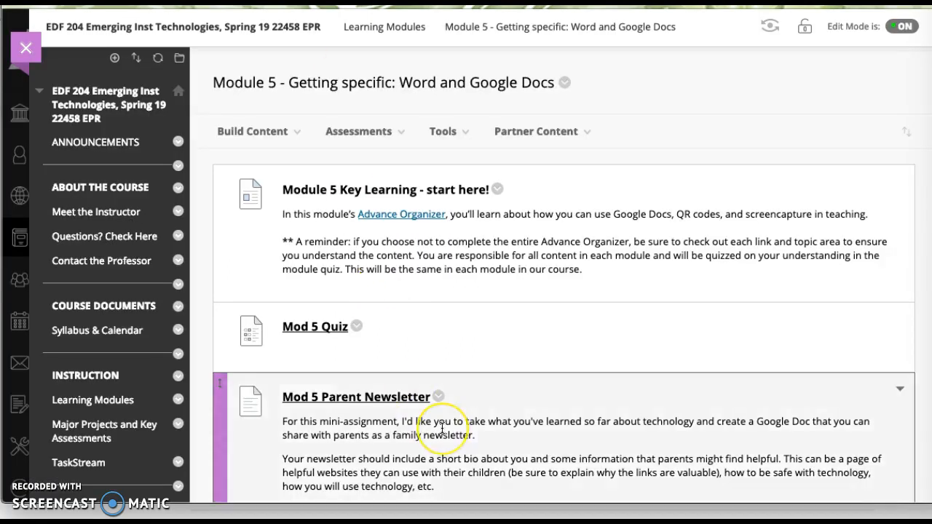
Step: Scroll the Module 5 page to review the Mod 5 Parent Newsletter's sharing steps
scroll("down", 3)
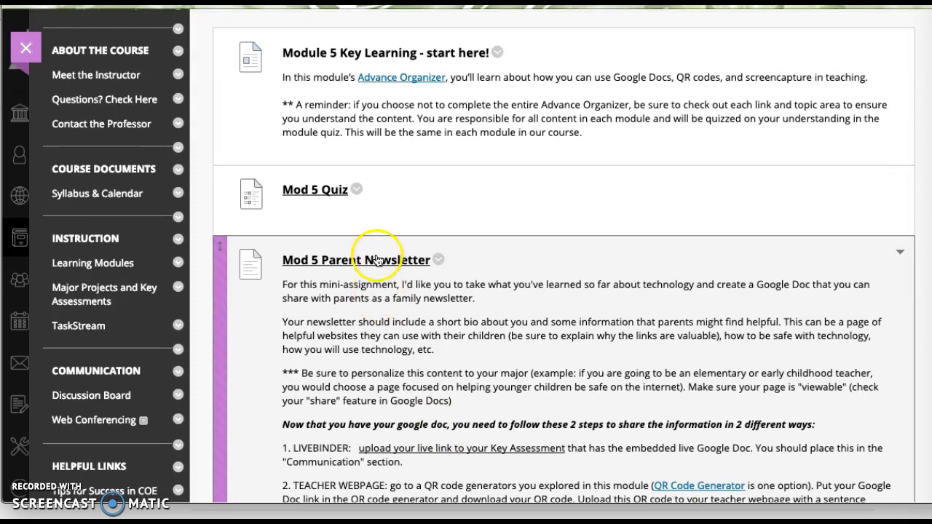
scroll("down", 3)
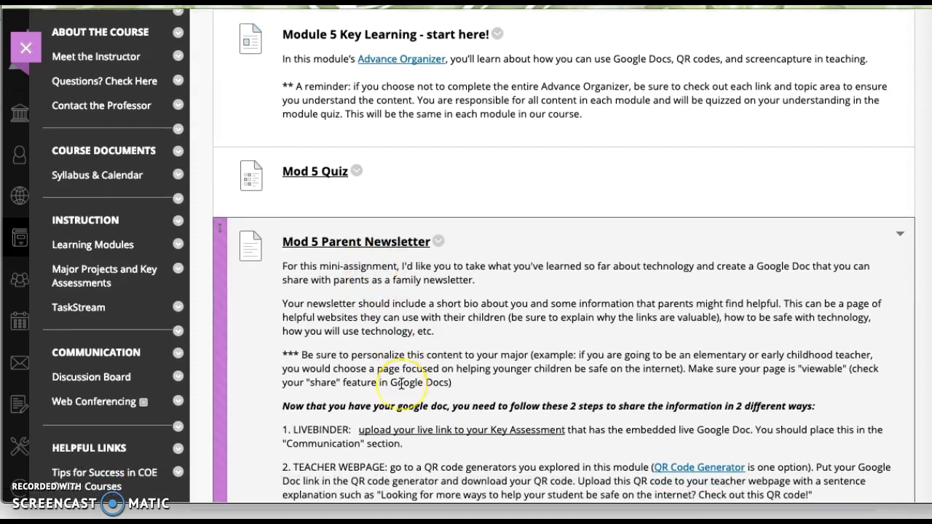
scroll("down", 3)
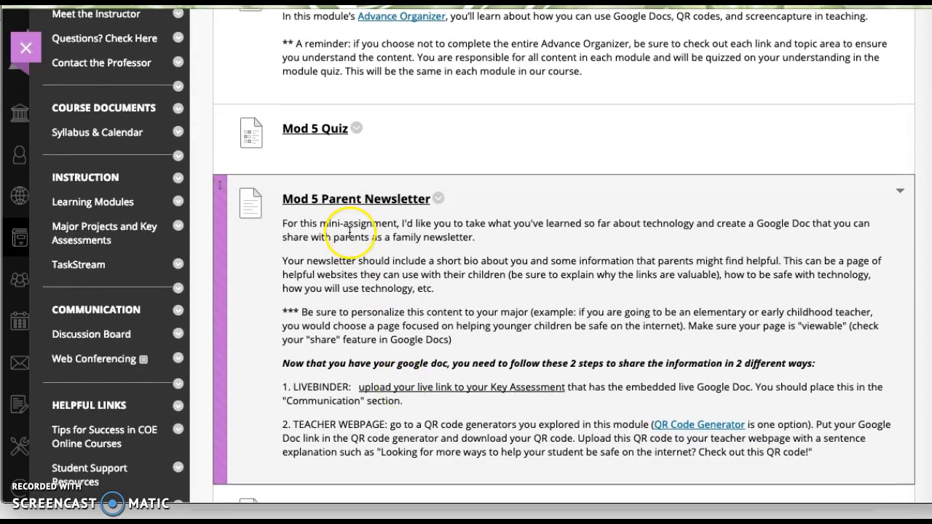
mouse_move(359, 311)
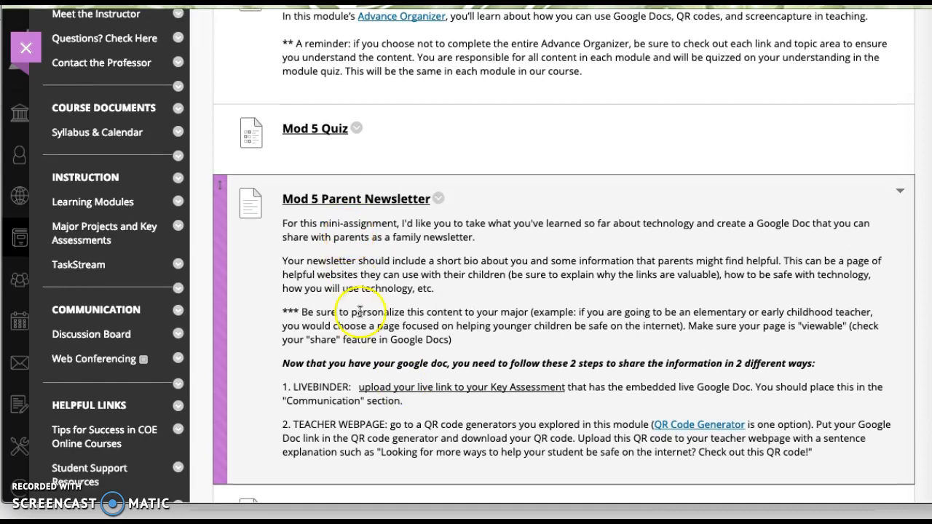
mouse_move(357, 251)
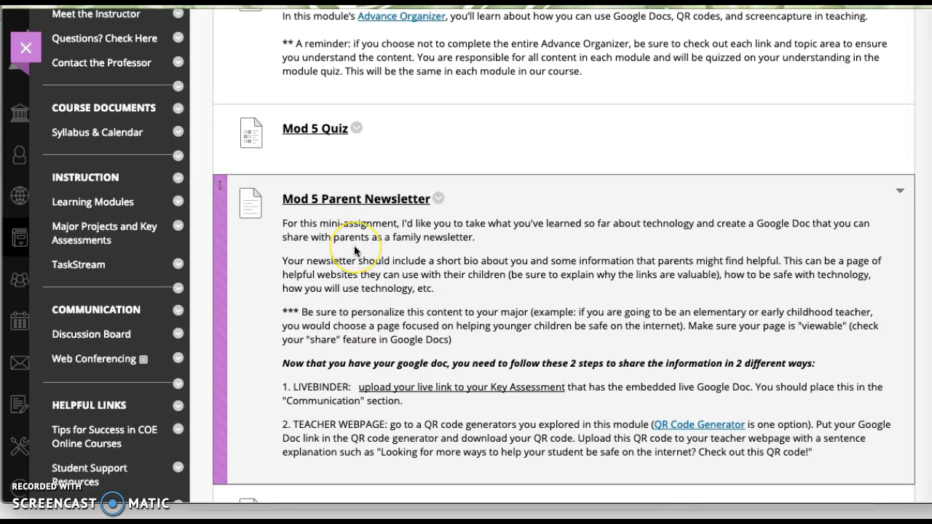
mouse_move(357, 251)
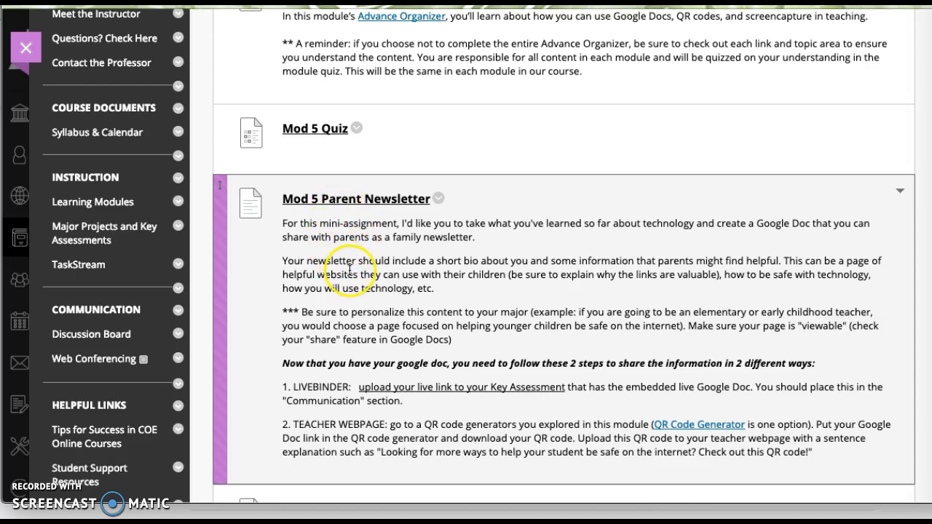
scroll("up", 3)
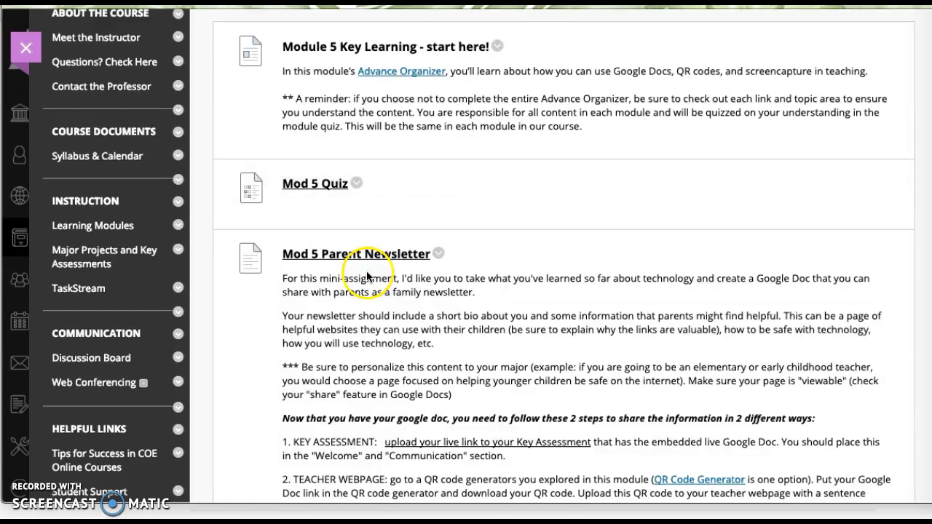
mouse_move(466, 336)
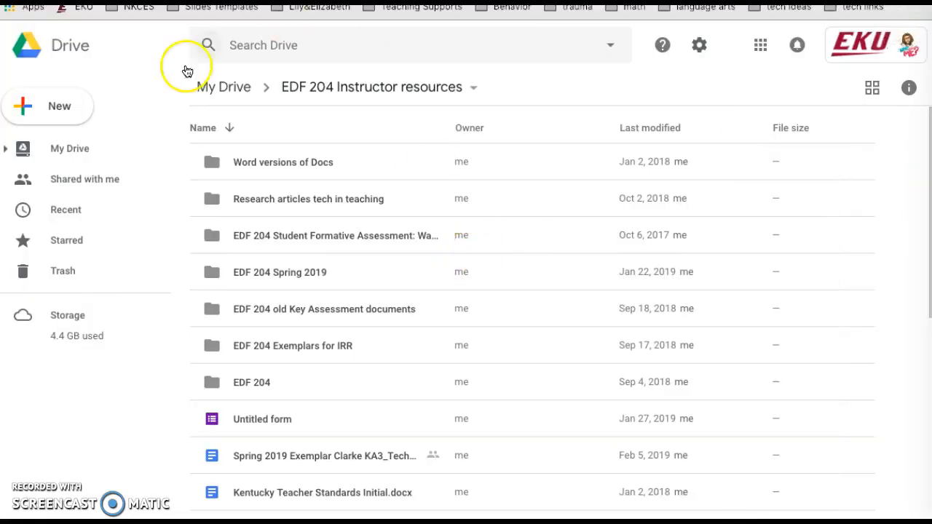
mouse_move(66, 119)
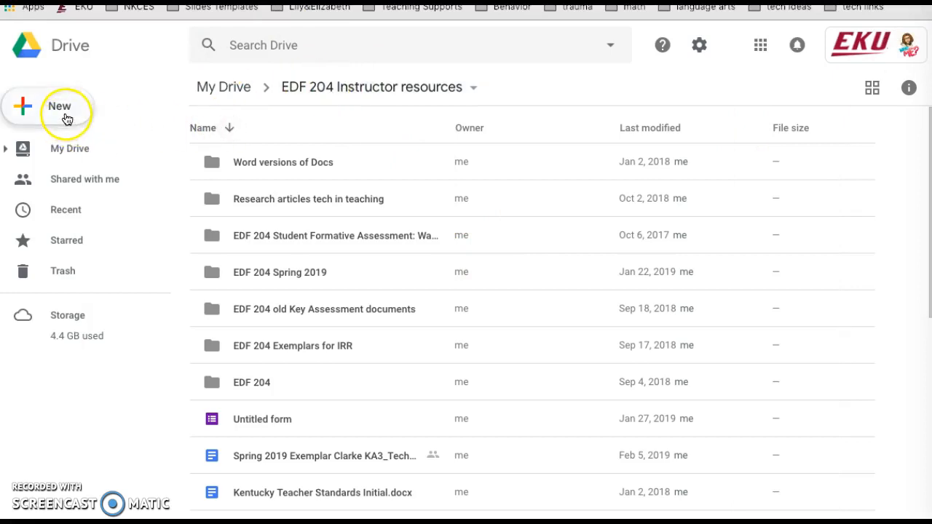
Step: Create a new Google Docs document in the EDF 204 Instructor resources folder
left_click(59, 106)
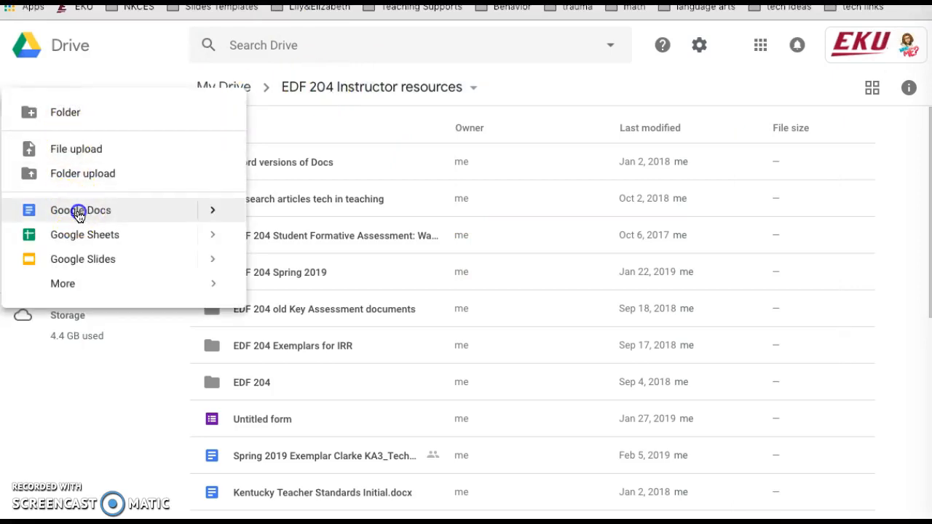
left_click(80, 210)
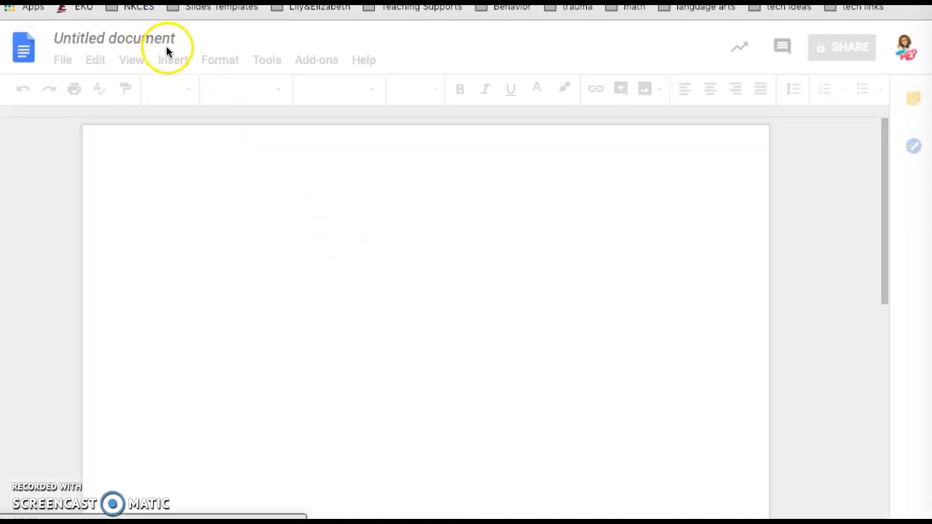
mouse_move(146, 223)
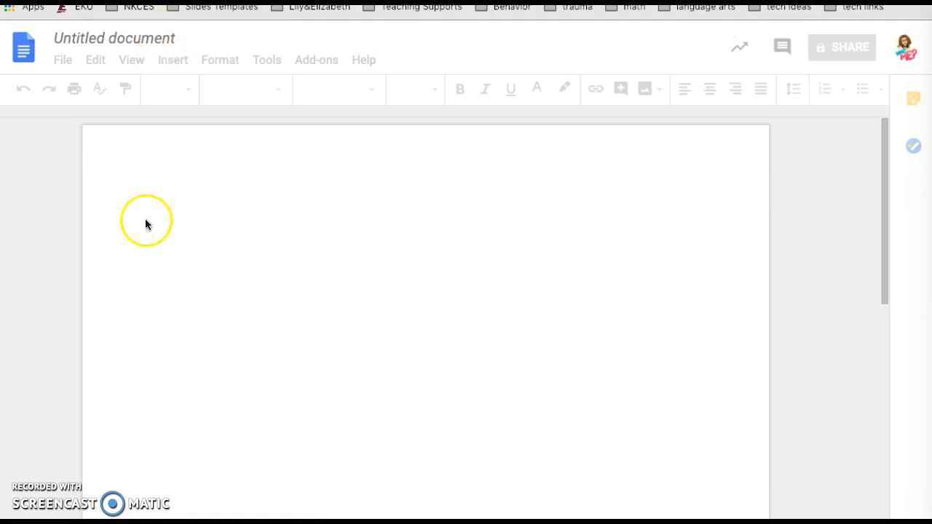
mouse_move(168, 208)
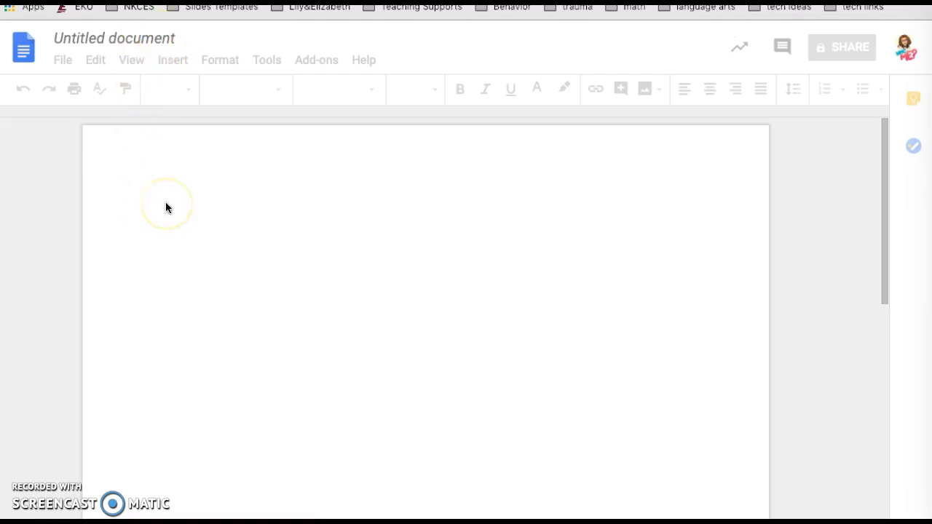
Step: Type the Mrs. Clarke's News heading, title the doc, and add an About me... line
type("Mrs.")
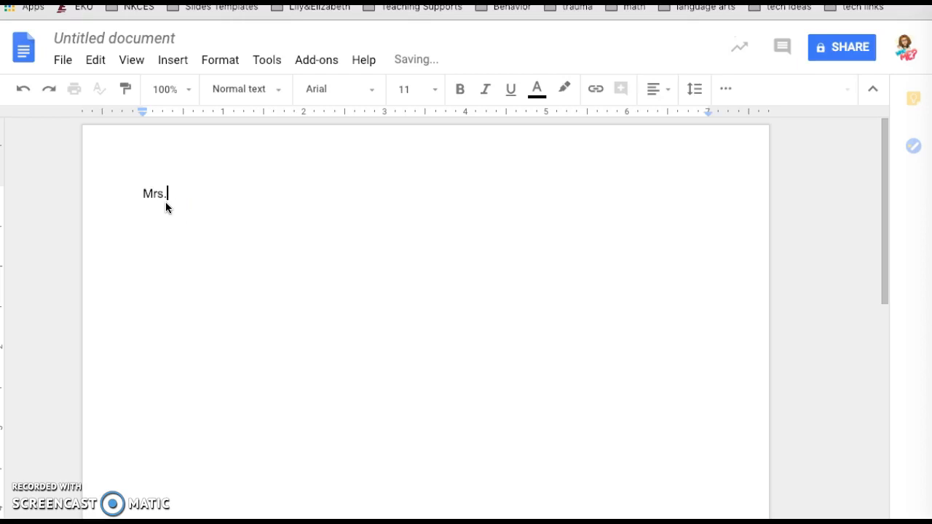
type("Clark")
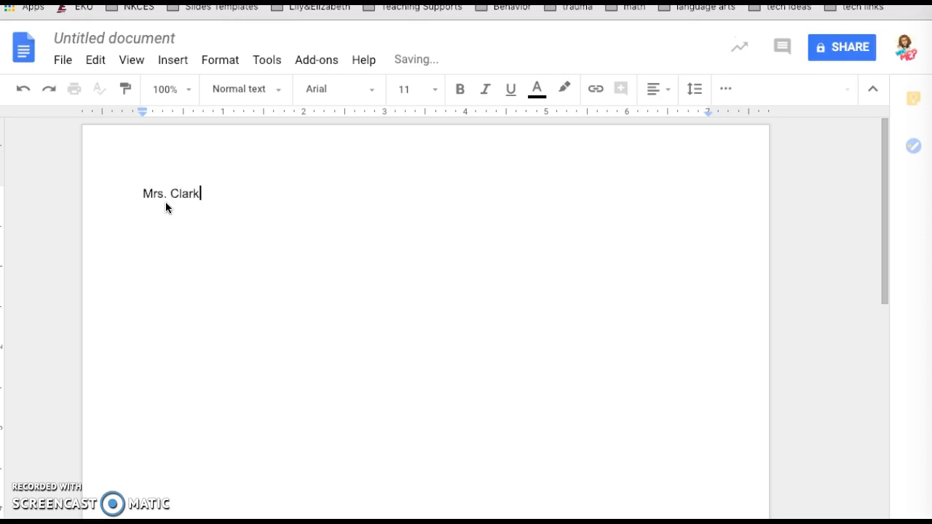
type("e's")
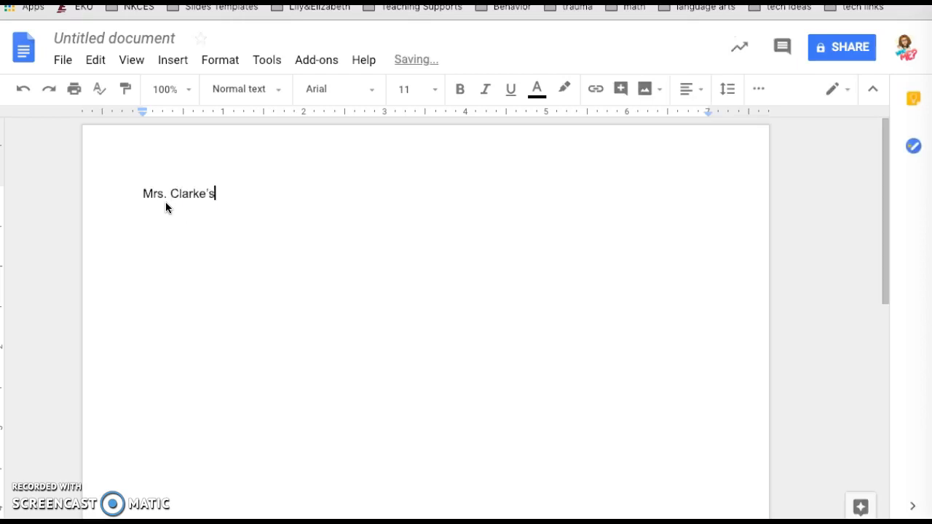
type("News")
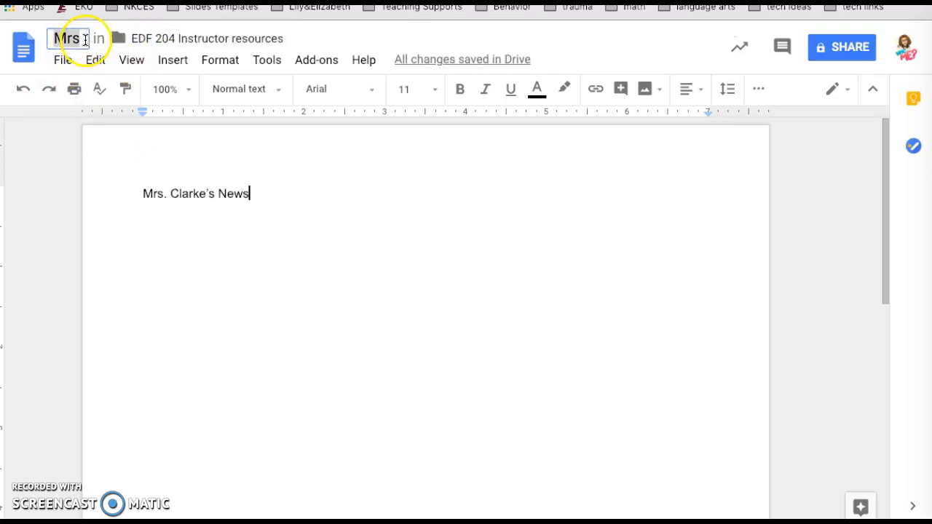
type("Clarke's News")
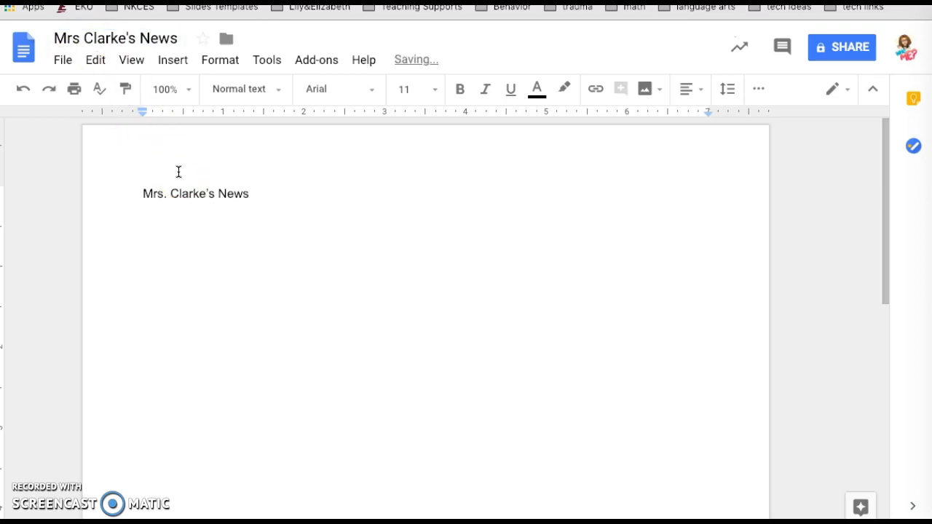
type("ABou")
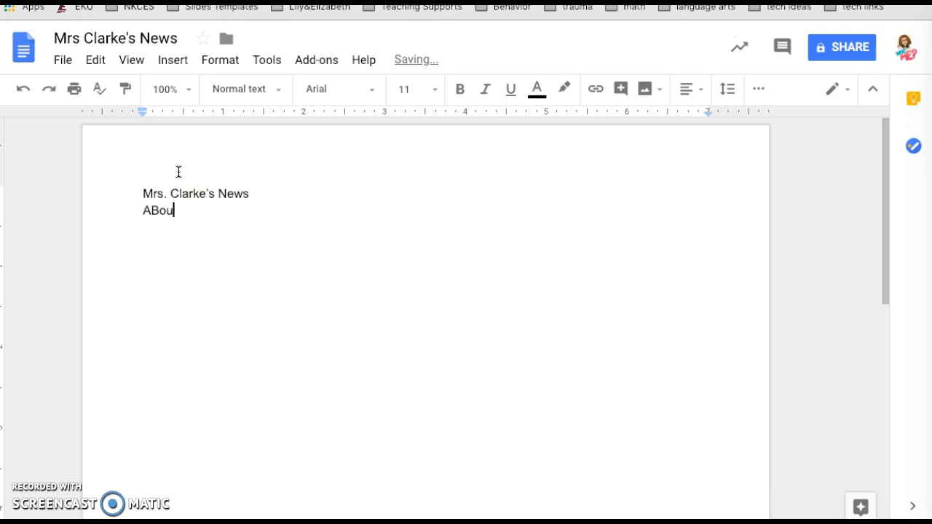
type("bout me...")
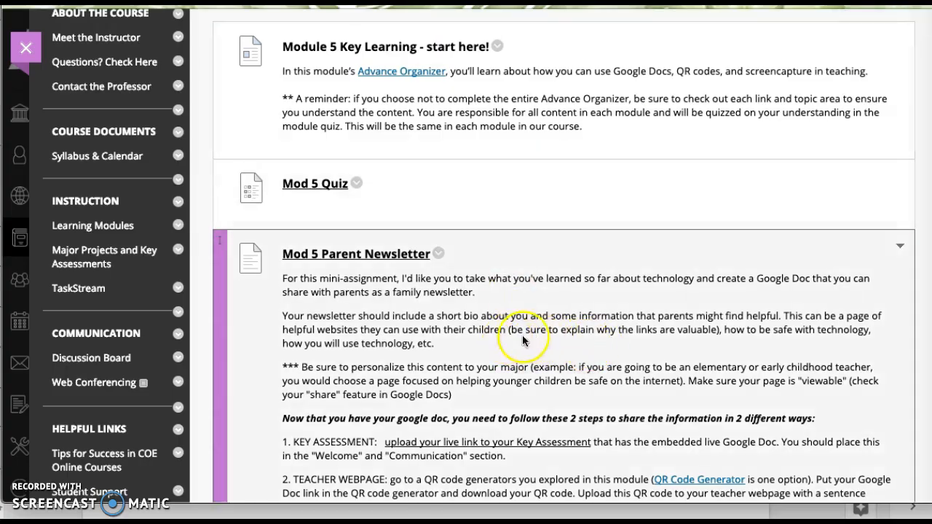
mouse_move(827, 341)
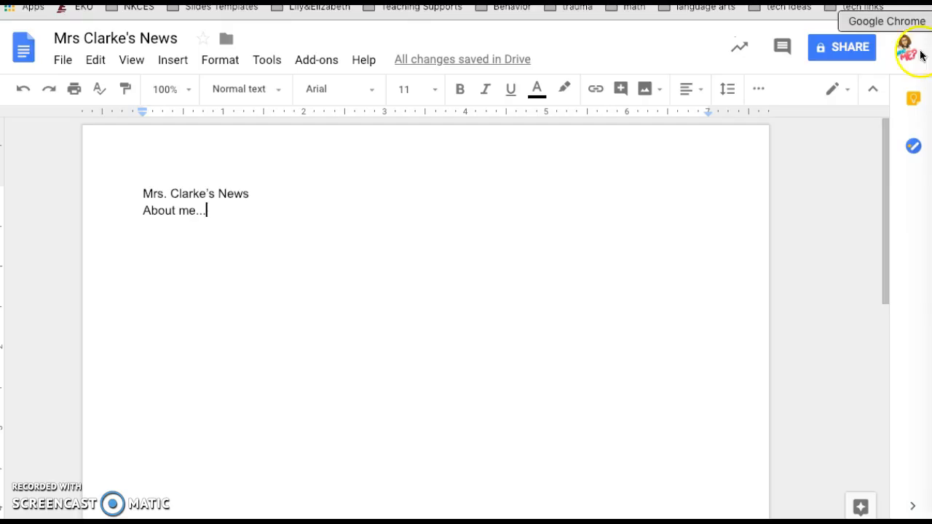
Step: Type the Helpful links heading and a Starfall.com line about alphabet sounds
type("Hel")
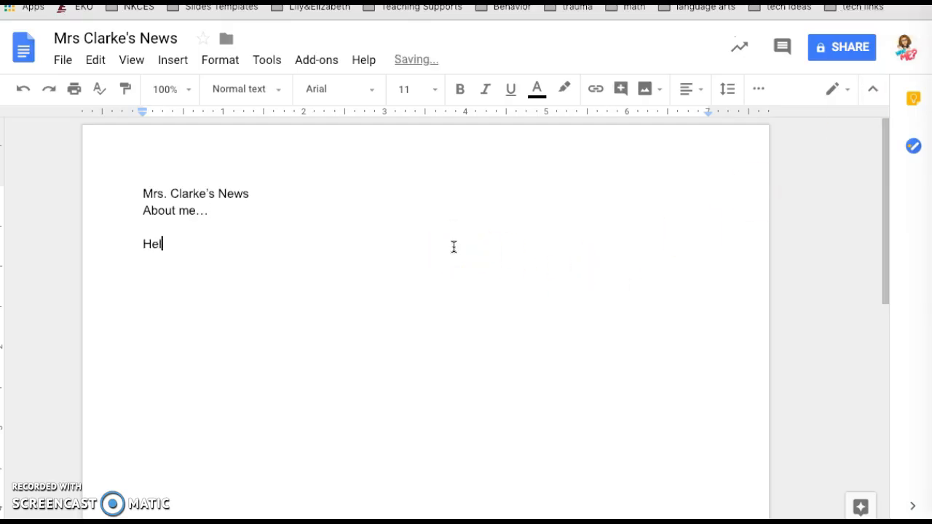
type("pful links…")
type("Starfall.c")
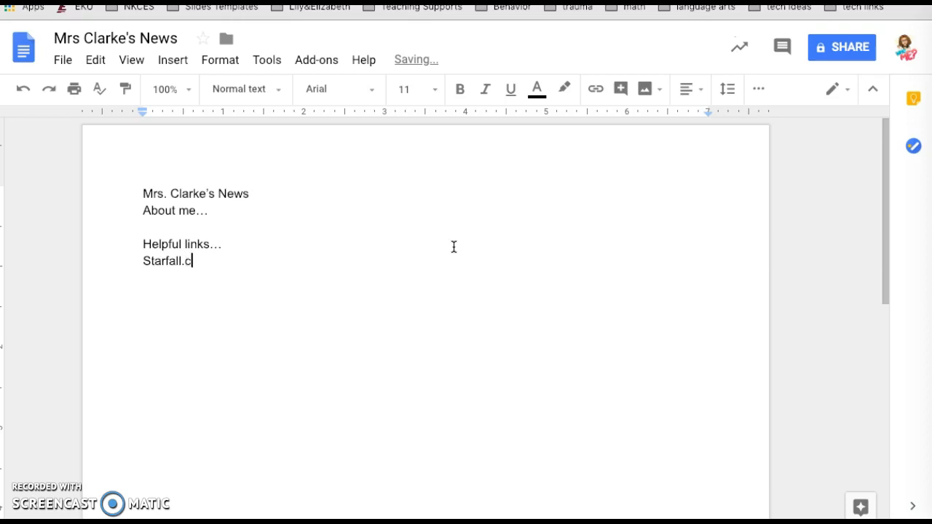
type("om")
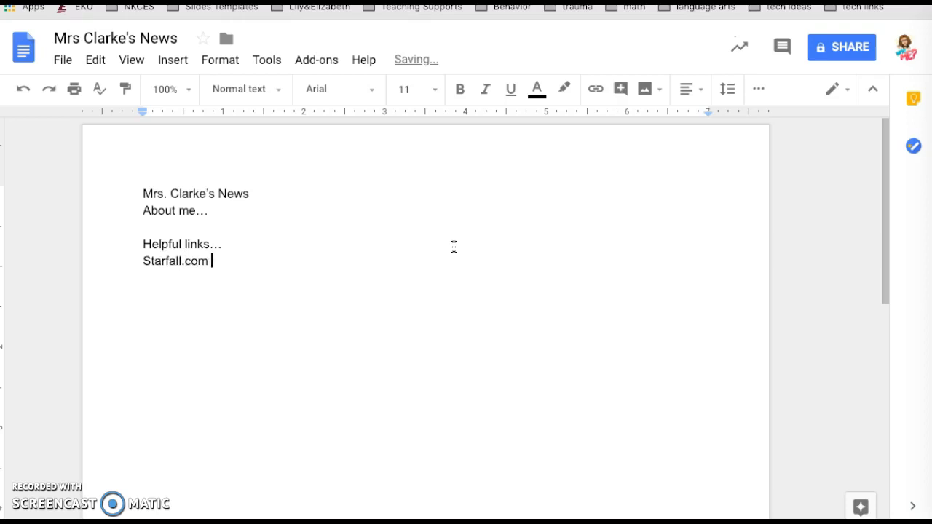
type("- great")
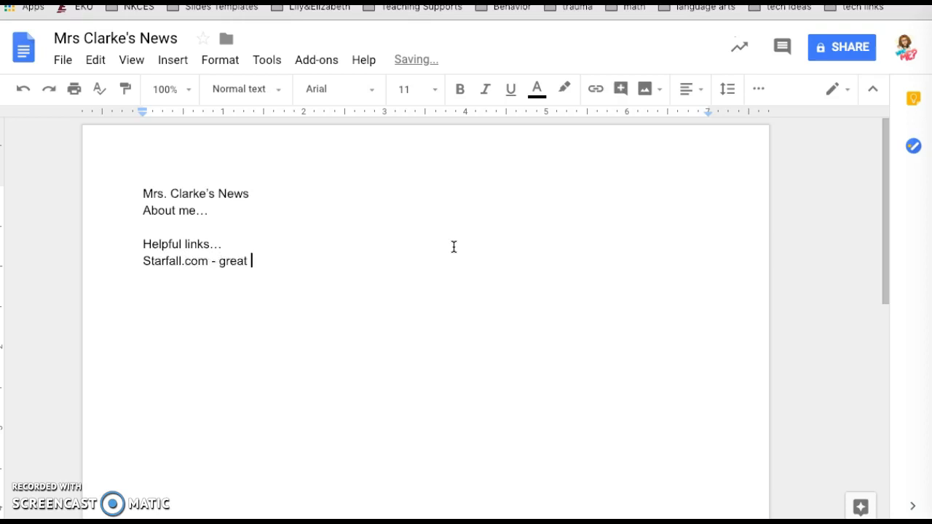
type("info about")
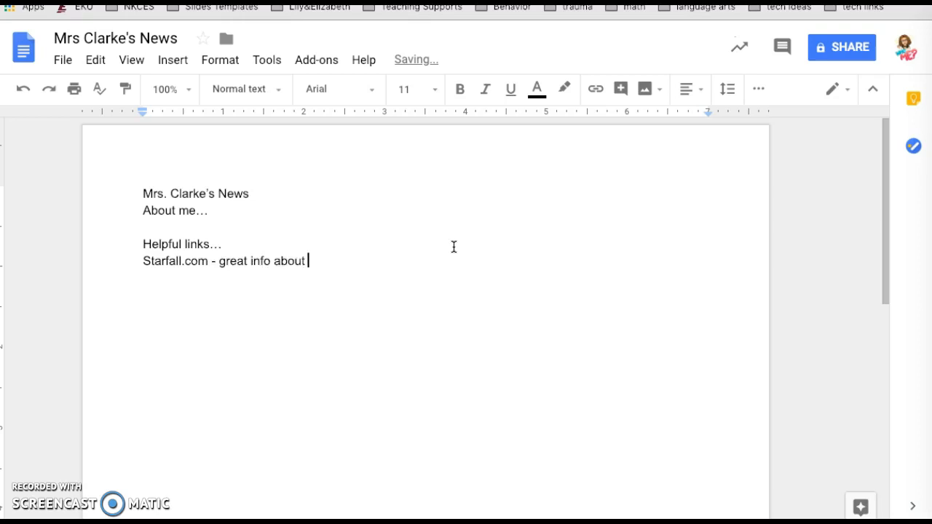
type("alphabet sound")
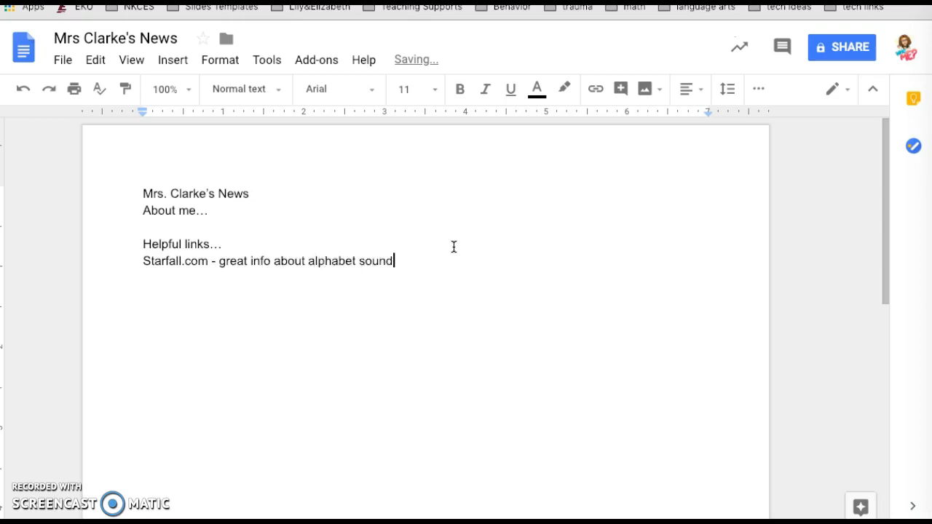
type("s")
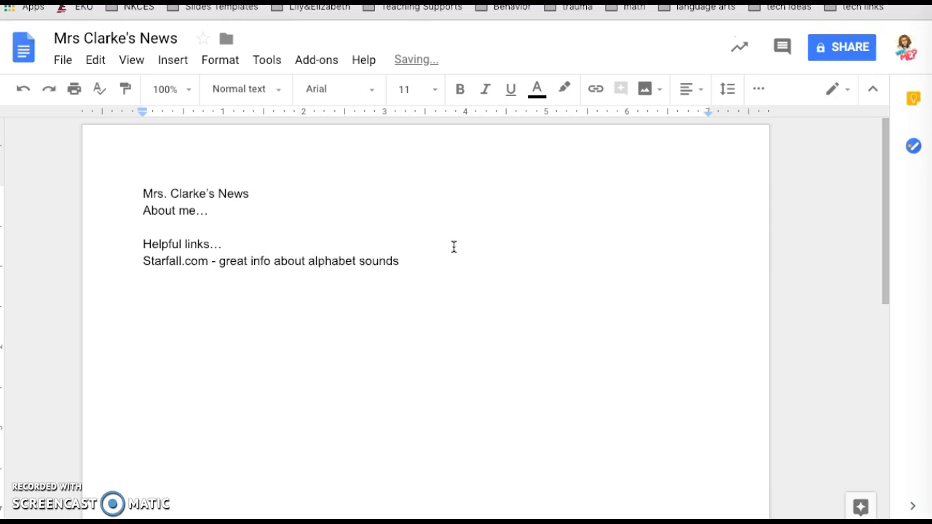
Step: Add an ABCYa.com line saying 'tell family'
type("ABC")
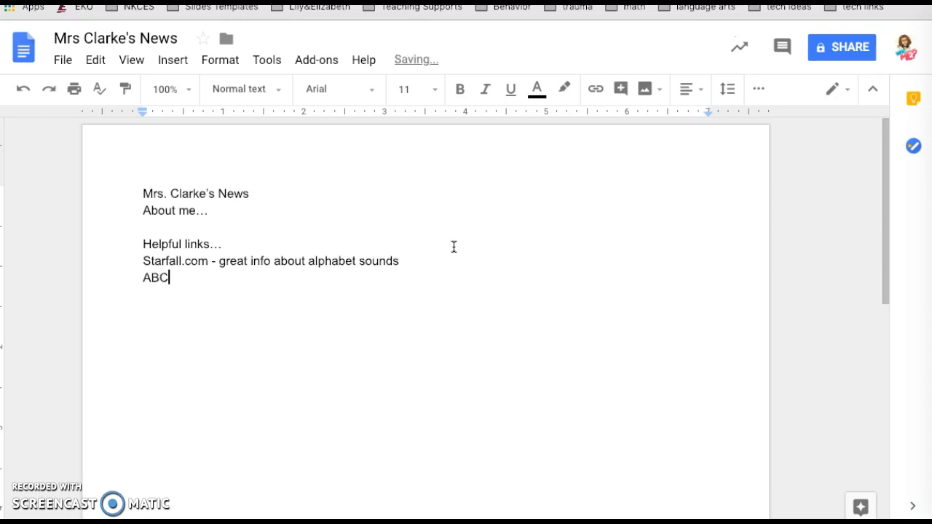
type("Ya.co")
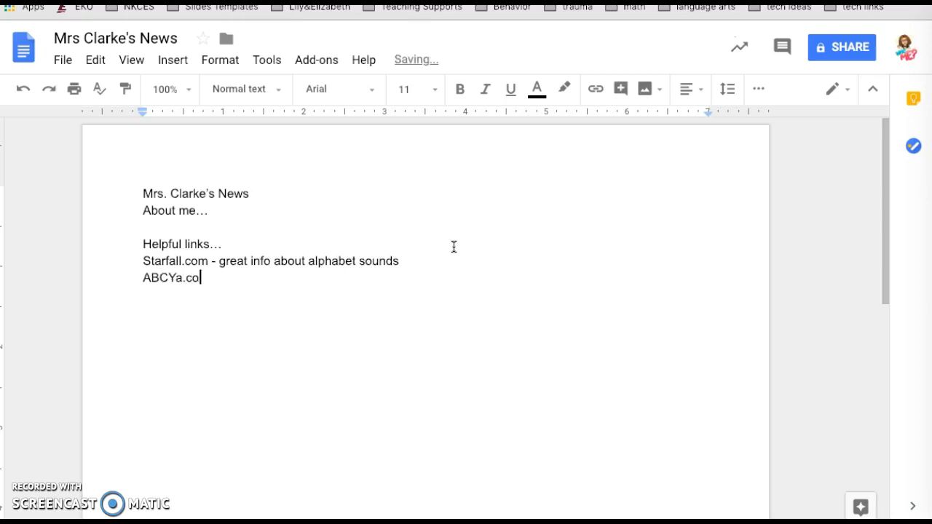
type("m")
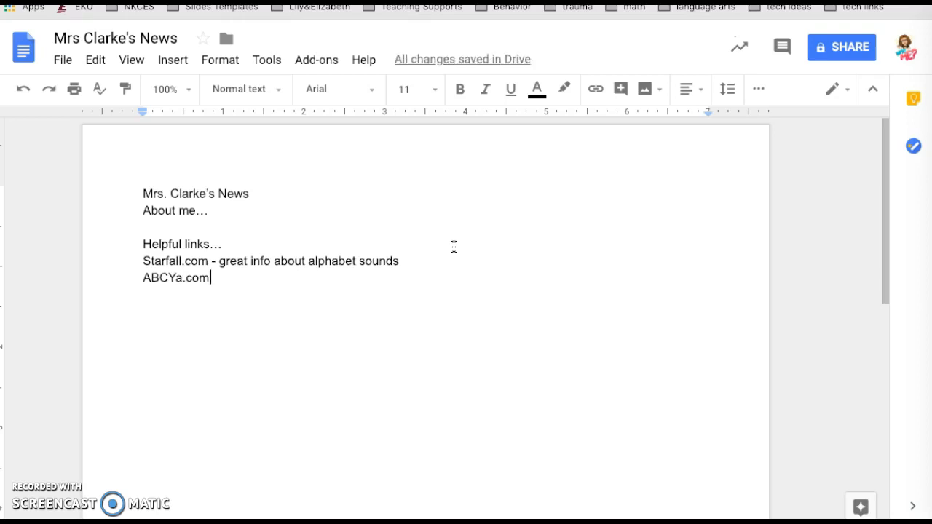
type("- tell")
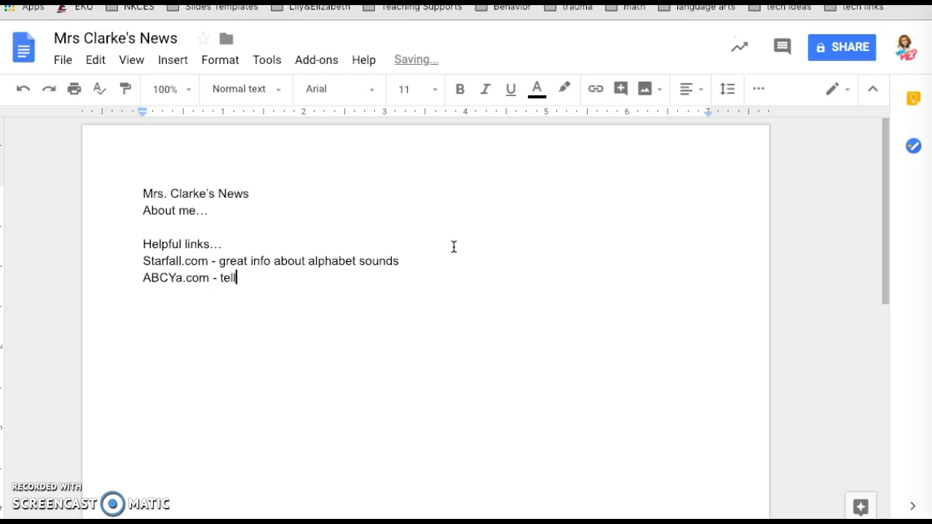
type("family")
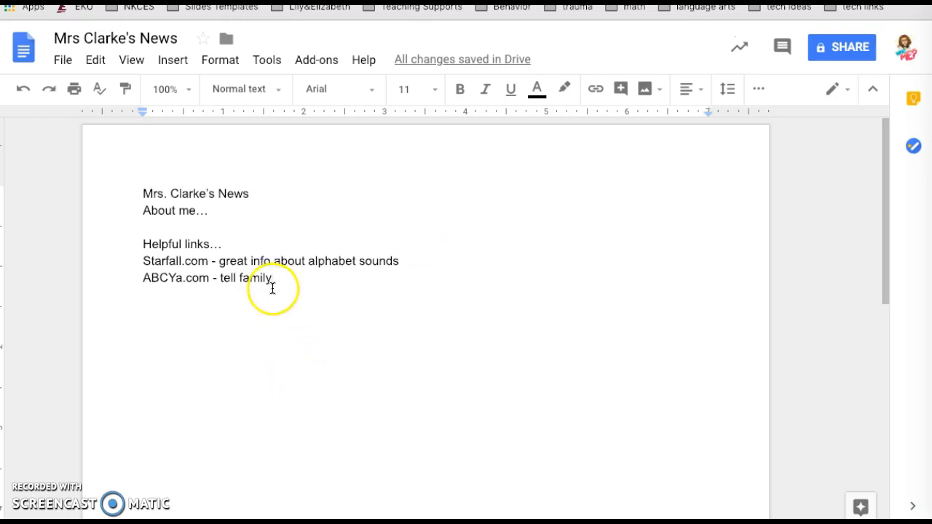
mouse_move(477, 226)
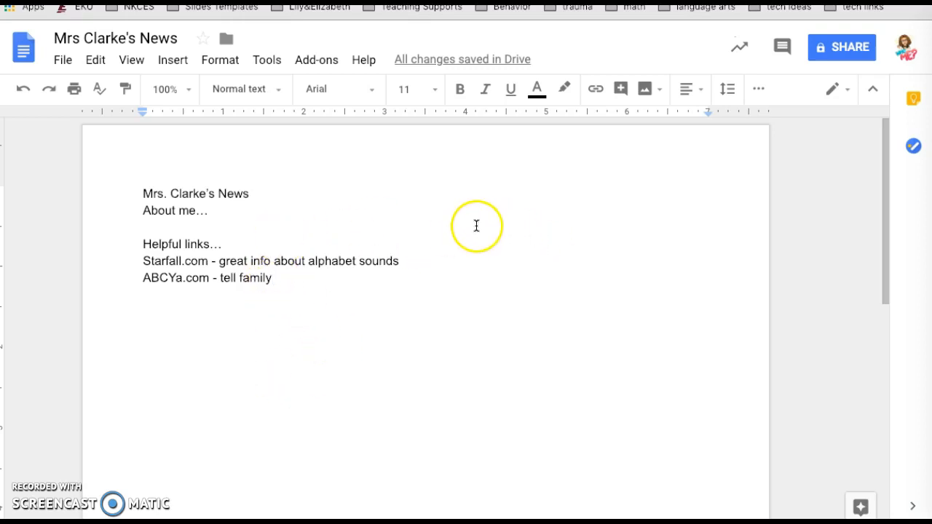
mouse_move(608, 226)
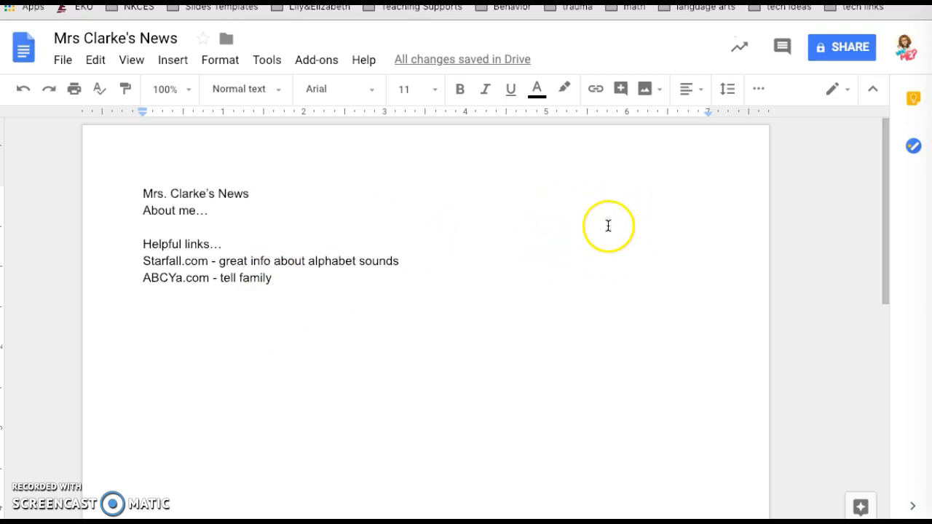
mouse_move(399, 199)
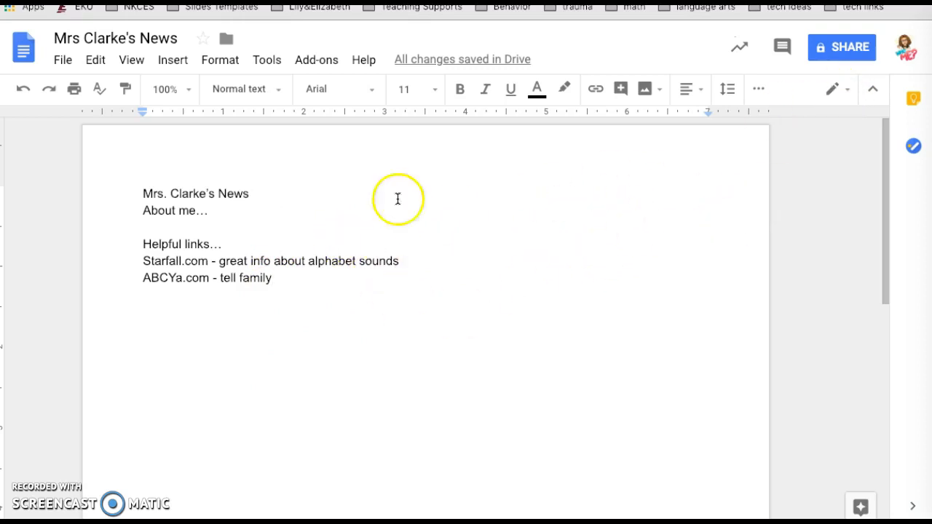
mouse_move(524, 287)
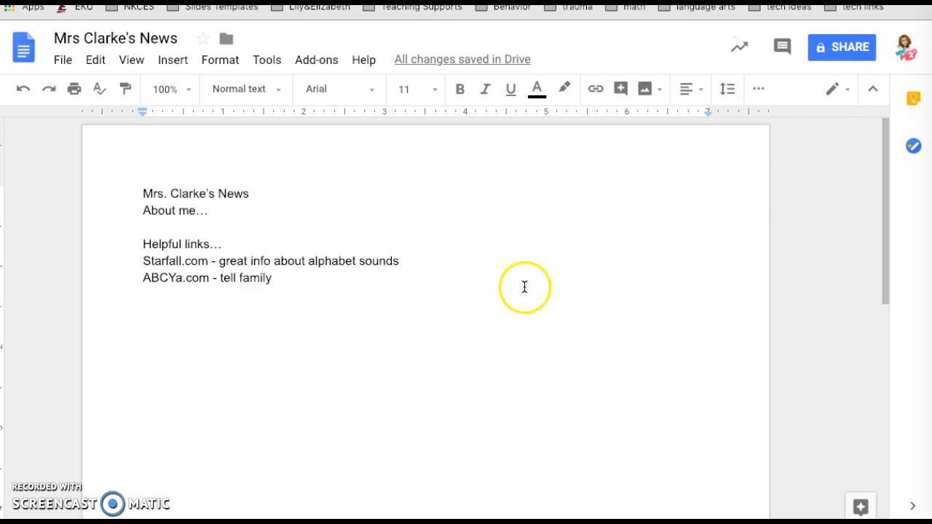
mouse_move(315, 180)
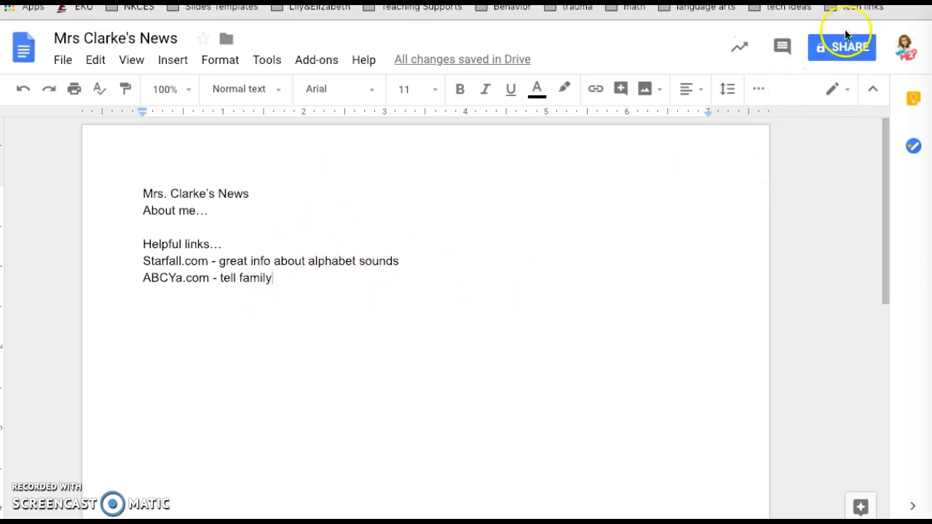
mouse_move(843, 47)
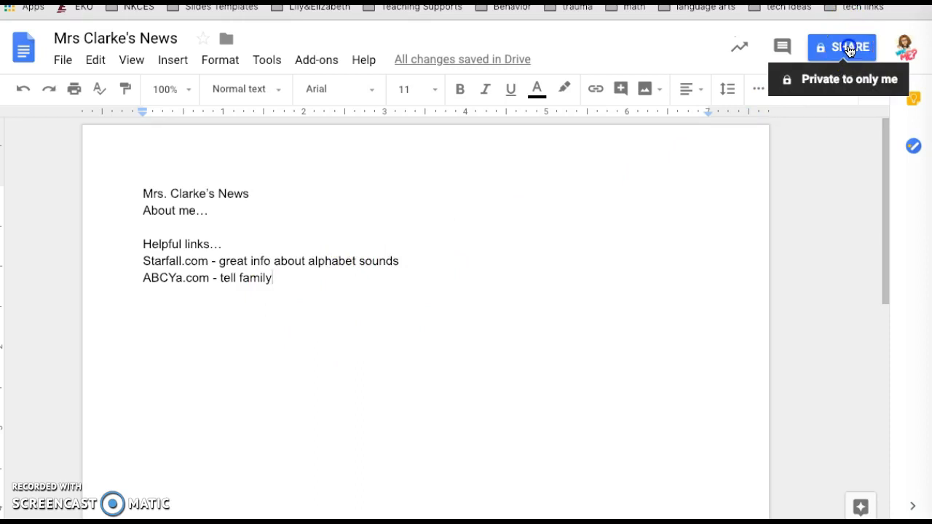
Step: Set link sharing to On - Anyone with the link can view, and copy the link
left_click(842, 46)
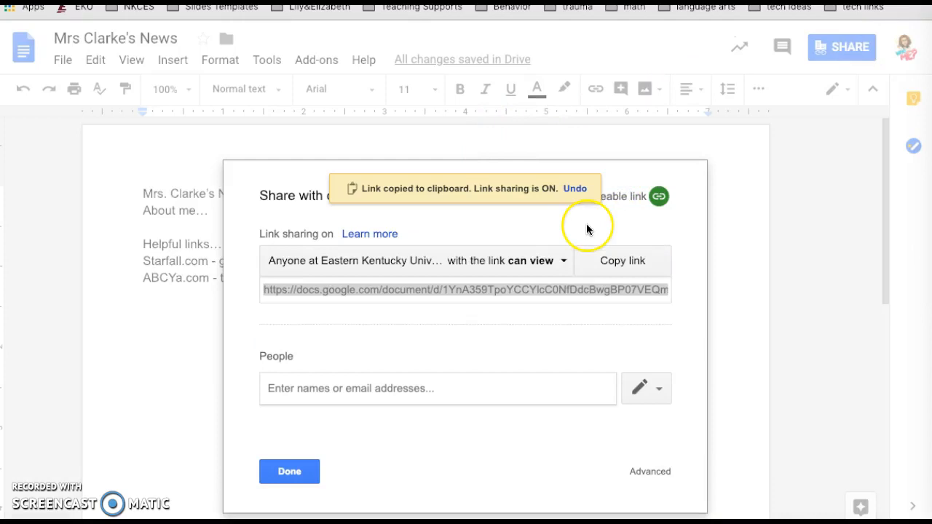
mouse_move(417, 234)
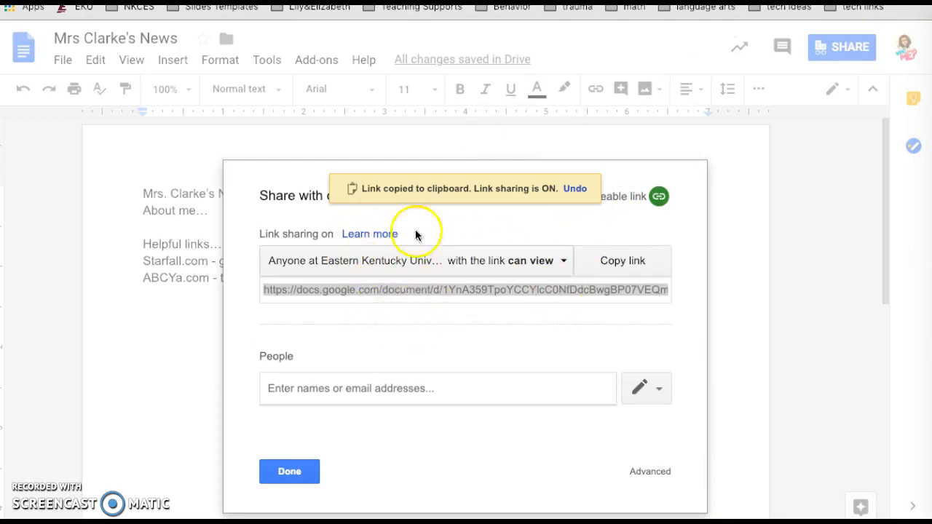
left_click(563, 261)
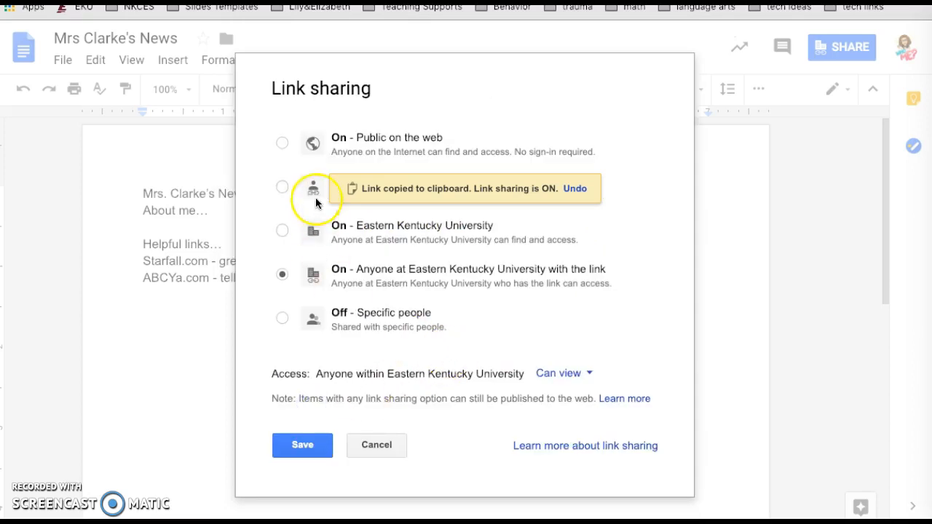
left_click(282, 187)
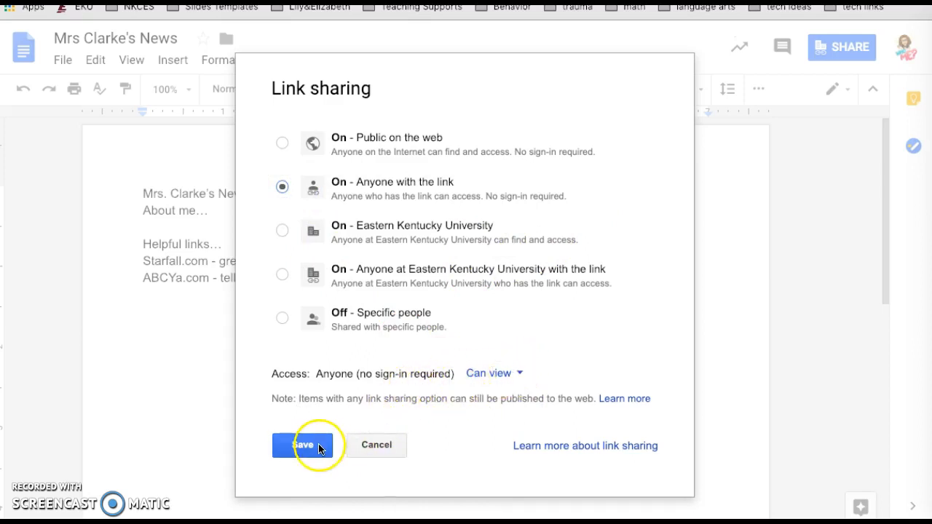
left_click(302, 445)
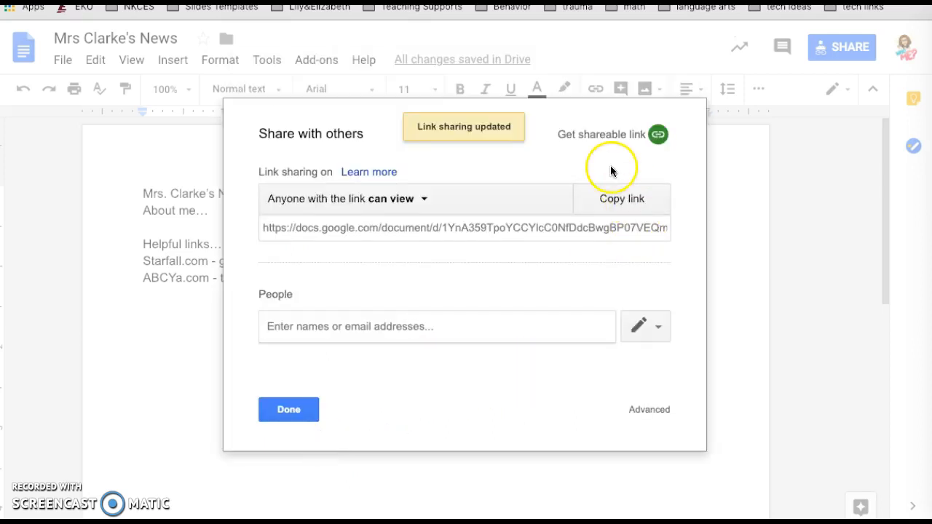
left_click(622, 199)
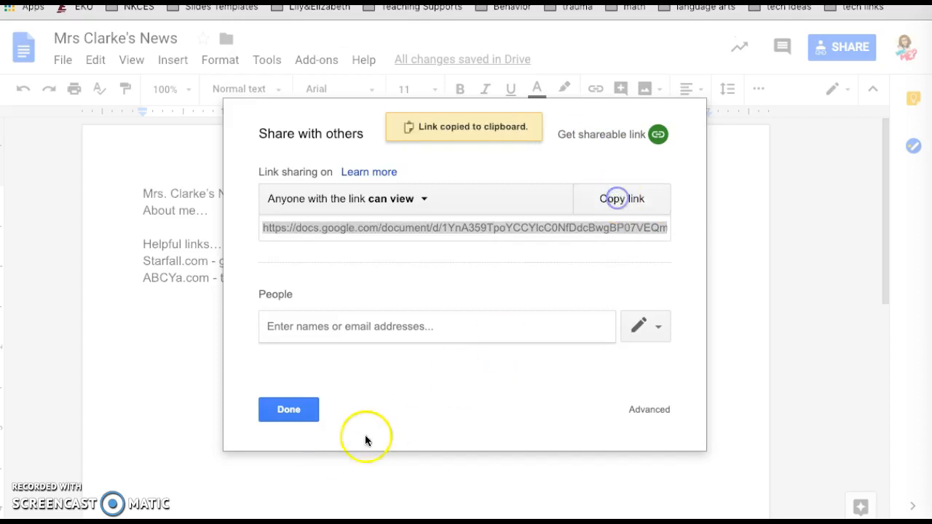
left_click(288, 409)
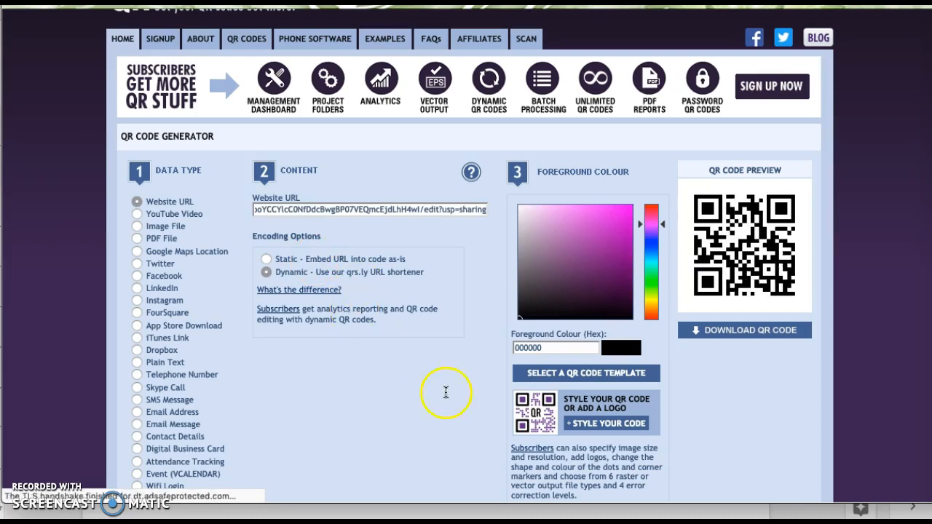
Step: Download the newsletter link's QR code as a PNG, declining the subscription offer
scroll("down", 3)
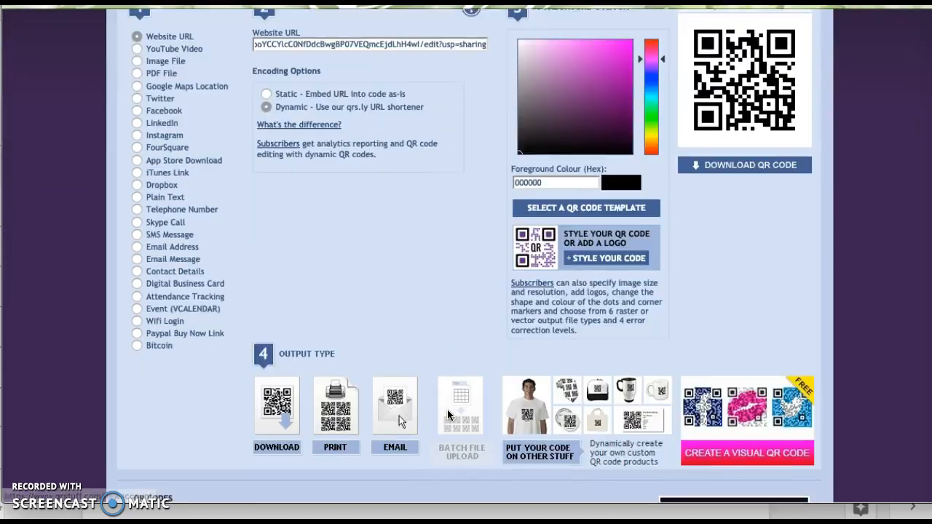
scroll("up", 3)
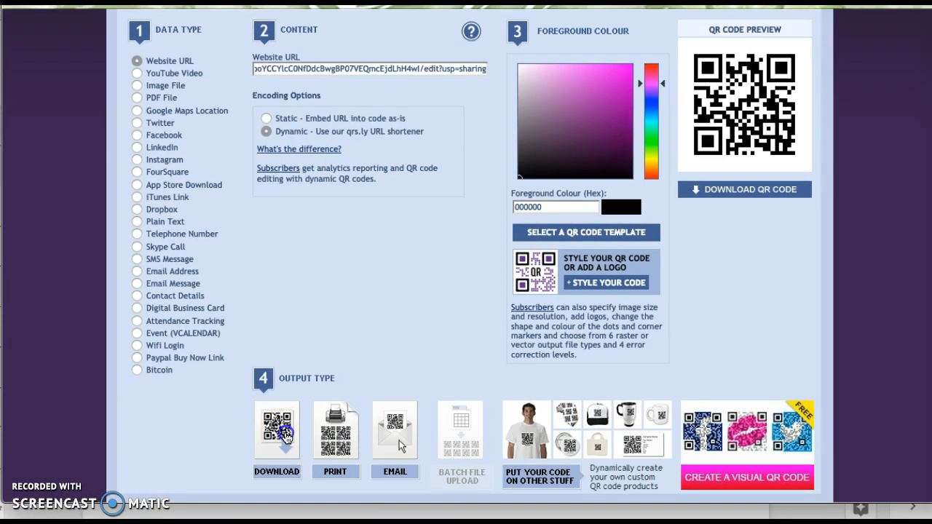
left_click(276, 430)
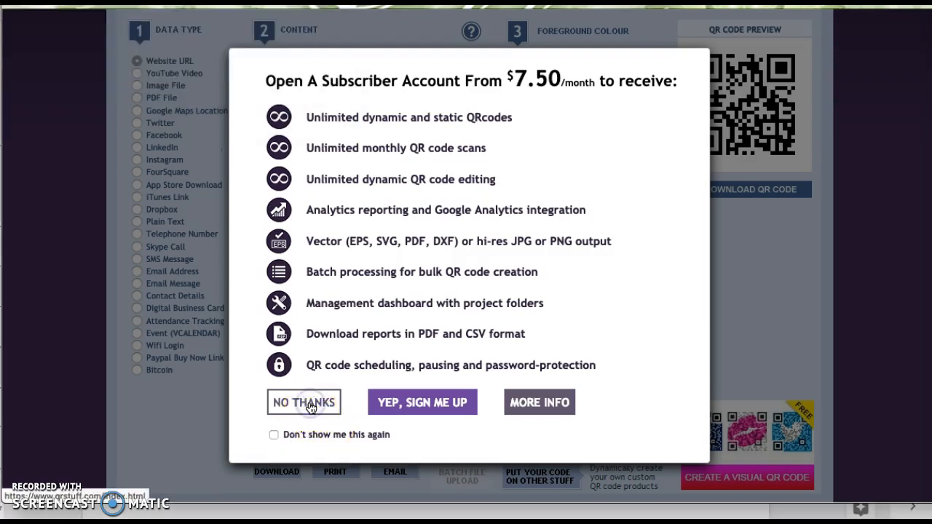
left_click(304, 402)
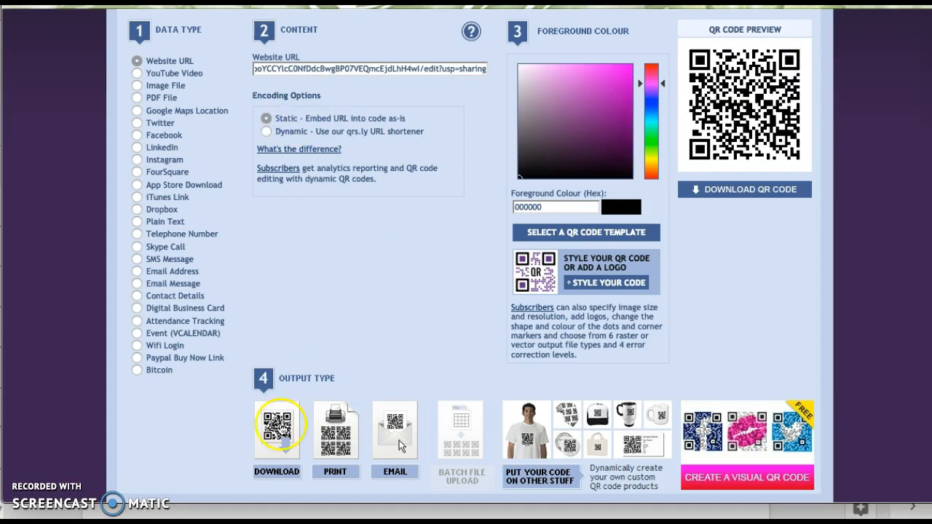
left_click(277, 430)
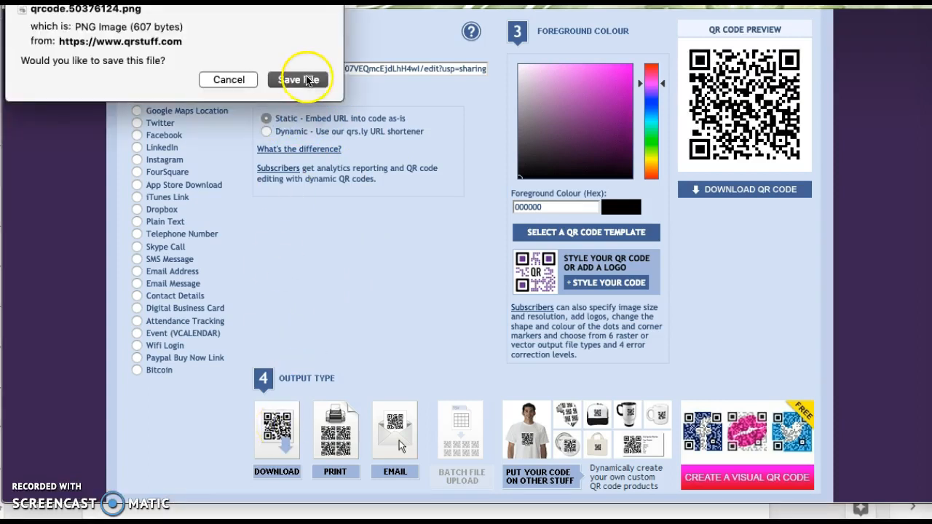
left_click(299, 80)
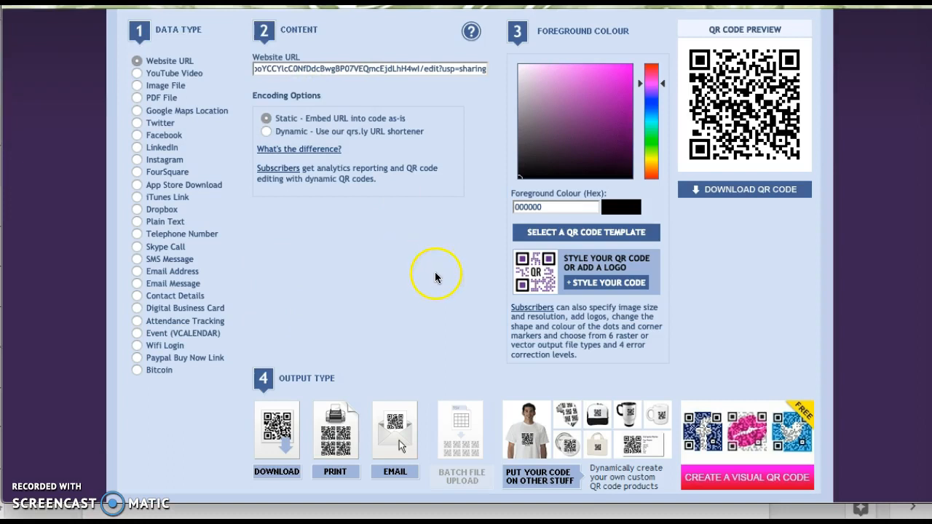
mouse_move(437, 277)
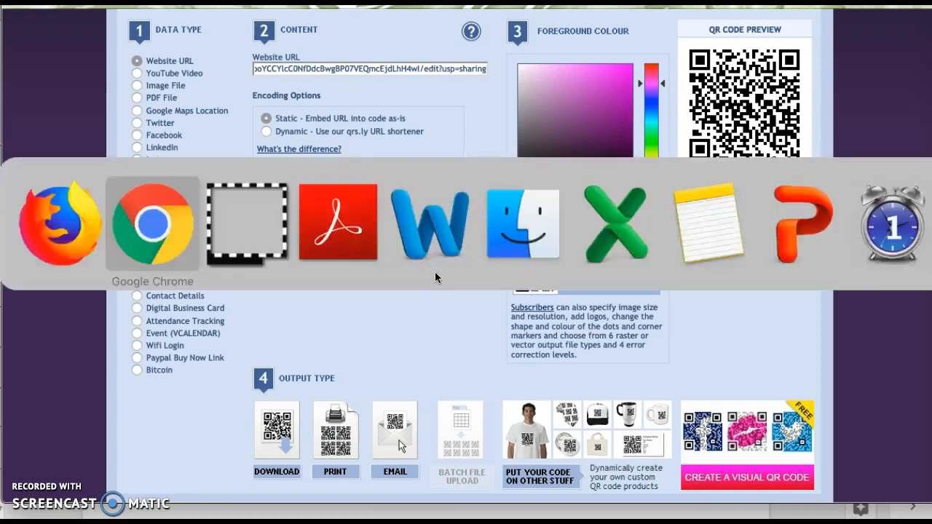
Step: Return to Chrome and scroll through the Mod 5 Parent Newsletter instructions
left_click(152, 224)
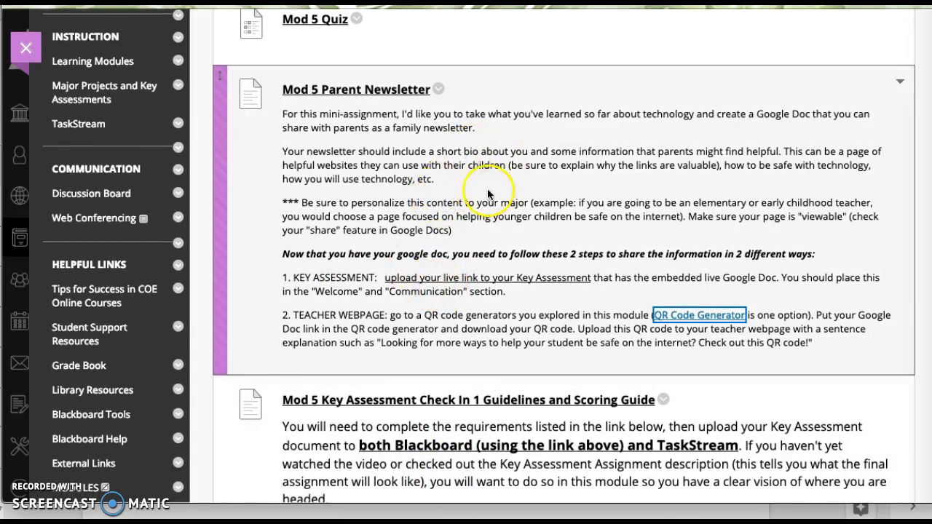
mouse_move(698, 320)
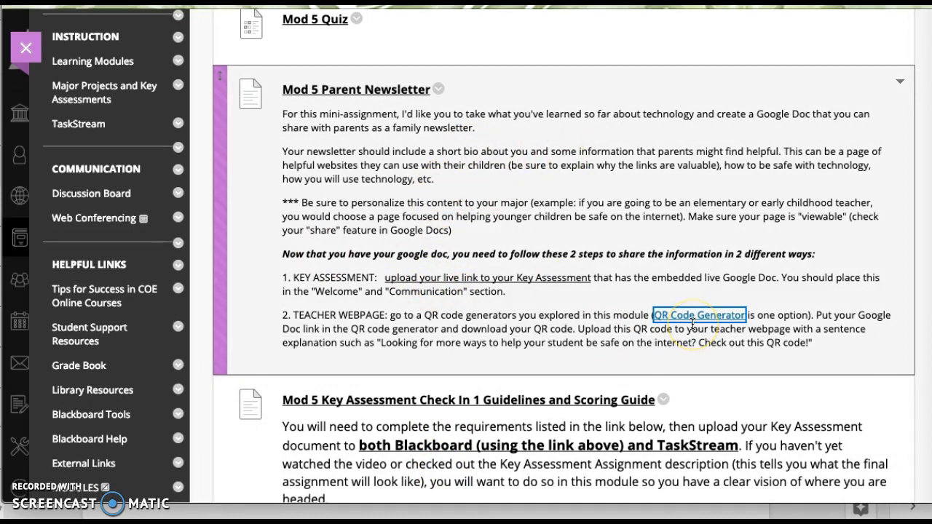
mouse_move(371, 117)
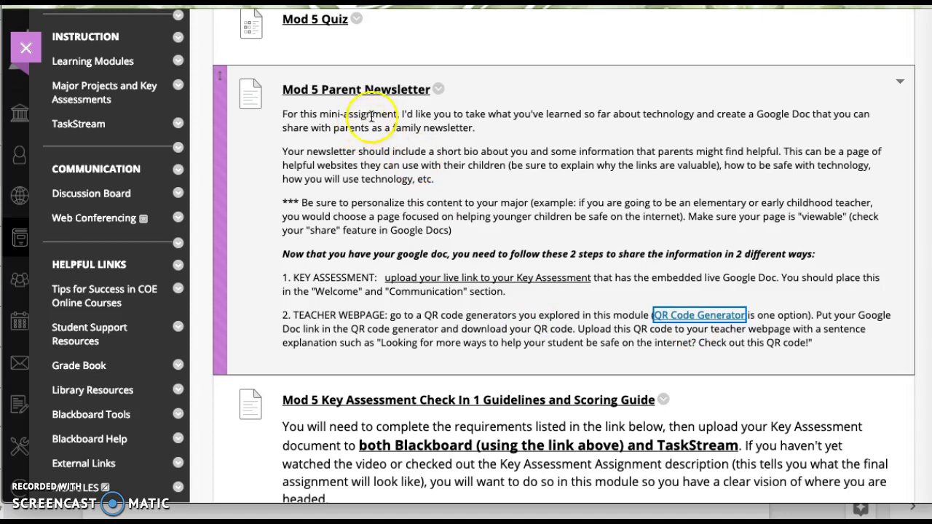
mouse_move(386, 98)
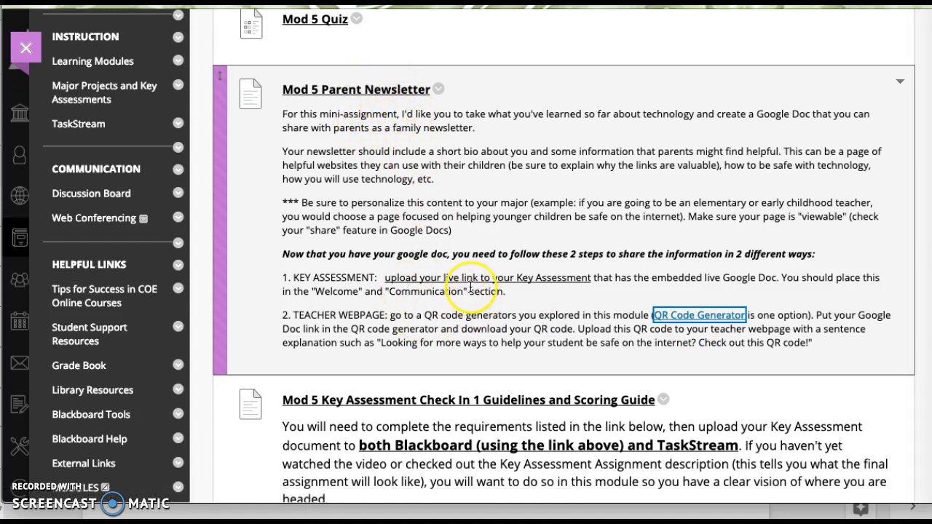
mouse_move(475, 283)
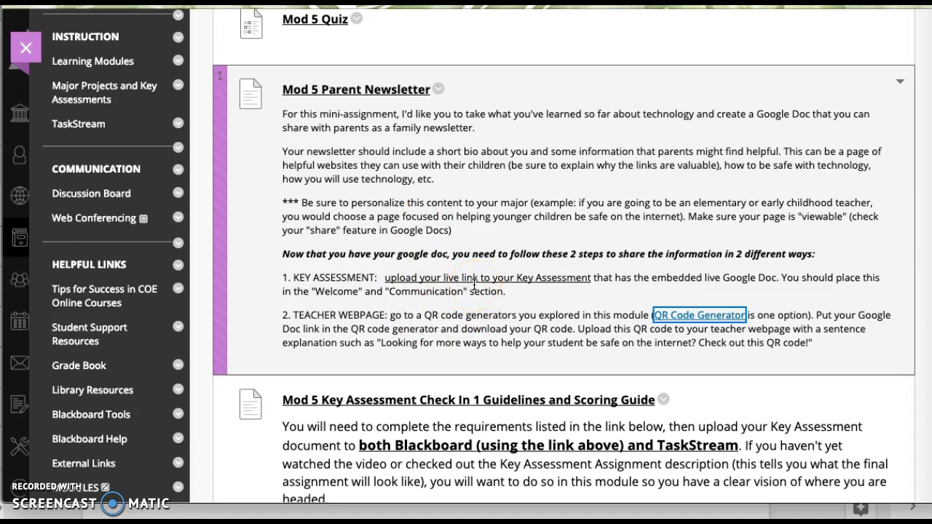
mouse_move(487, 306)
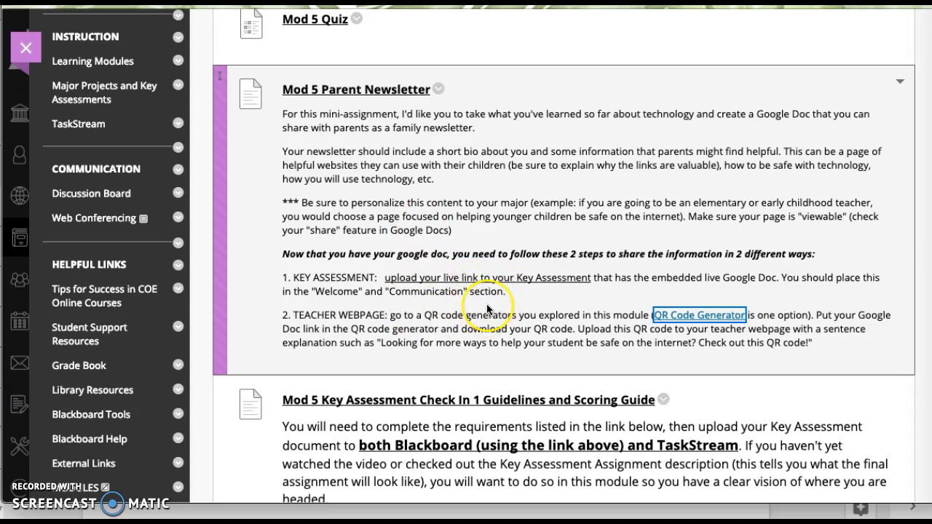
mouse_move(543, 324)
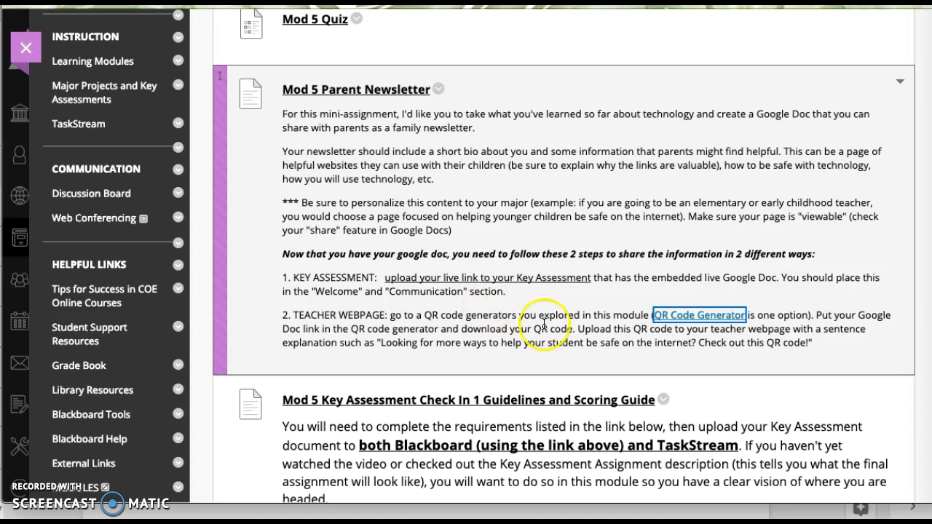
scroll("down", 3)
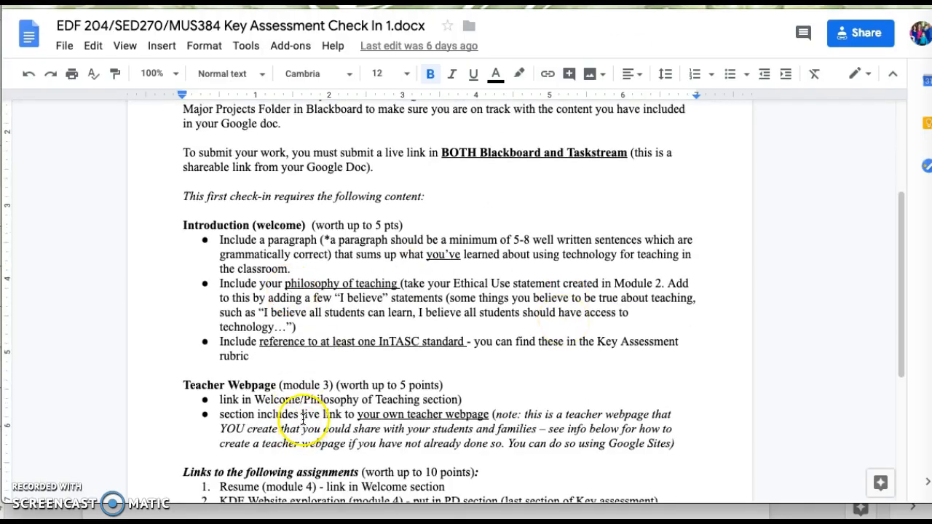
mouse_move(288, 291)
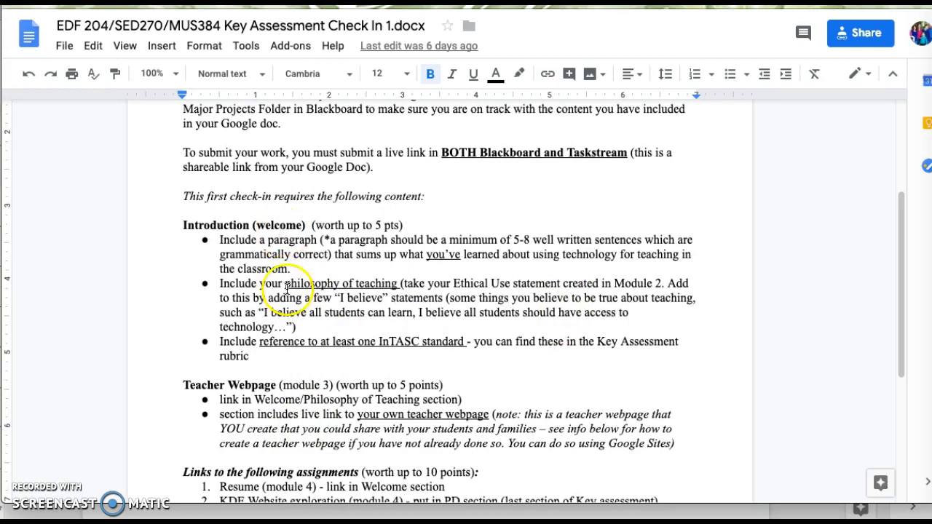
scroll("down", 3)
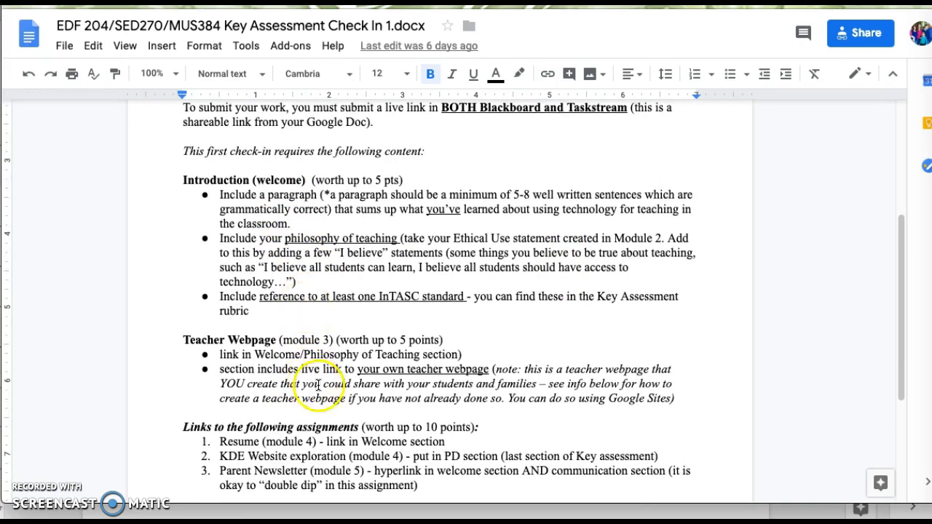
mouse_move(332, 192)
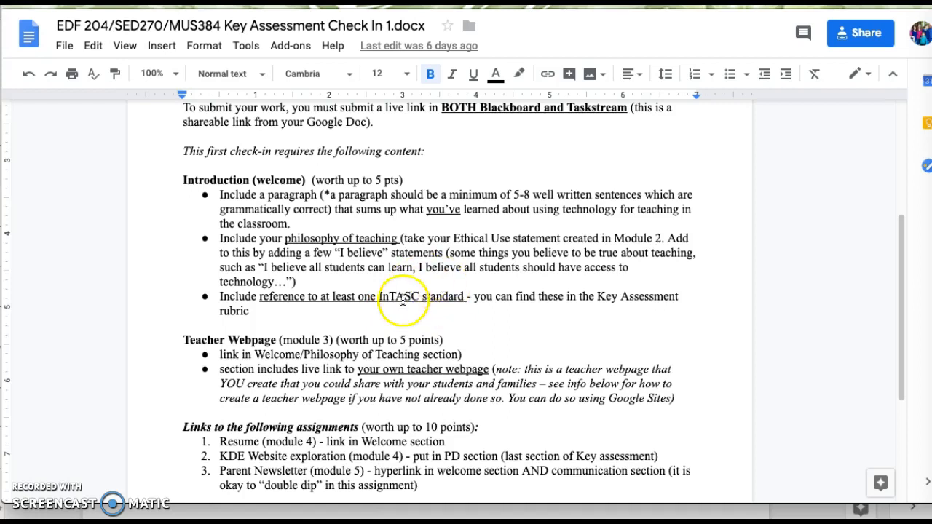
mouse_move(582, 302)
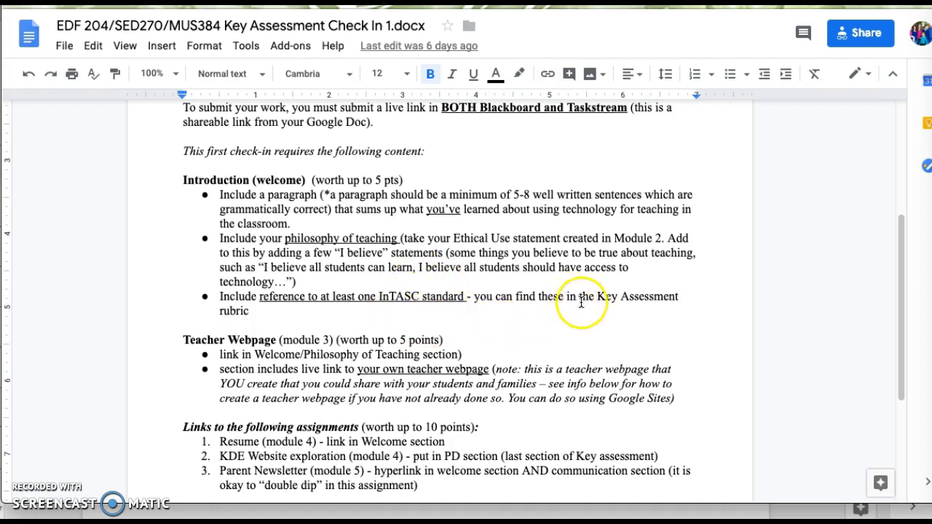
mouse_move(373, 316)
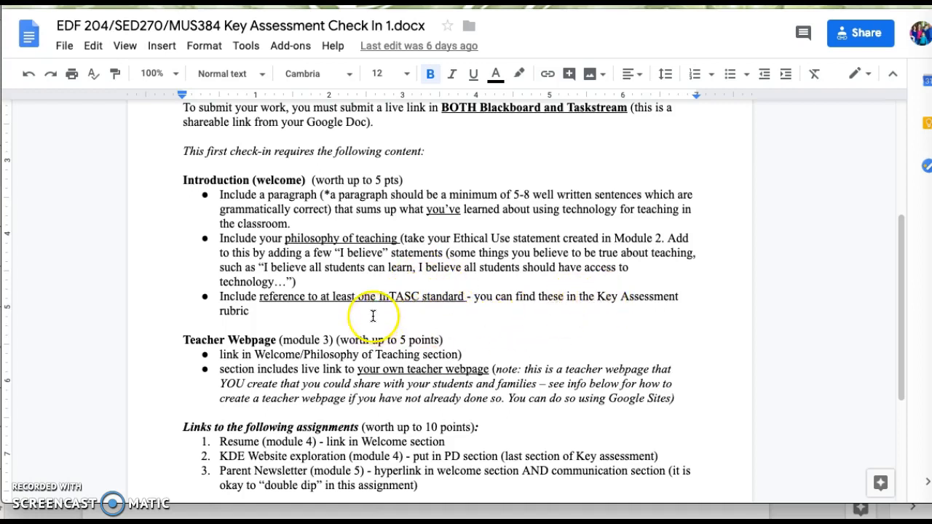
Step: Add '(Major Projects section in Blackboard... rubric is at the end of the Key Assessment document)'
type("(M")
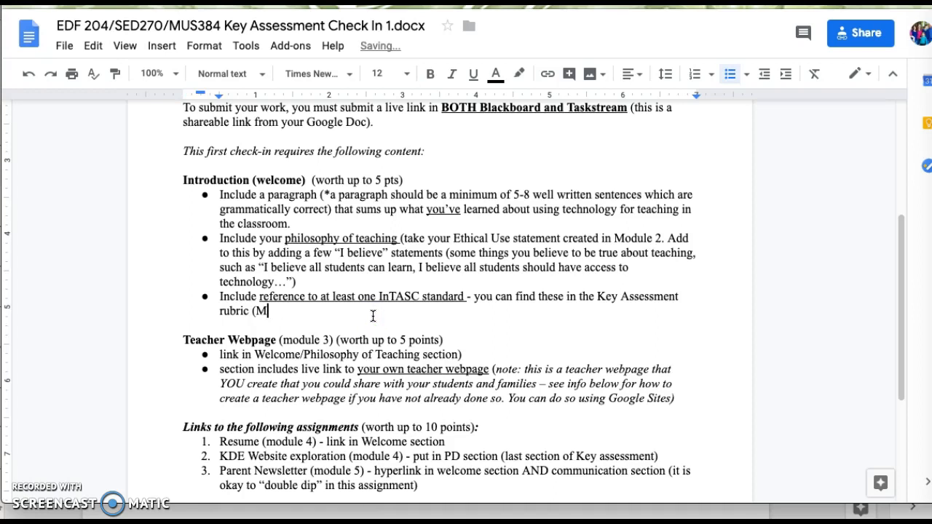
type("ajor Proje")
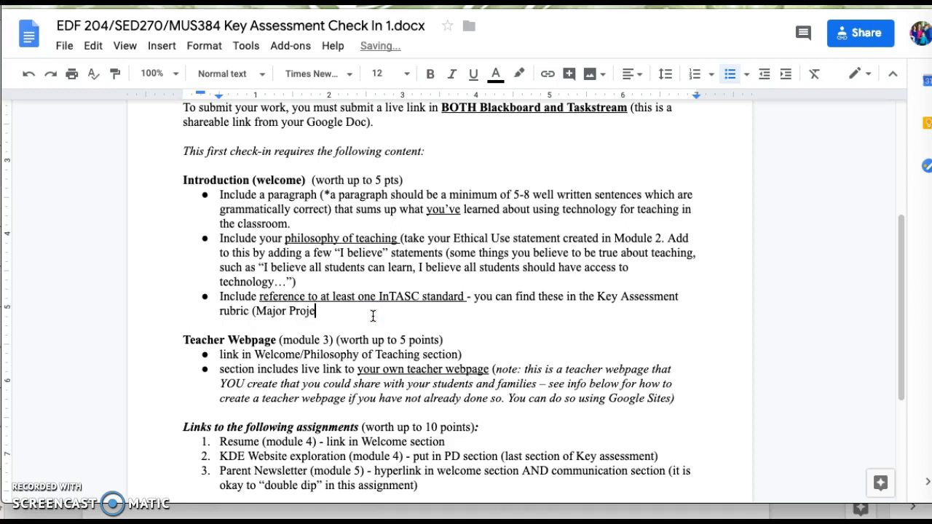
type("cts section in Blackboar")
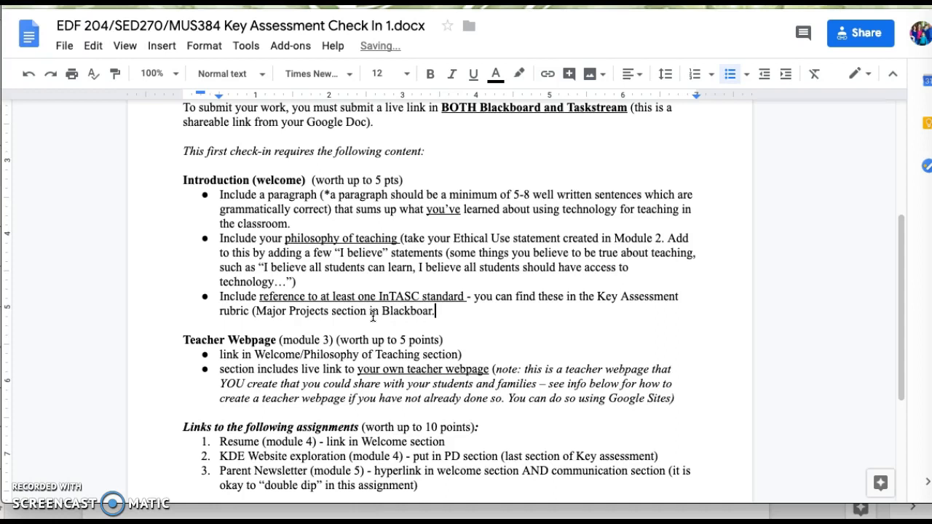
type("...")
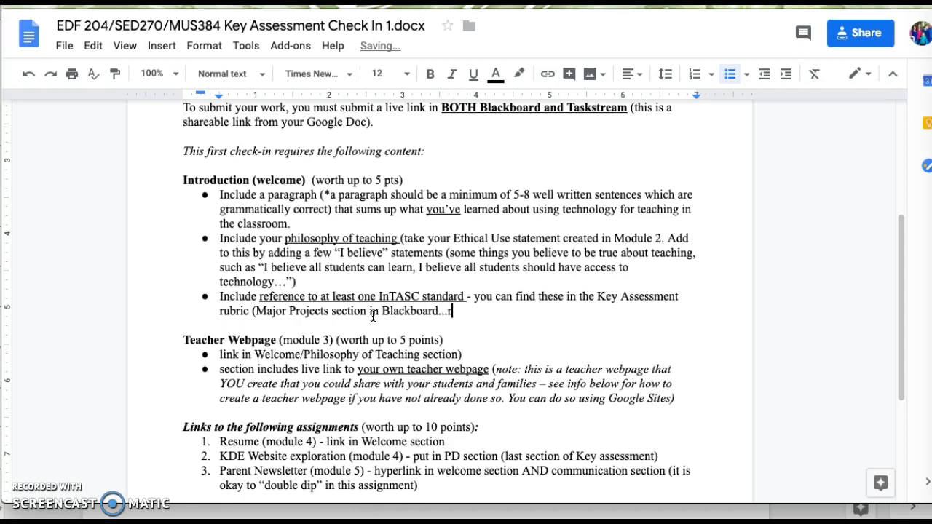
type("rubric is at the end of the")
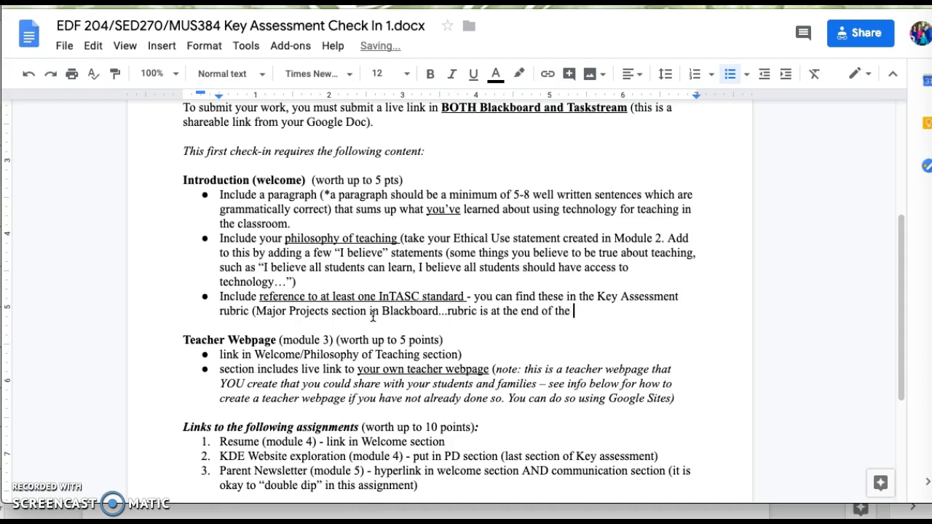
type("Key Assessment")
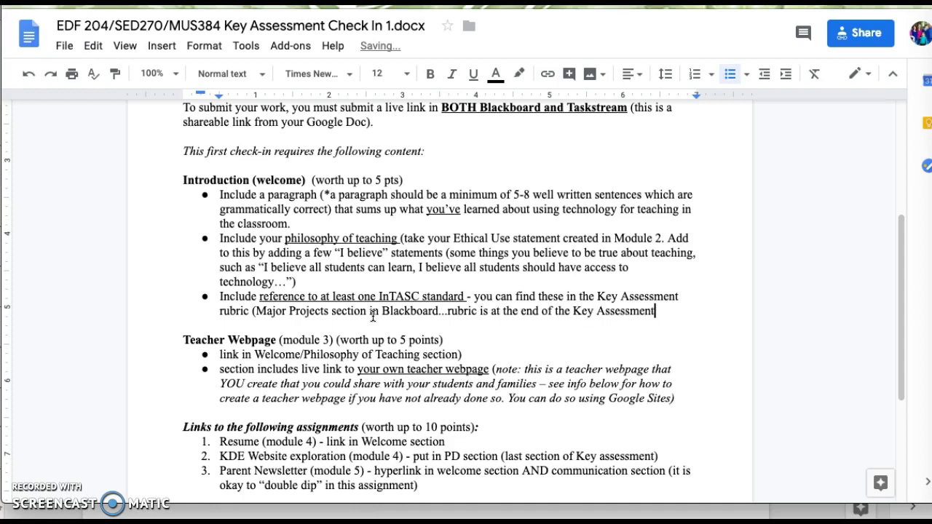
type("document)")
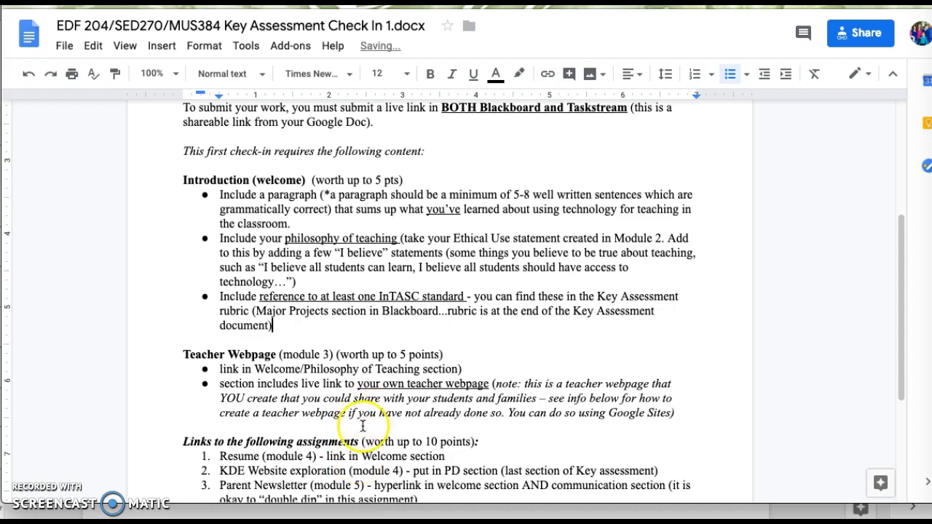
scroll("down", 3)
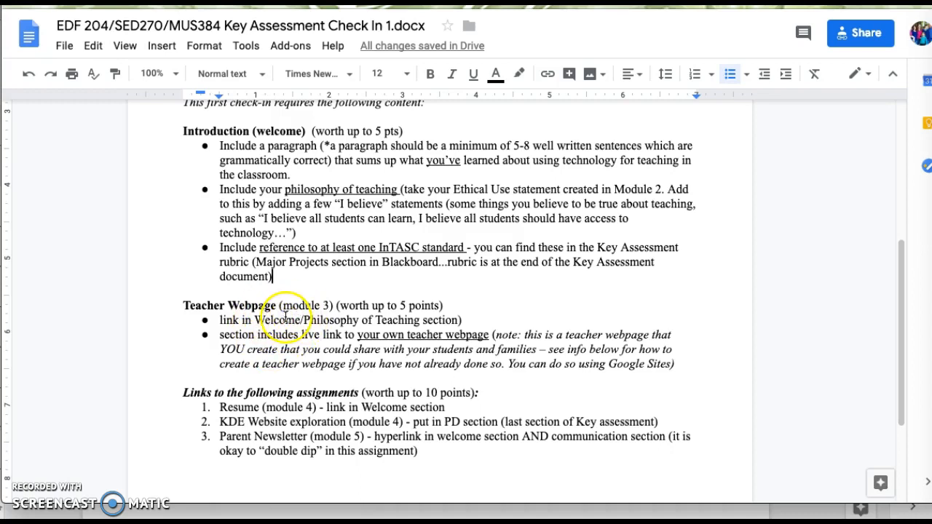
mouse_move(313, 393)
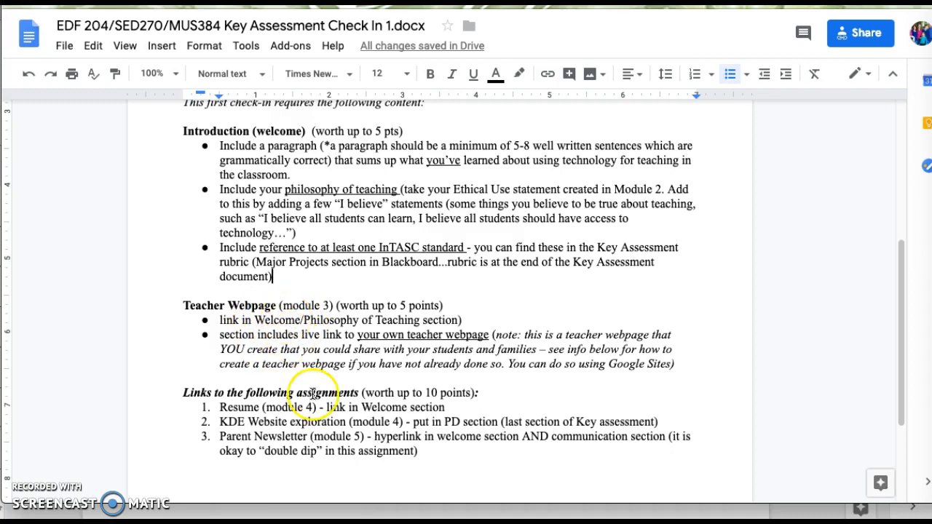
scroll("down", 3)
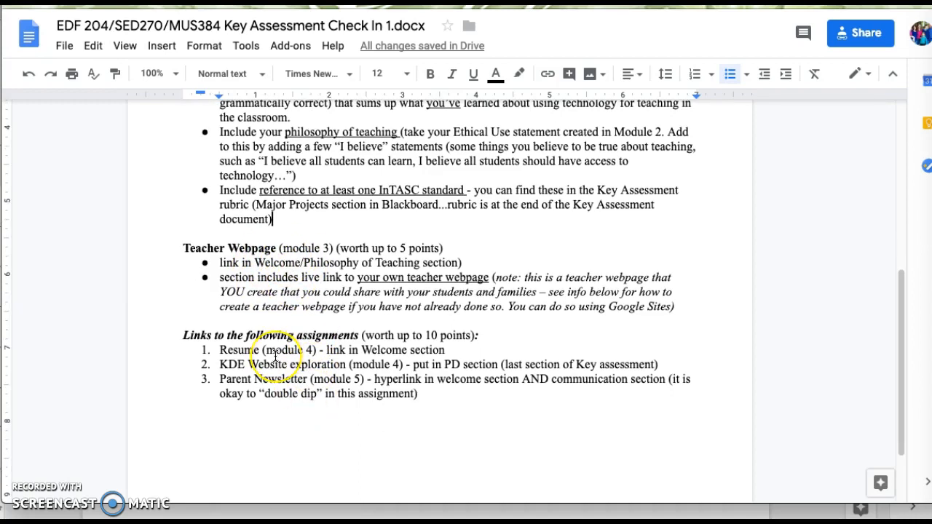
mouse_move(413, 353)
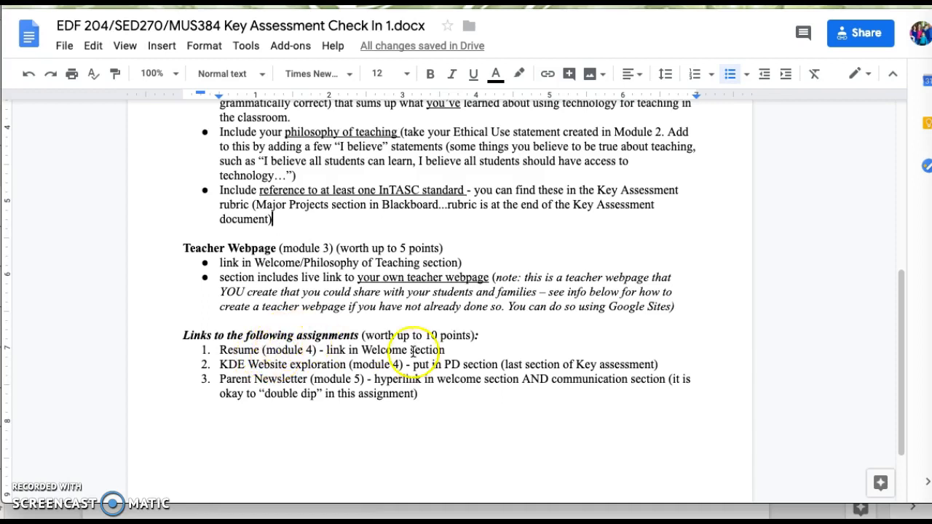
mouse_move(276, 364)
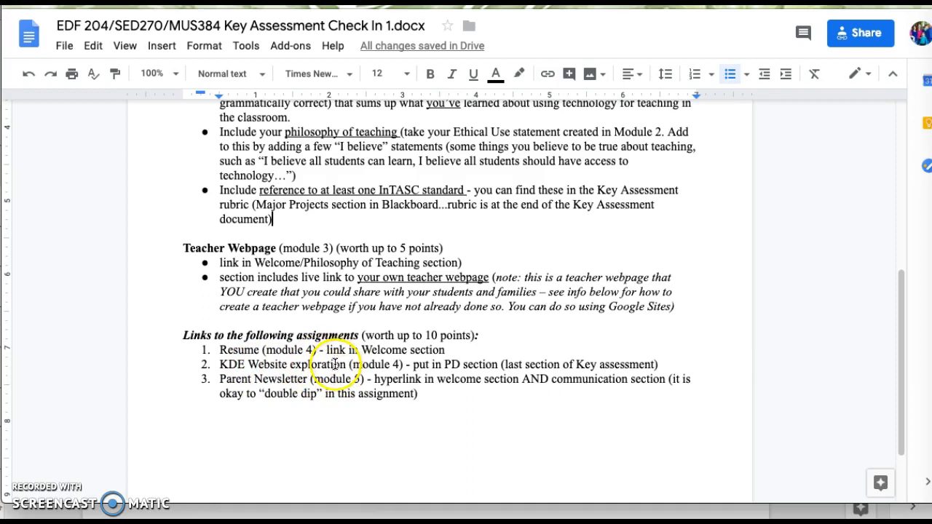
mouse_move(500, 362)
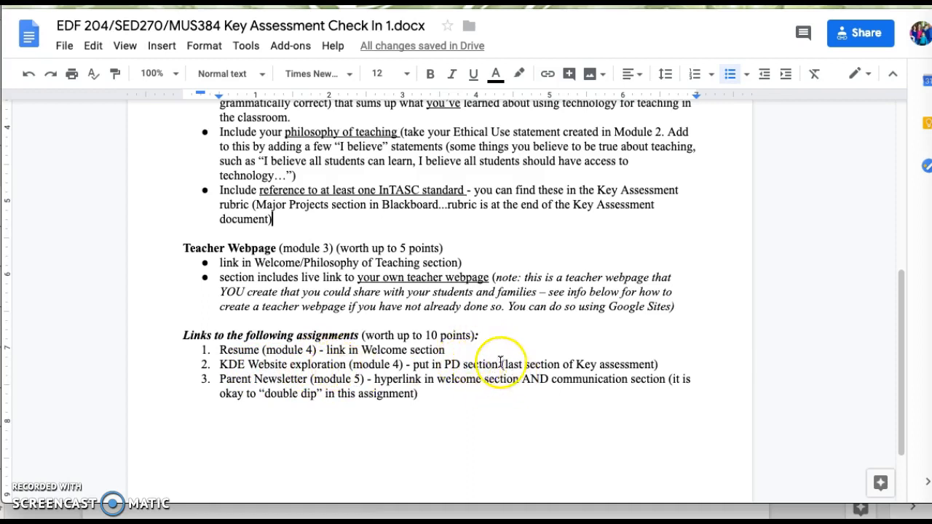
mouse_move(527, 400)
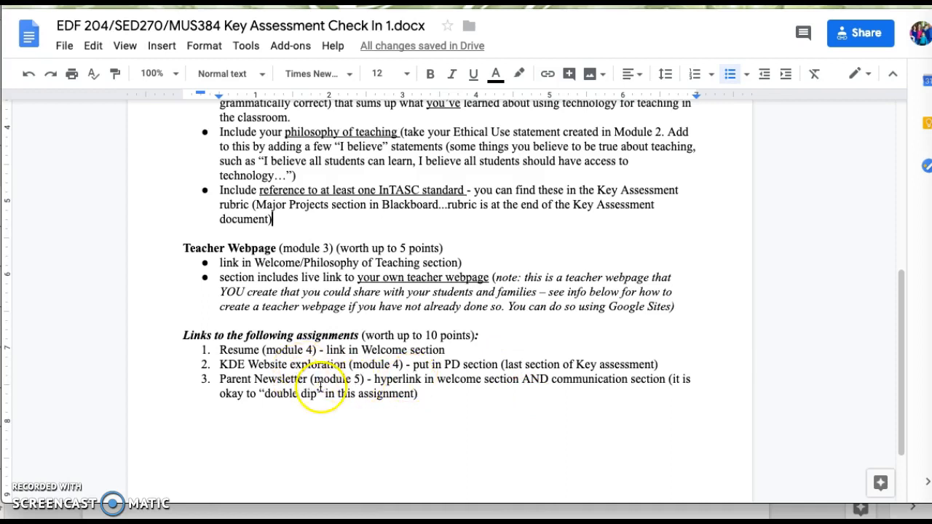
mouse_move(470, 372)
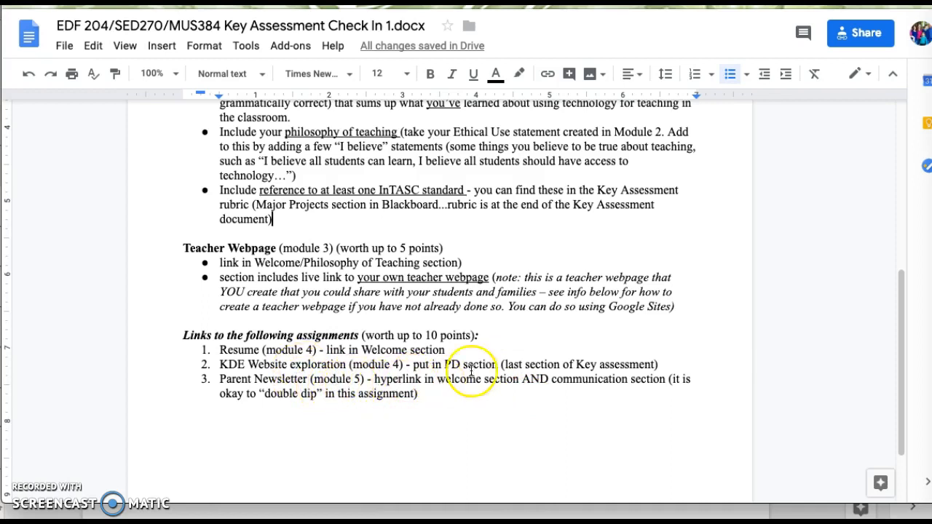
mouse_move(572, 382)
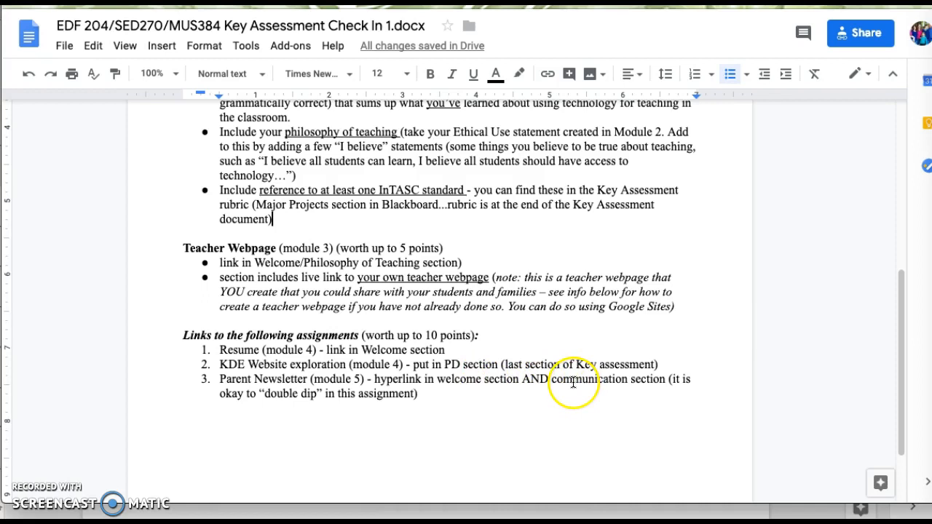
scroll("up", 3)
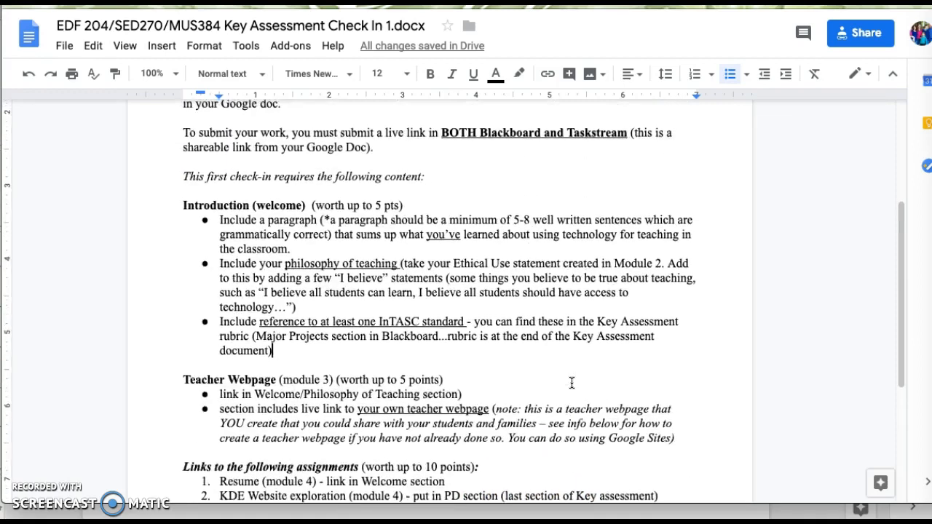
scroll("up", 3)
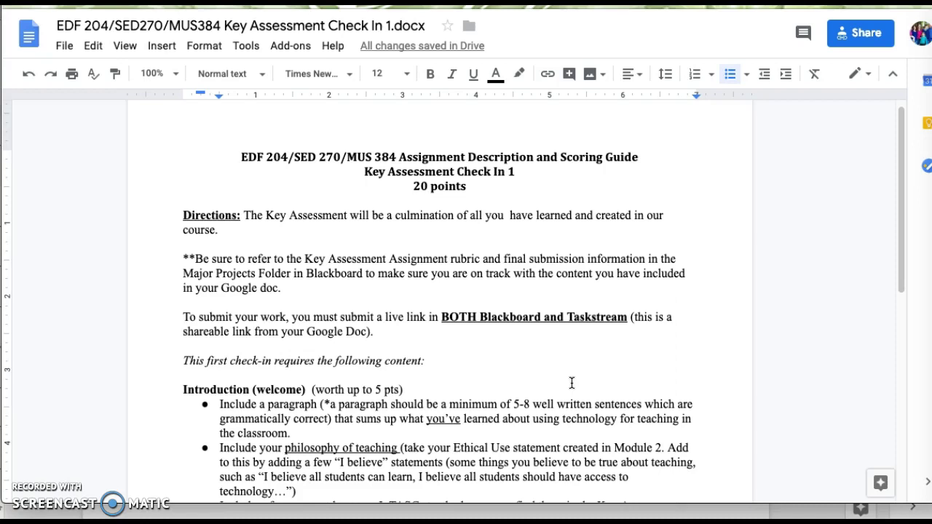
scroll("down", 3)
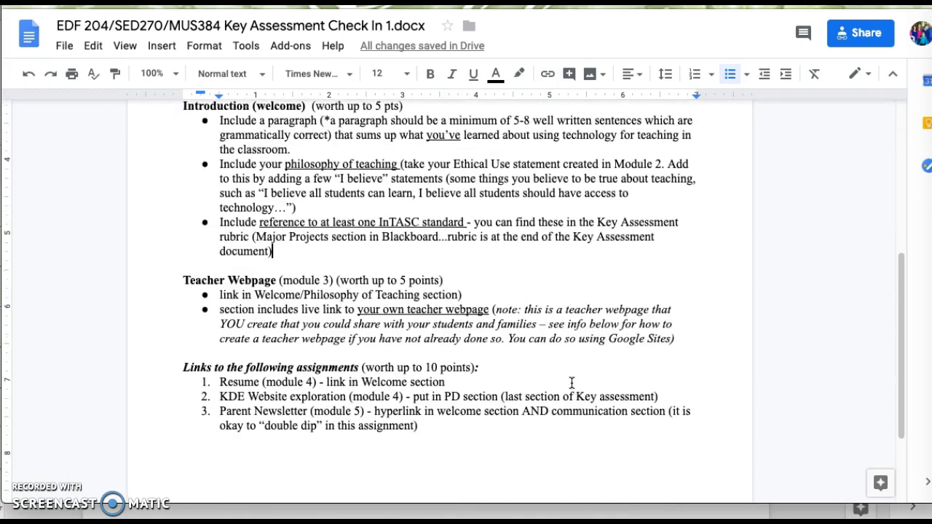
scroll("down", 3)
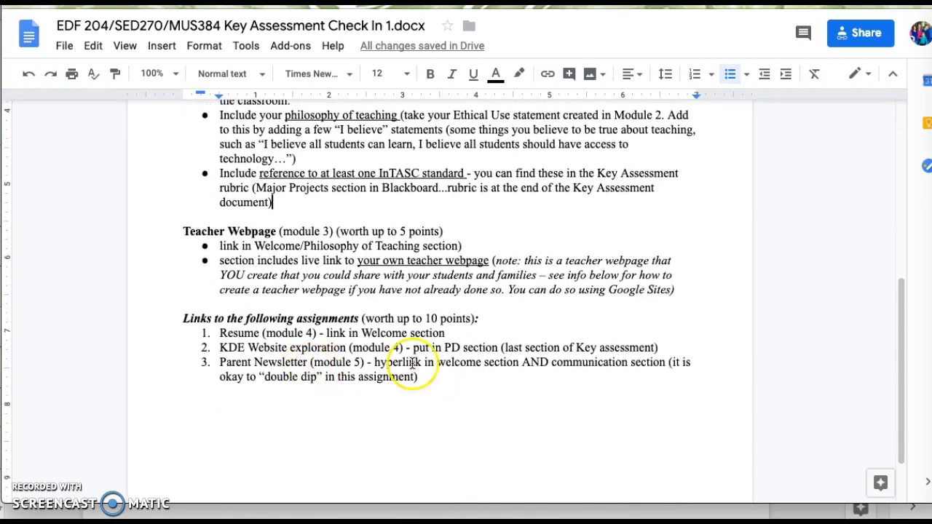
mouse_move(721, 128)
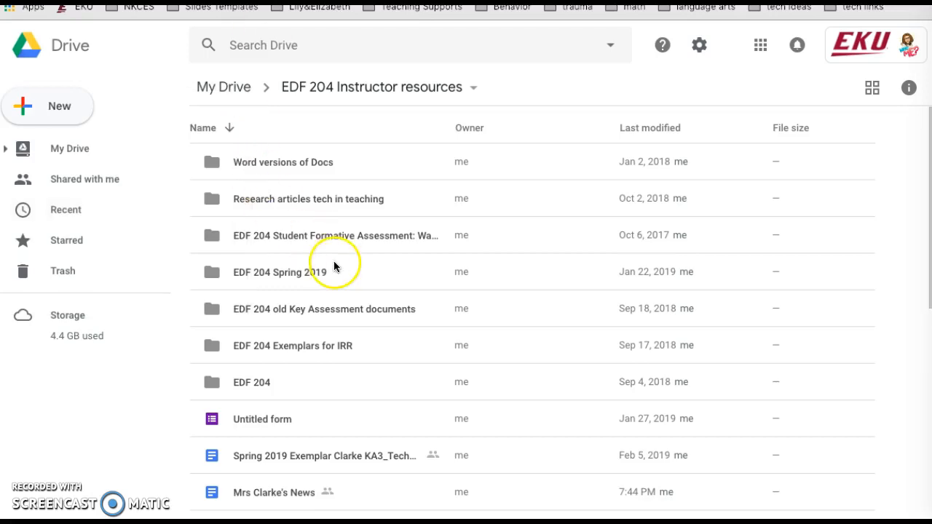
Step: Open the EDF 204 Spring 2019 folder in Google Drive
left_click(280, 272)
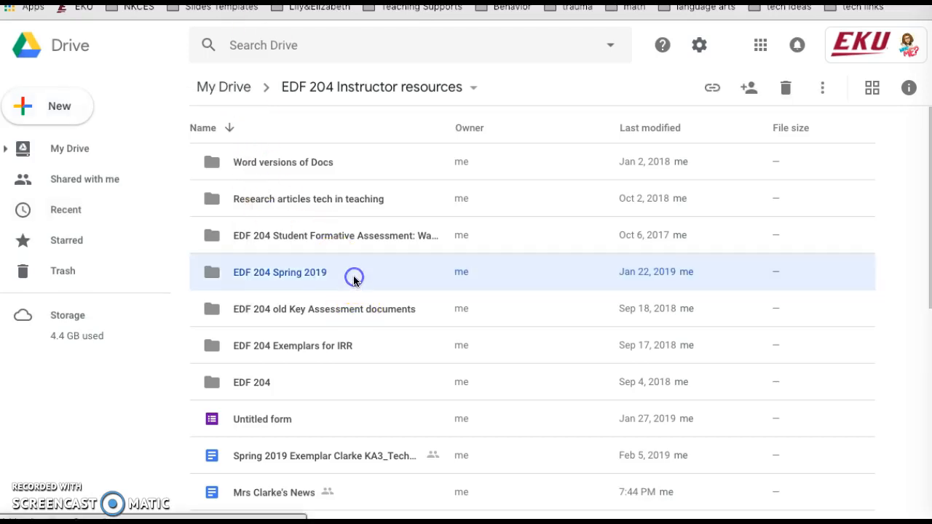
double_click(280, 273)
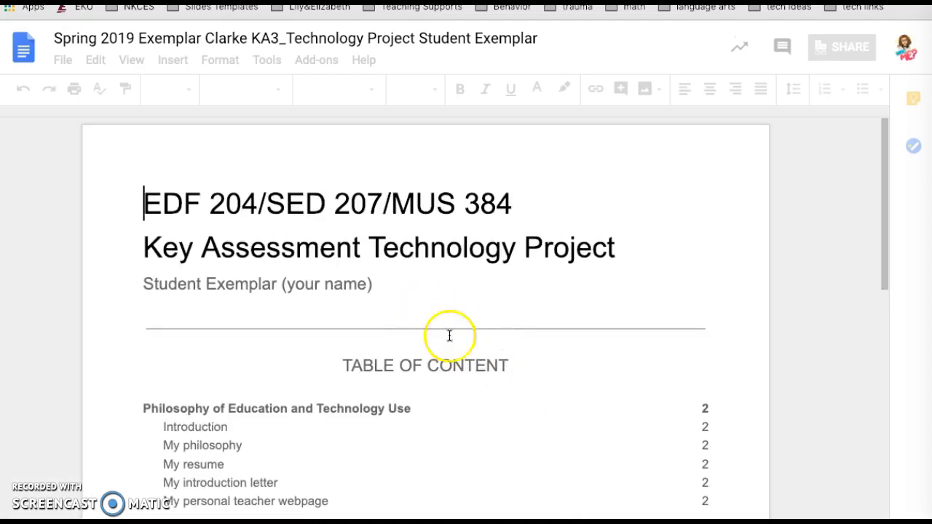
Step: Scroll down through the exemplar toward the Technology for Communication section
scroll("down", 3)
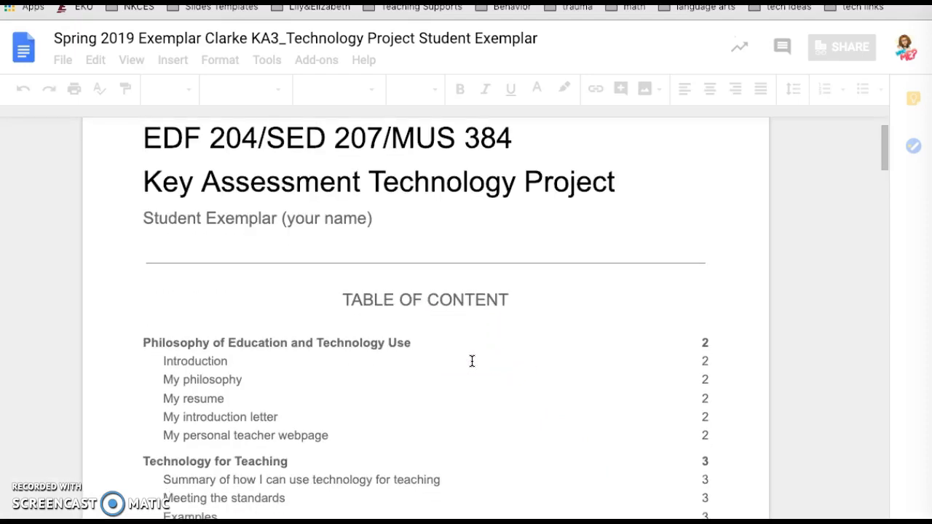
scroll("down", 3)
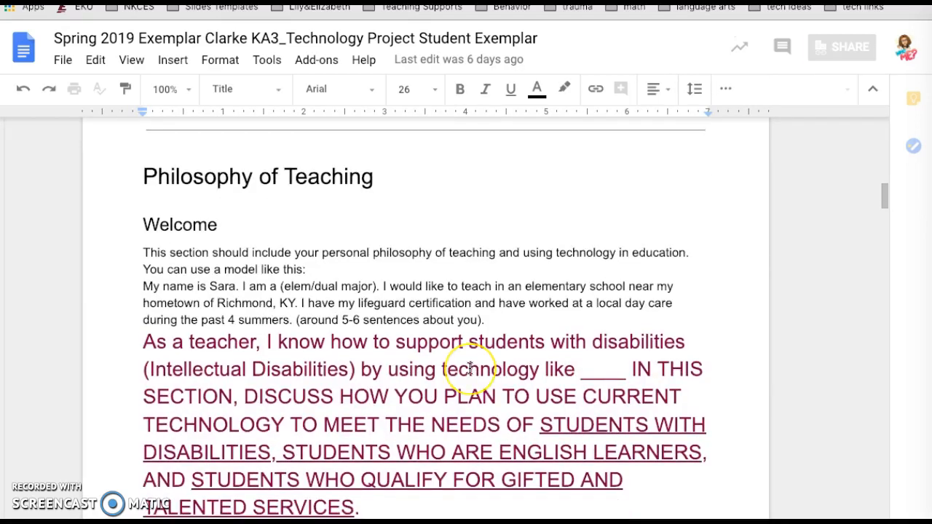
scroll("down", 3)
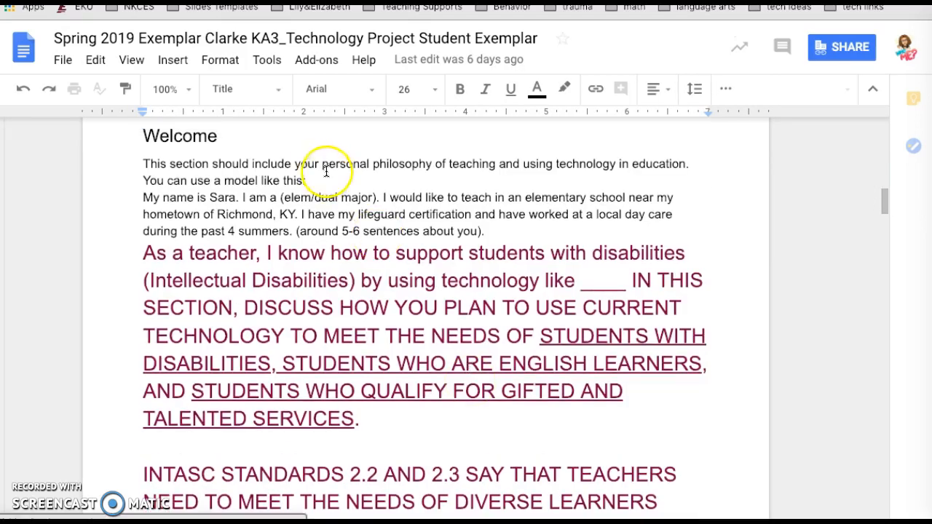
mouse_move(388, 328)
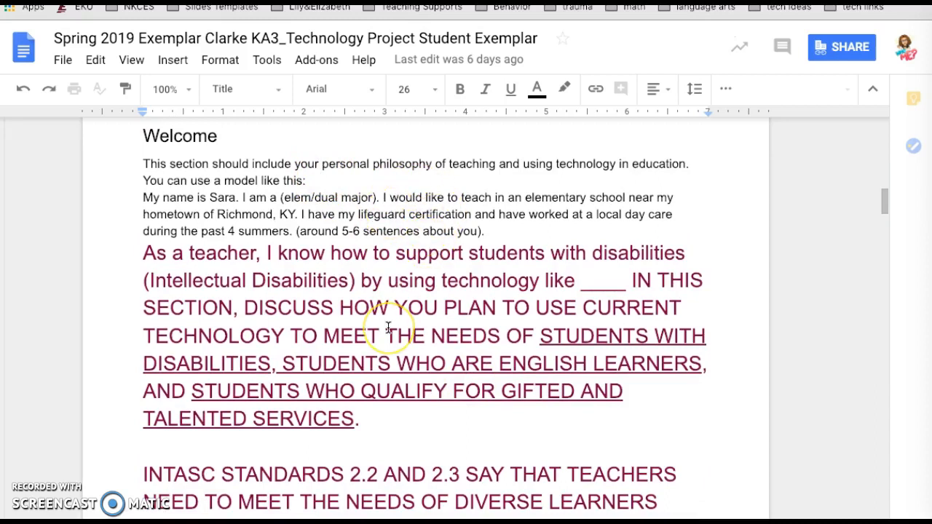
scroll("down", 3)
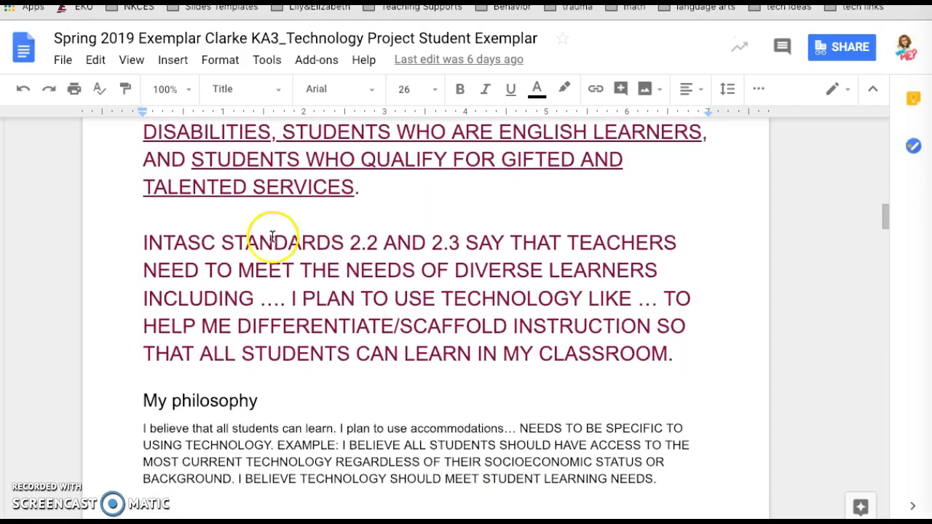
mouse_move(309, 331)
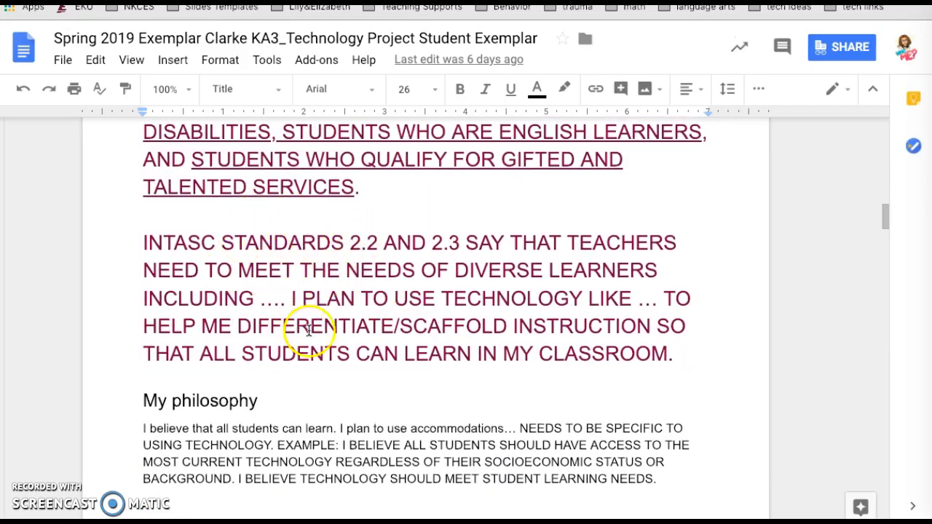
scroll("down", 3)
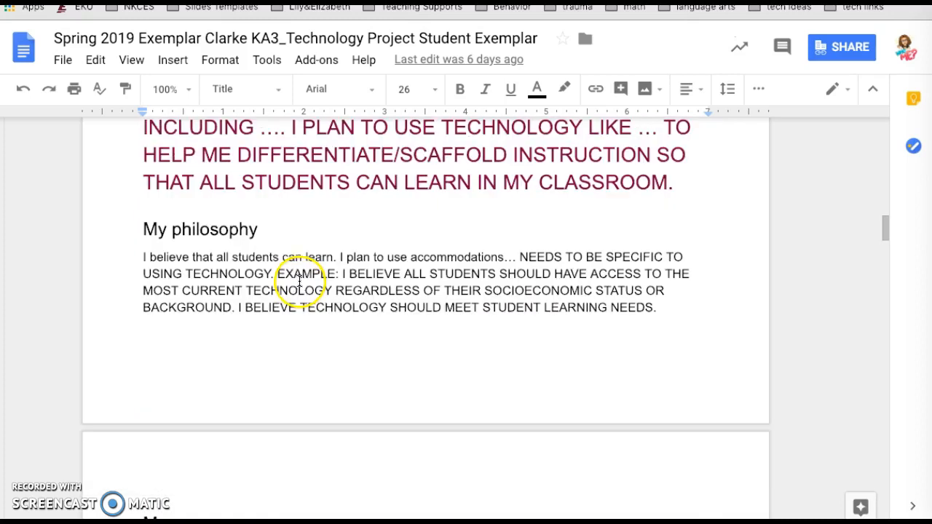
mouse_move(347, 312)
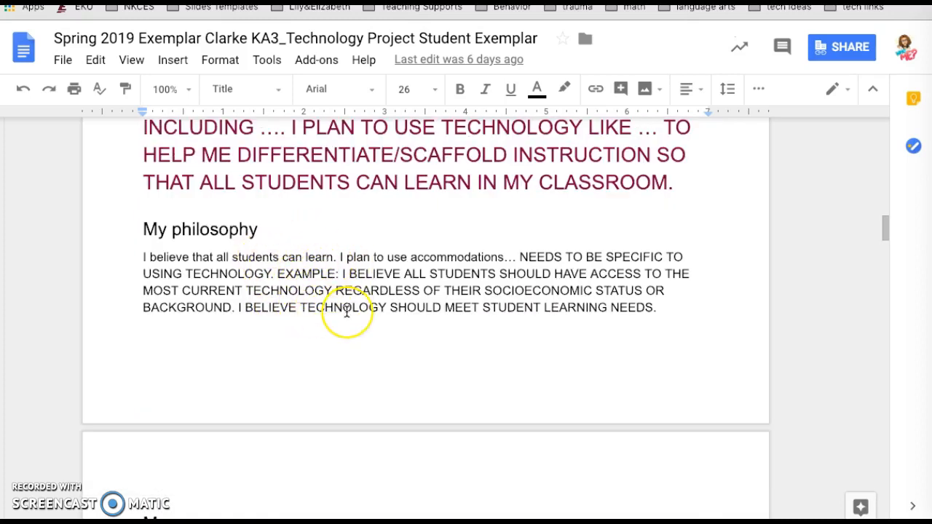
scroll("down", 3)
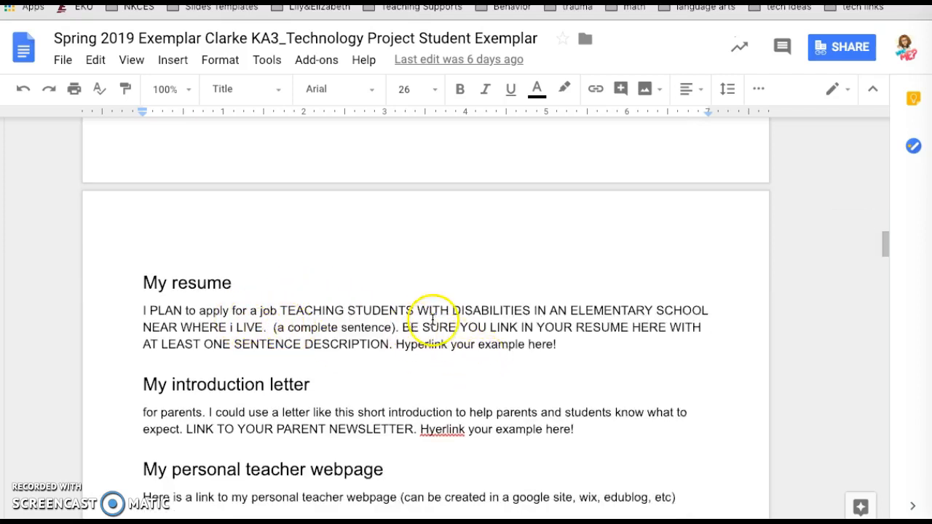
mouse_move(242, 326)
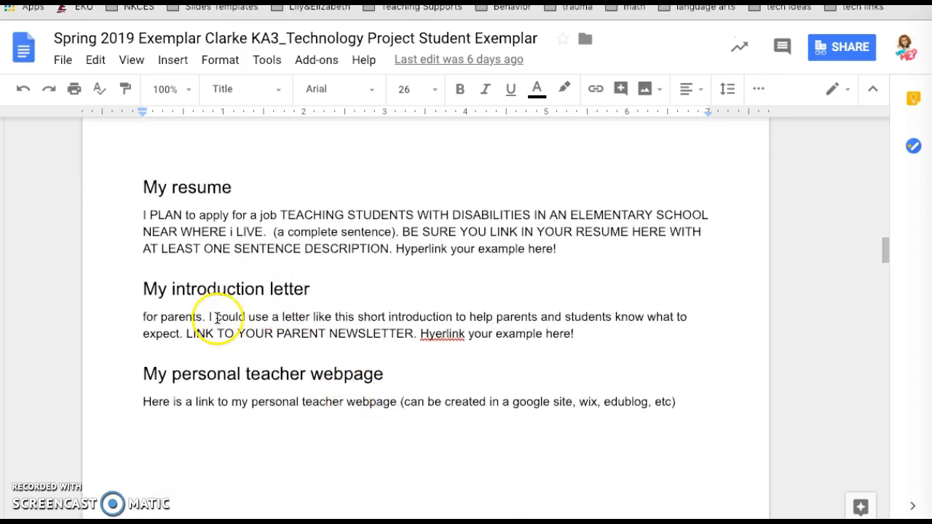
mouse_move(204, 323)
type(" (parenet newsletter)")
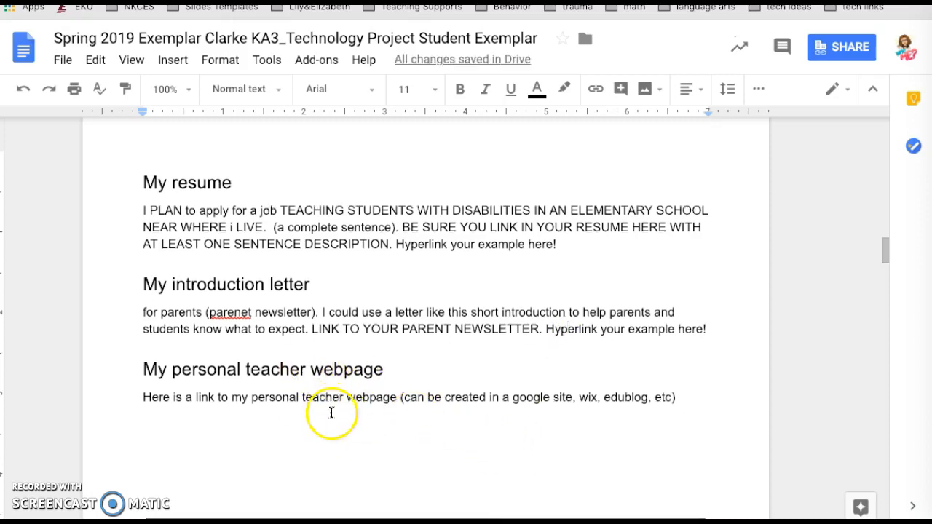
scroll("down", 3)
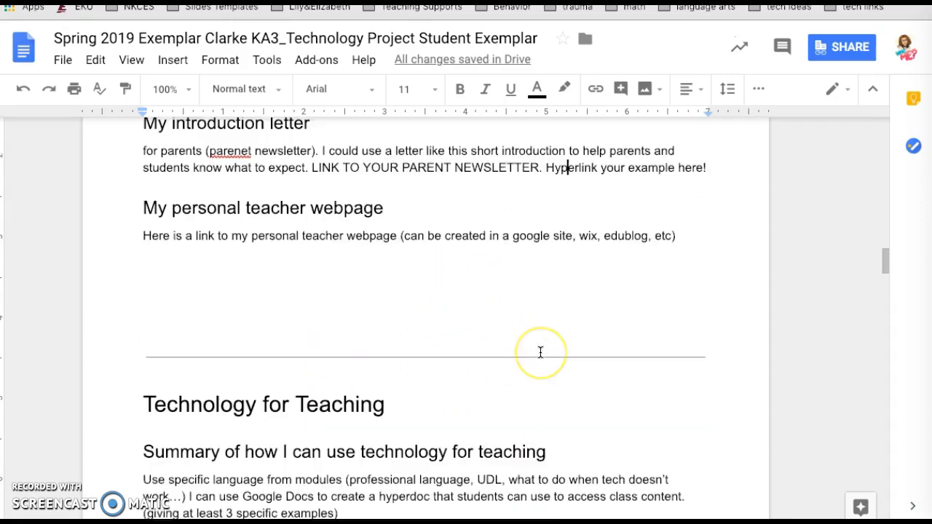
scroll("down", 3)
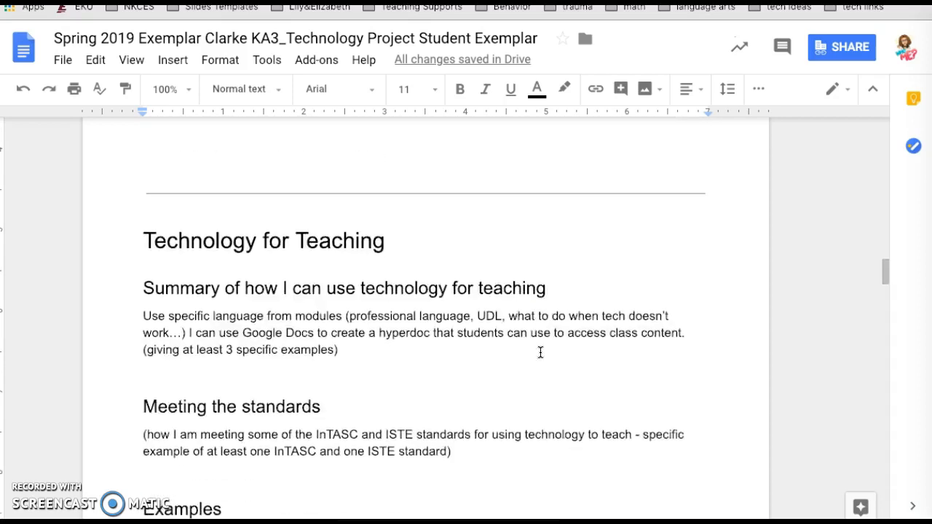
scroll("down", 3)
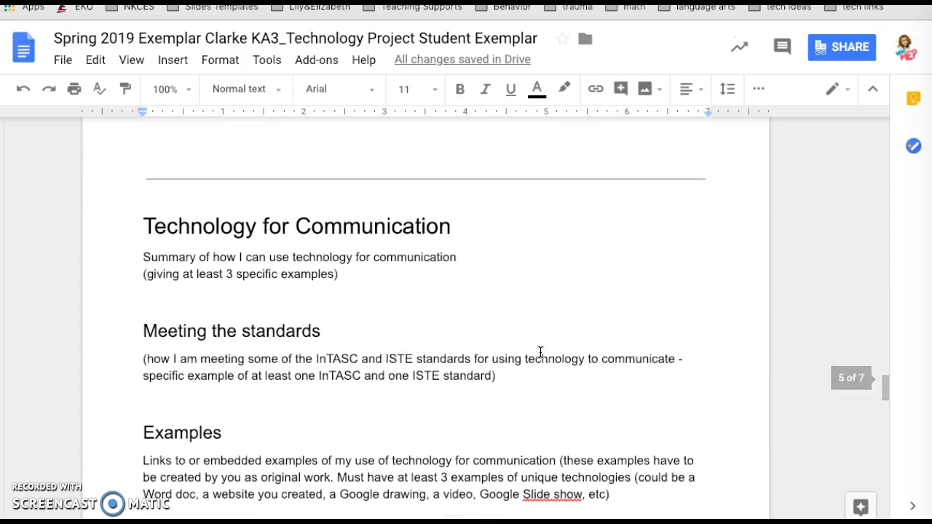
Step: Write the Examples sentence about using a parent newsletter to communicate what is happening in class
scroll("up", 3)
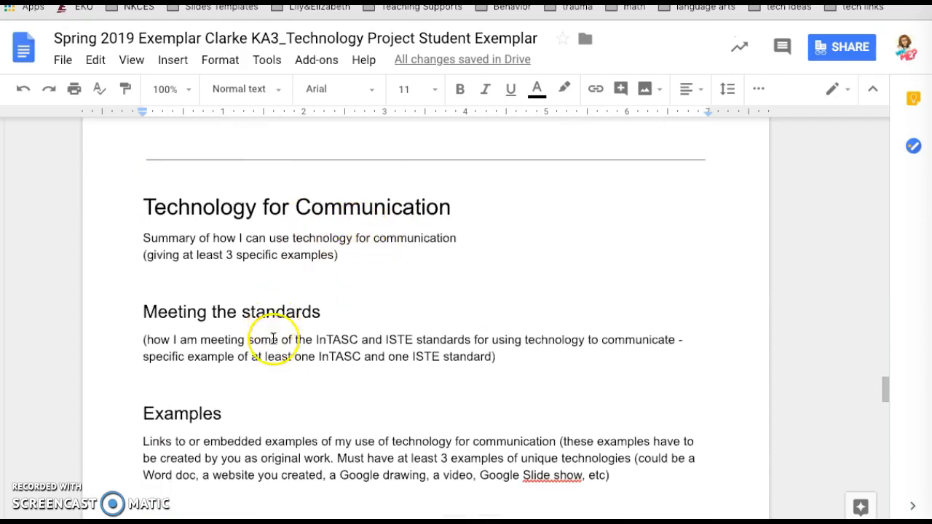
scroll("down", 3)
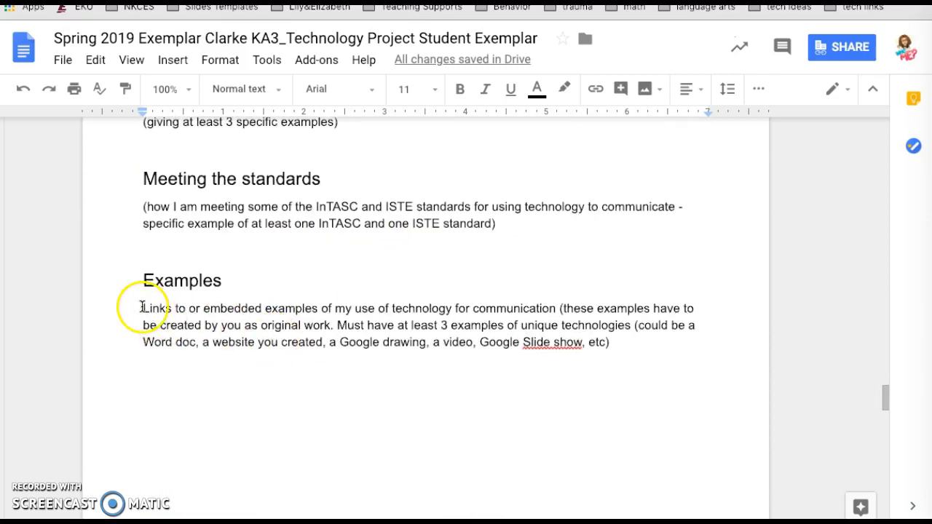
type("I can use a parent newsl")
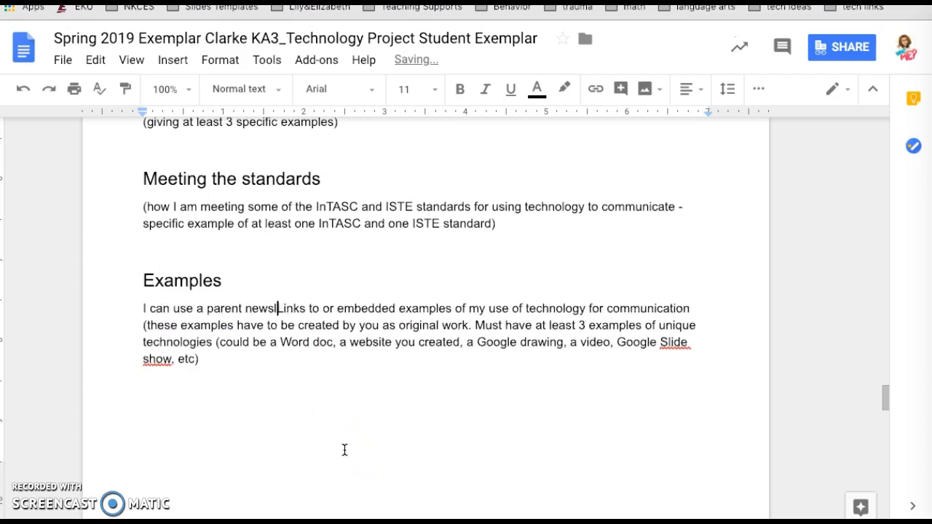
type("etter to communi")
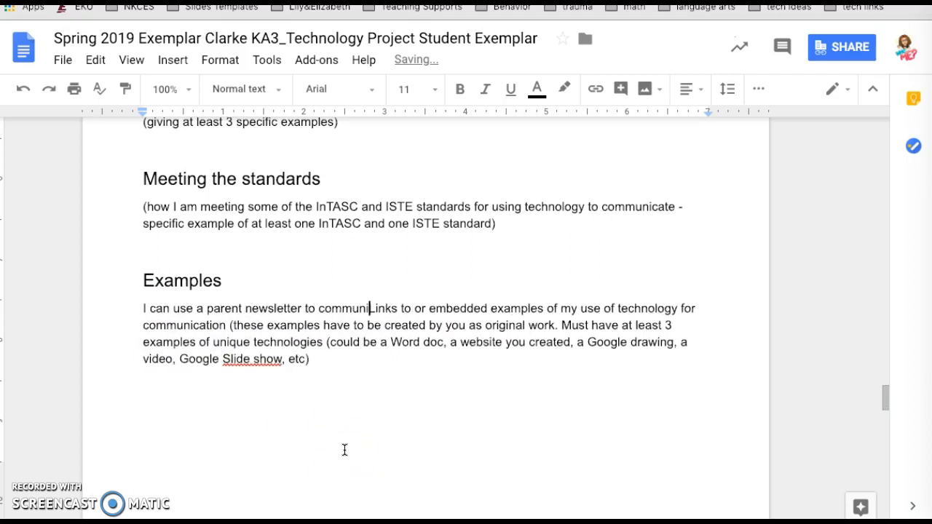
type("cate")
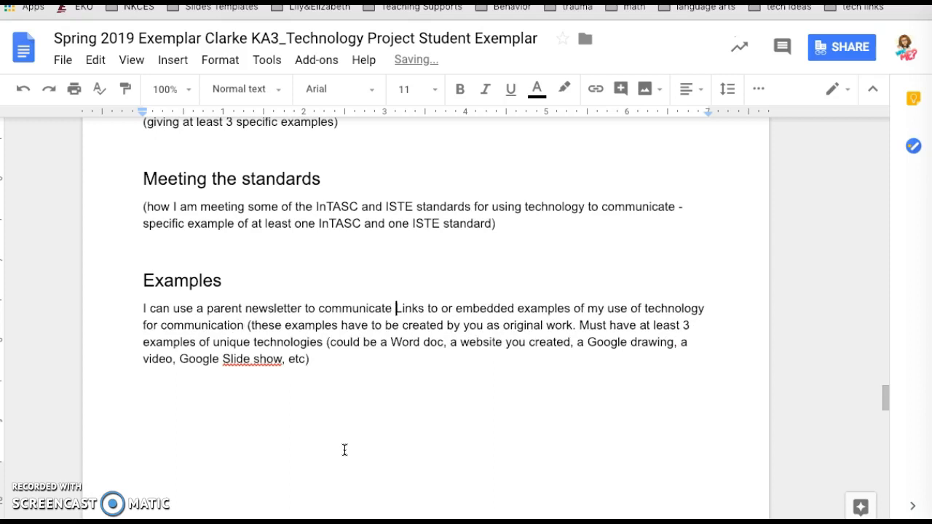
type("what is happening")
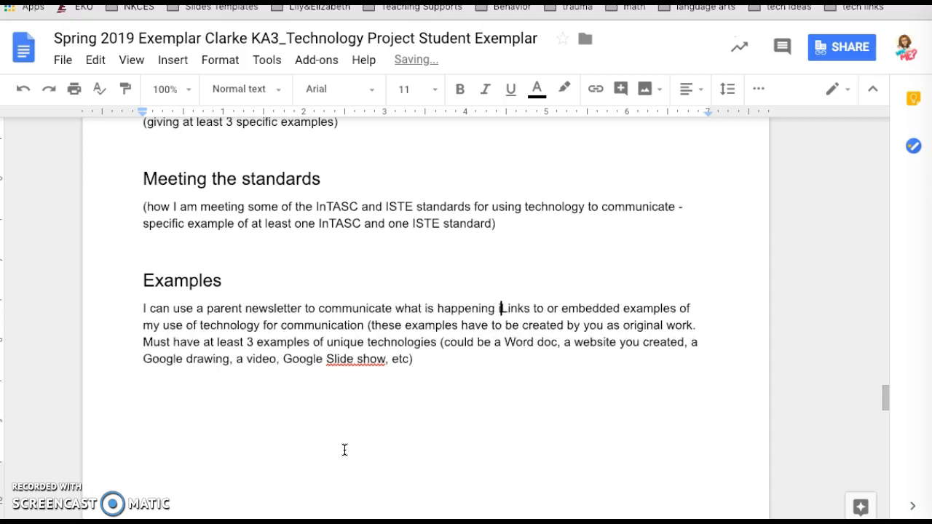
type("in my class.")
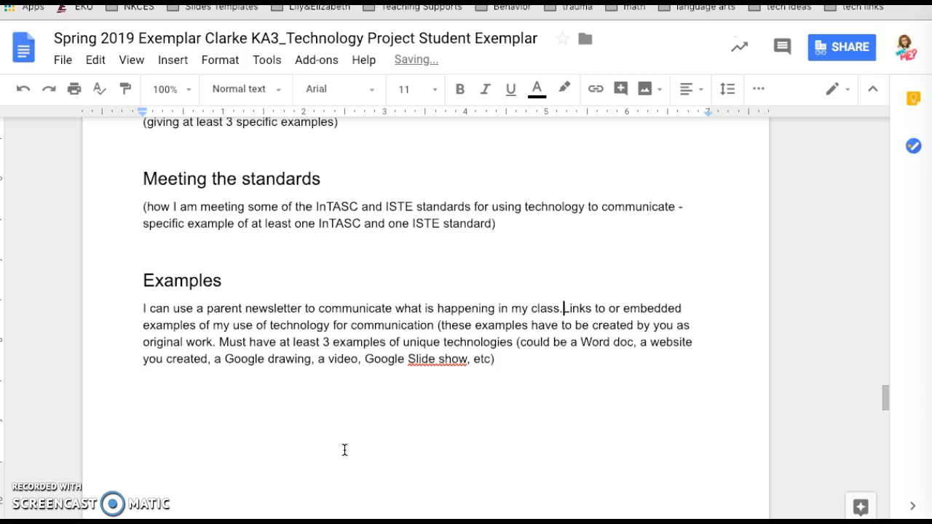
Step: Hyperlink 'parent newsletter' to the newsletter's Google Docs URL
double_click(268, 308)
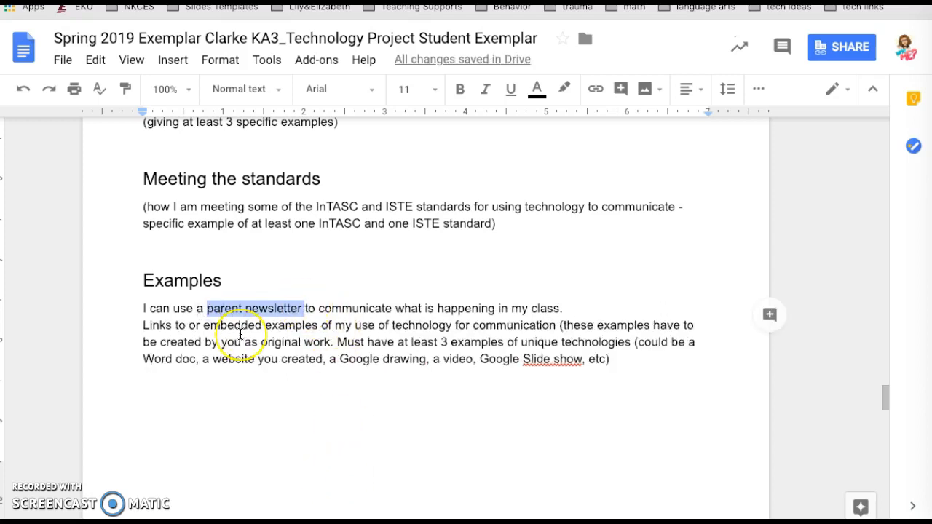
mouse_move(292, 353)
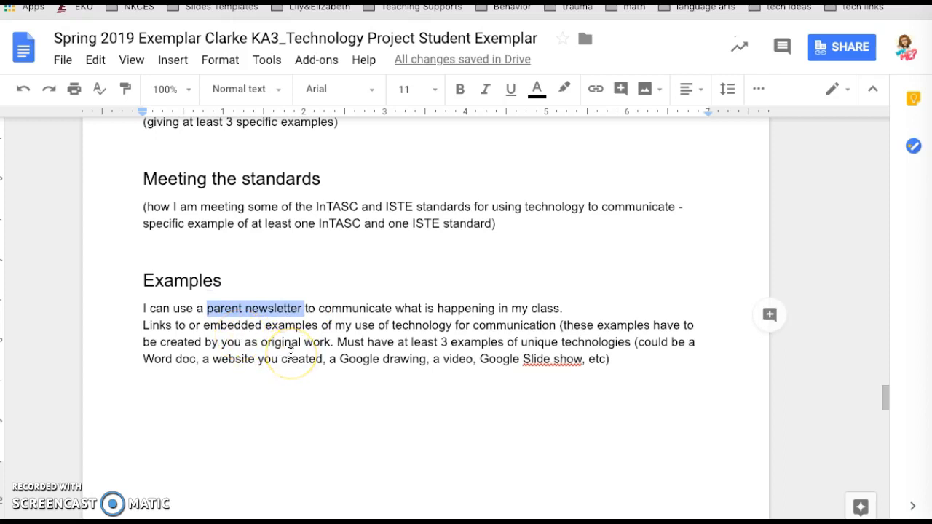
left_click(595, 88)
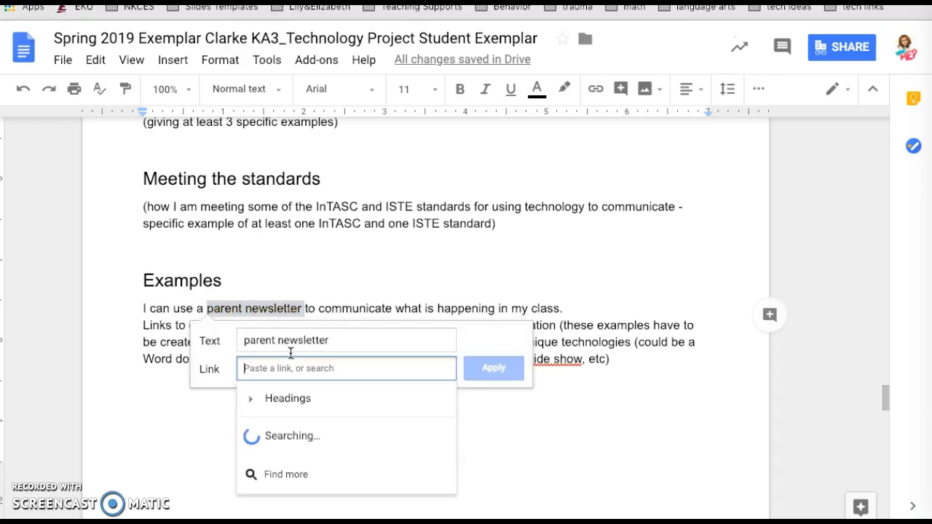
type("https://docs.google.com/document/d/1YnA359Tp")
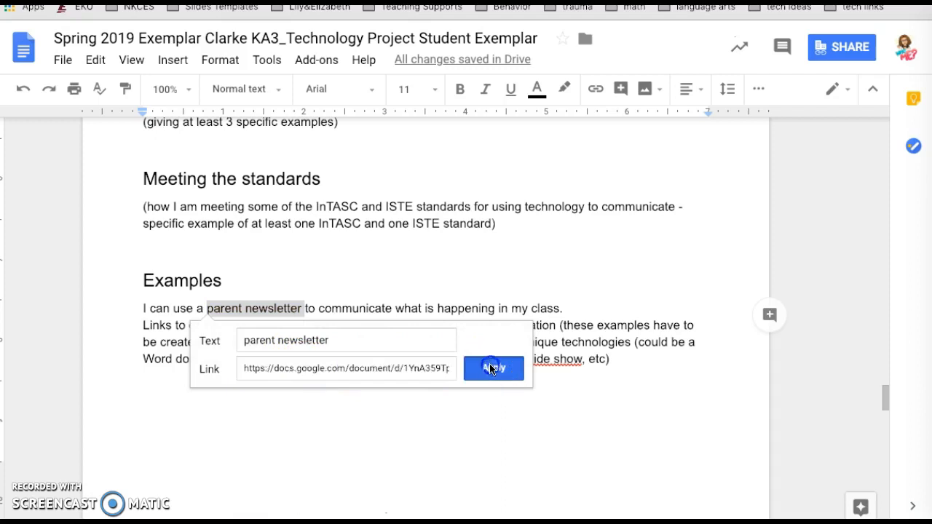
left_click(493, 367)
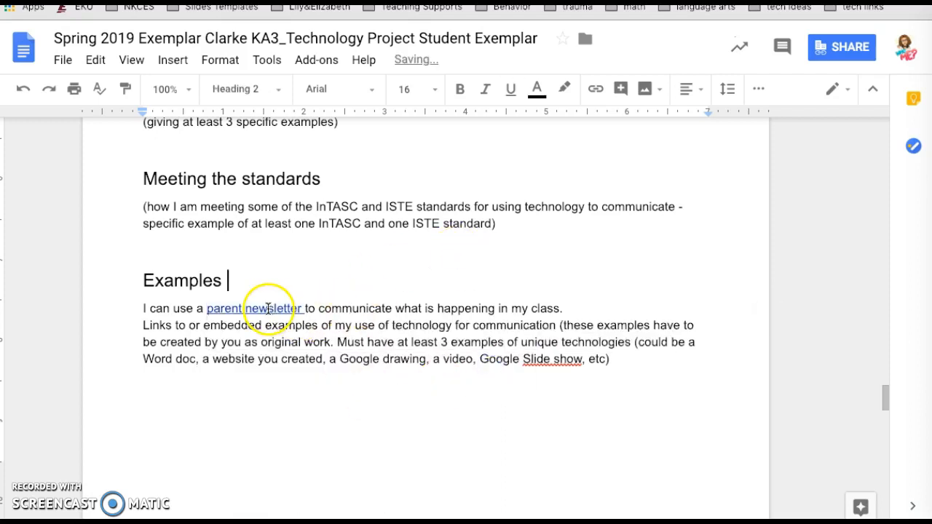
scroll("up", 3)
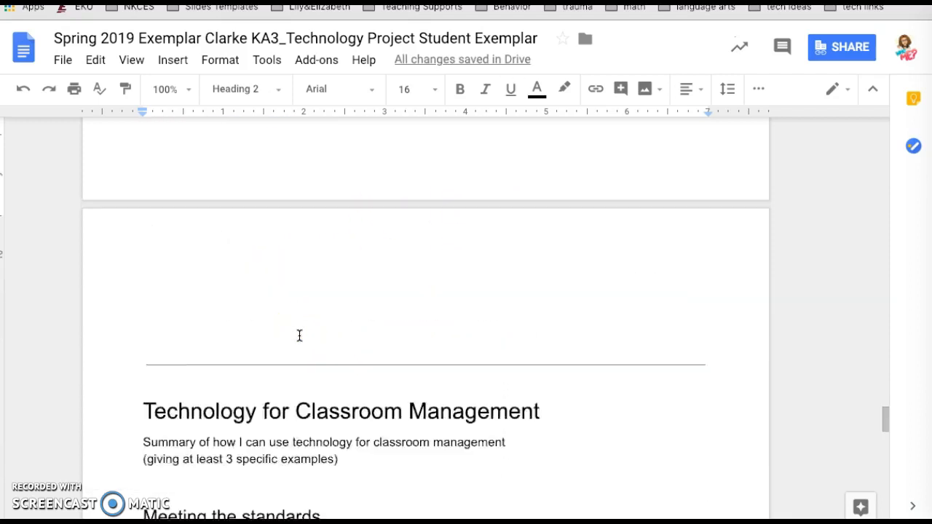
scroll("down", 3)
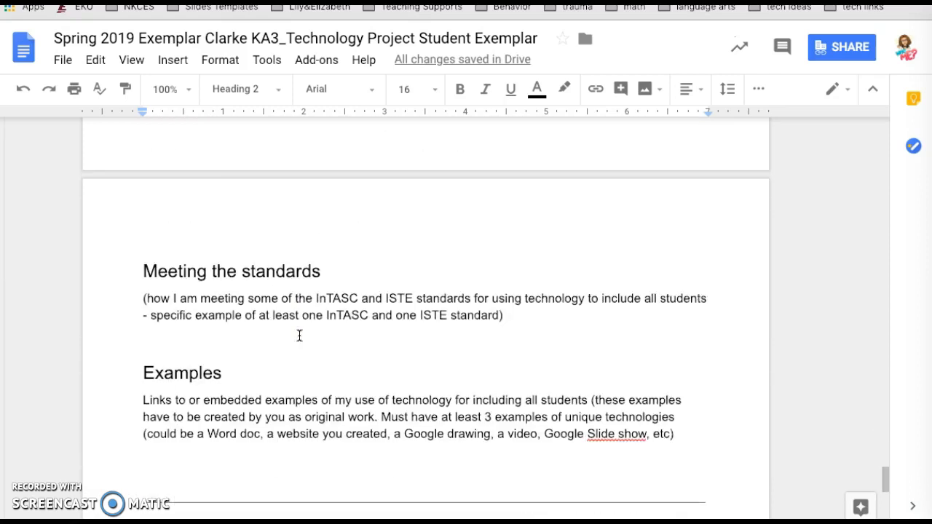
scroll("up", 3)
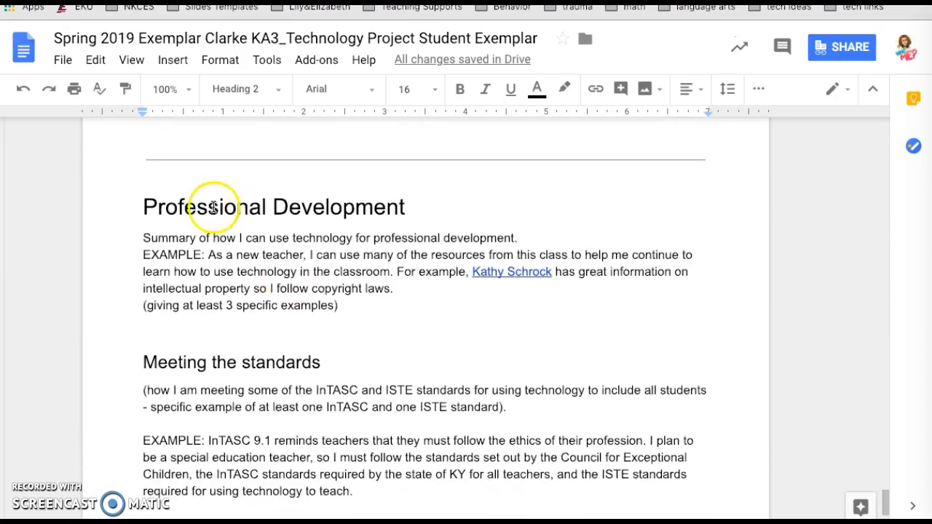
scroll("down", 3)
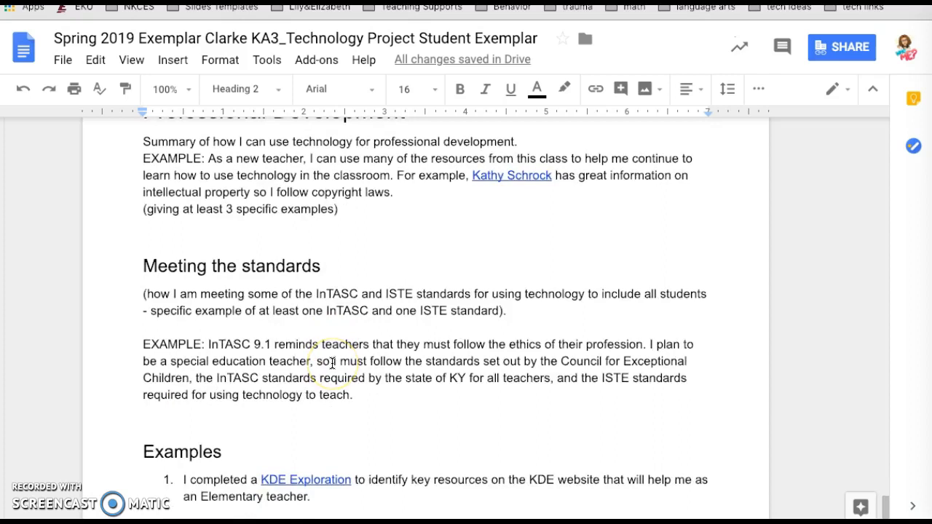
scroll("down", 3)
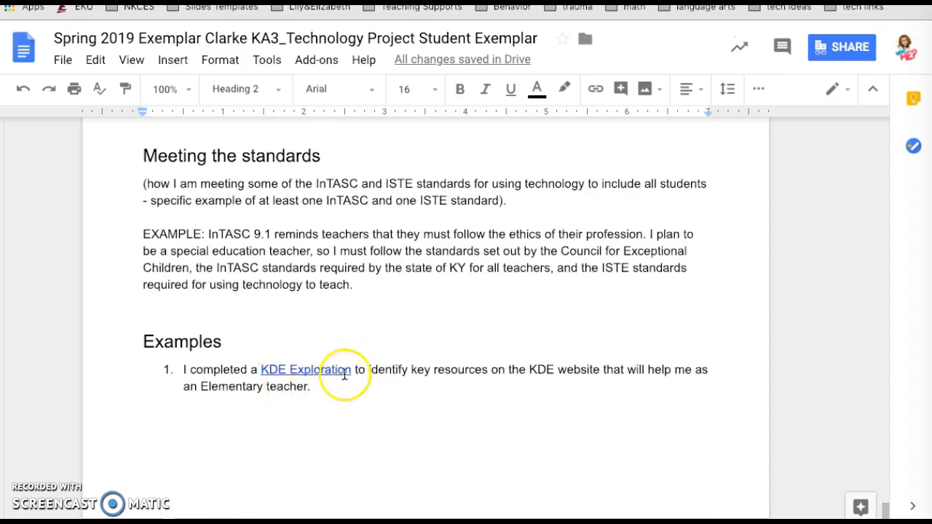
mouse_move(463, 386)
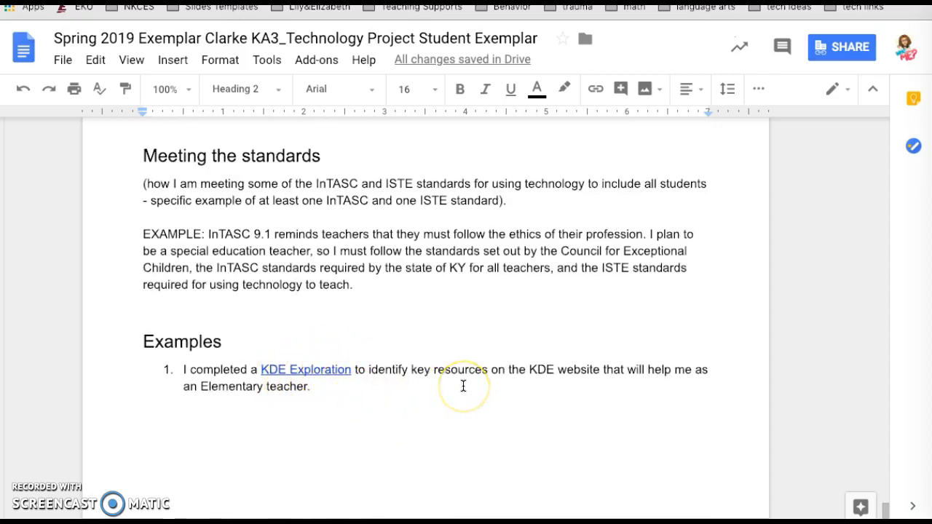
scroll("up", 3)
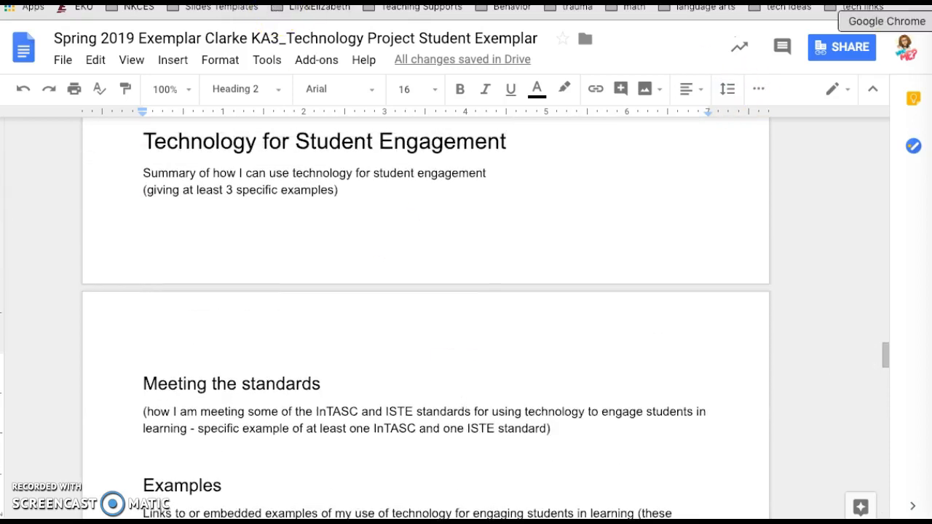
mouse_move(595, 206)
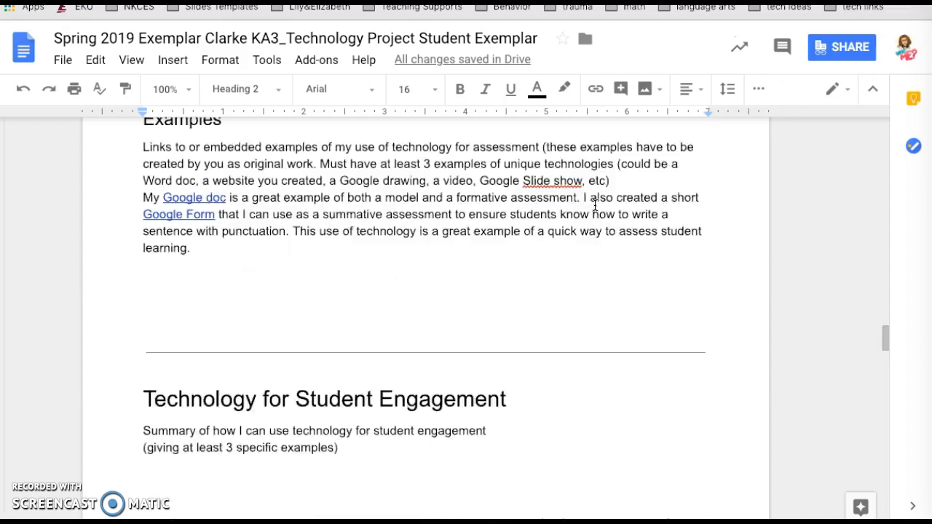
scroll("up", 3)
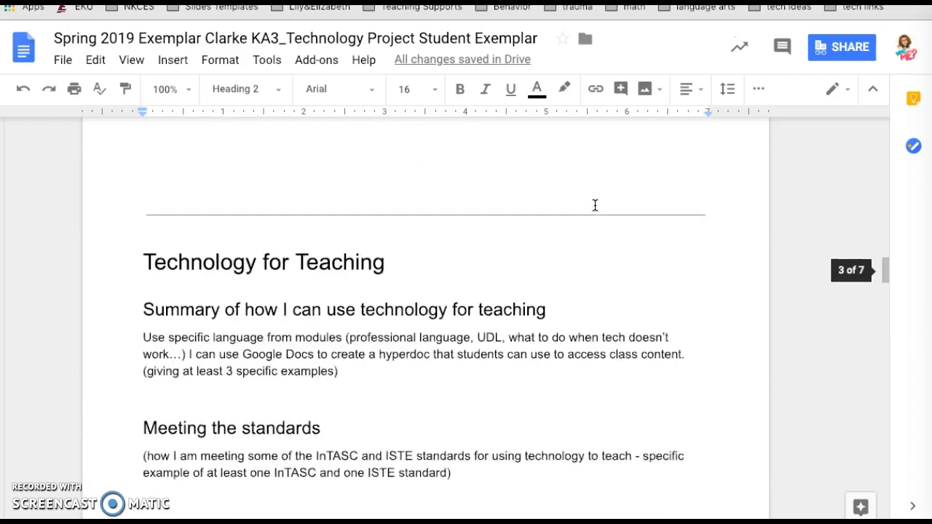
scroll("down", 3)
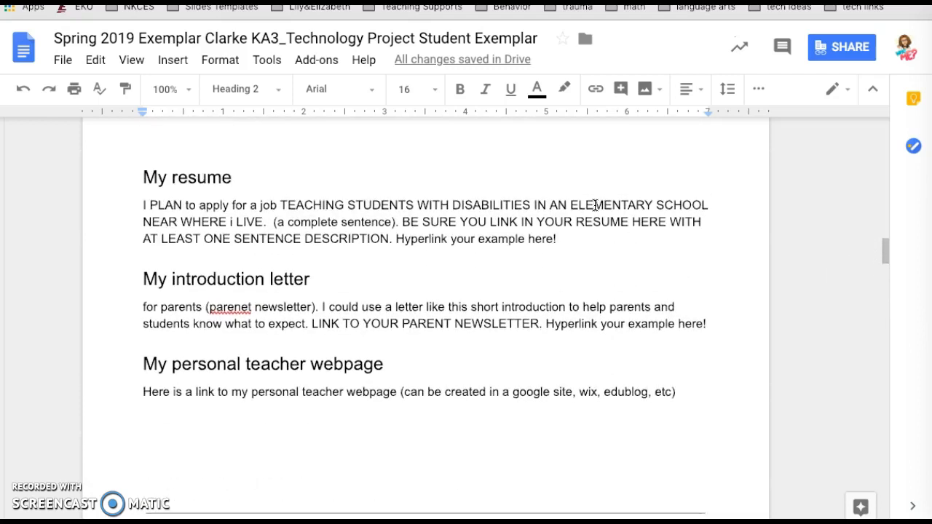
scroll("down", 3)
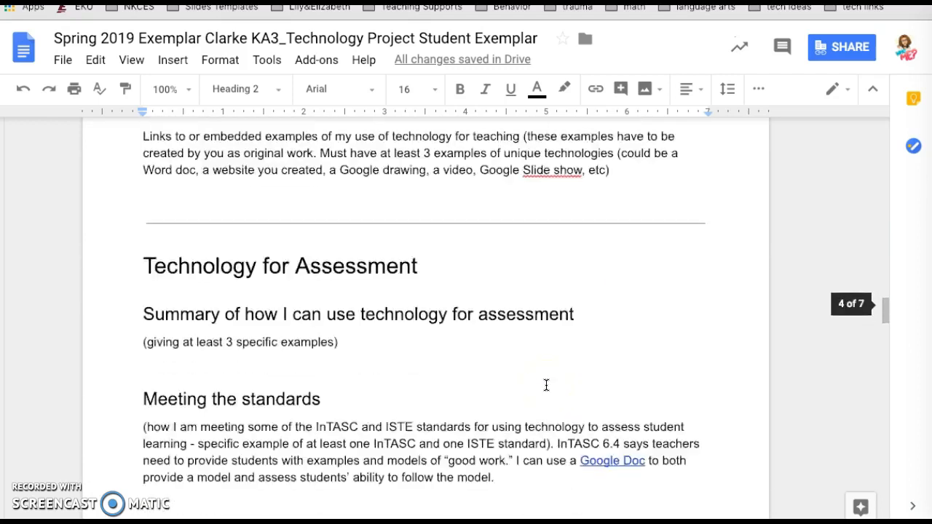
scroll("down", 3)
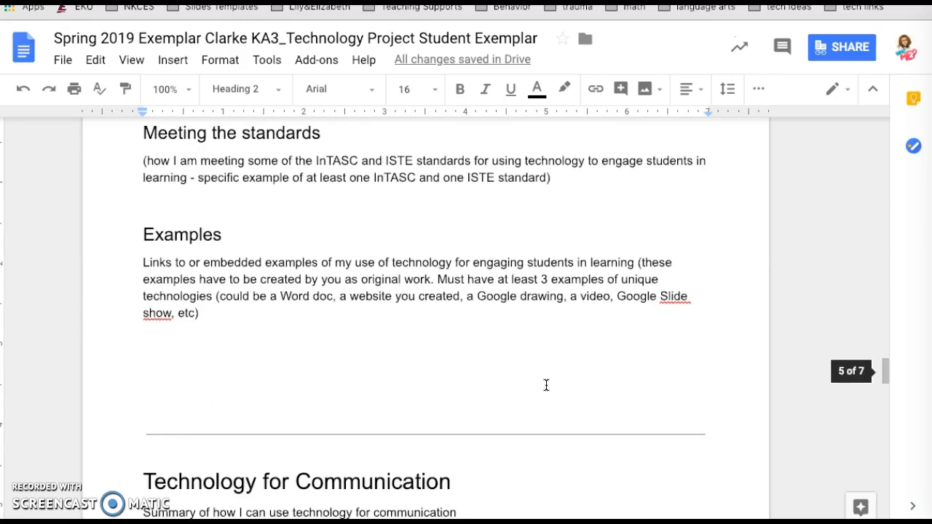
scroll("down", 3)
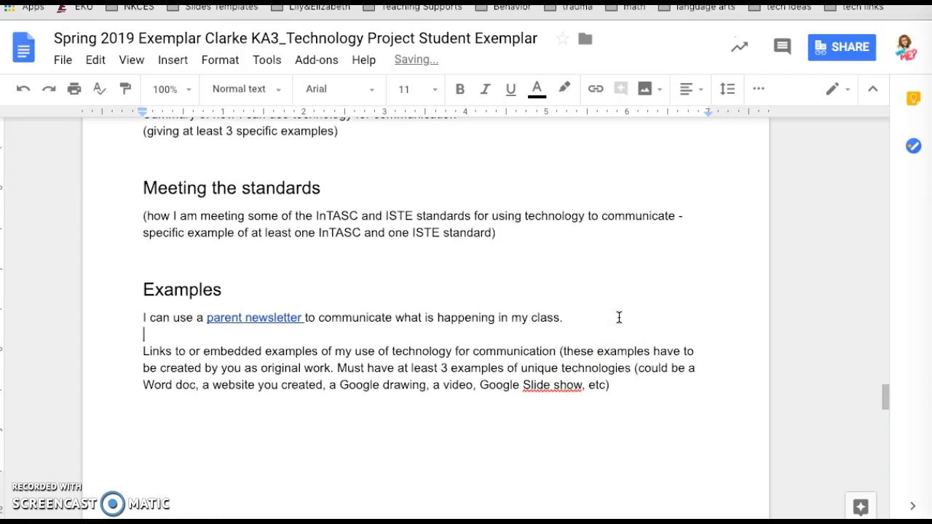
Step: Type 'I can also share a QR code with families.' below the newsletter sentence
type("I can also")
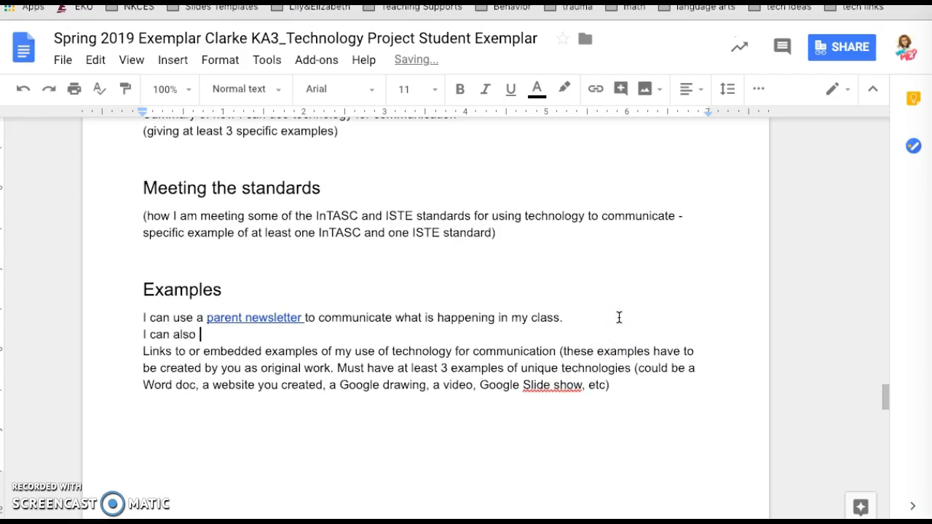
type("share a")
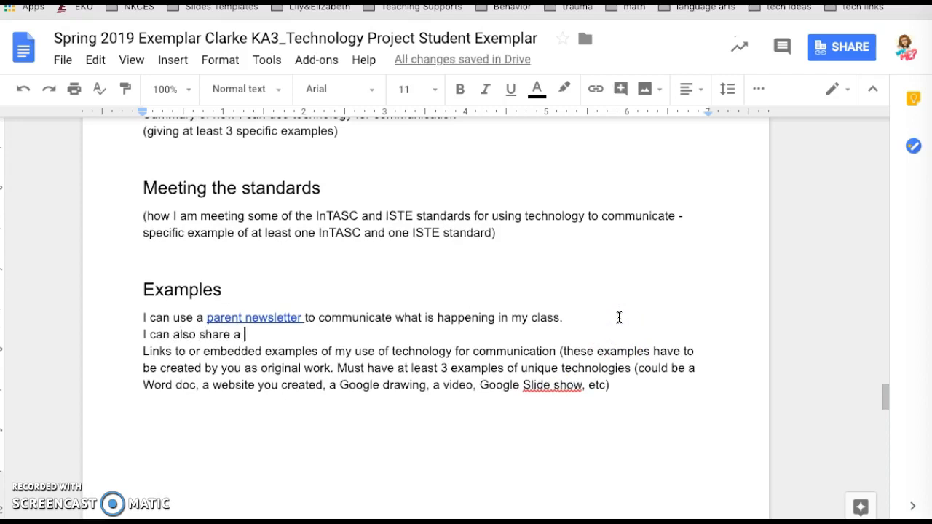
type("QR code")
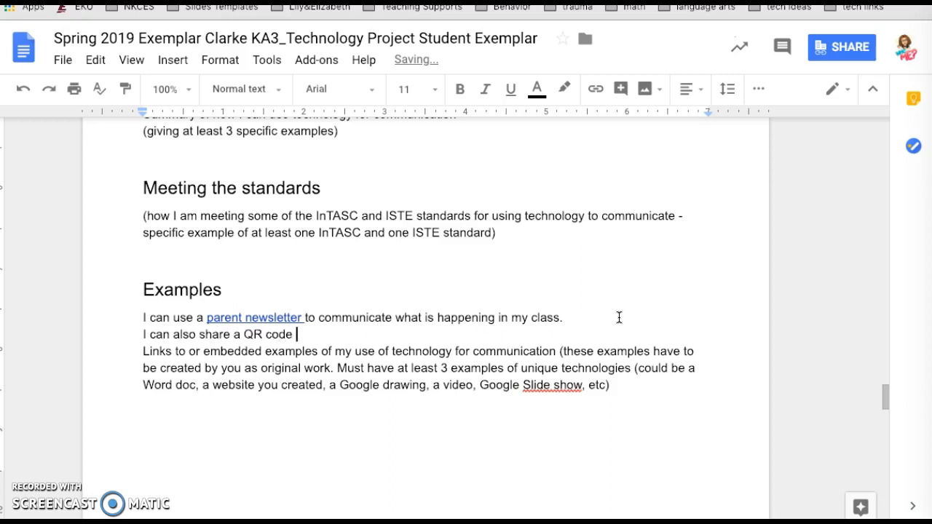
type("with families.")
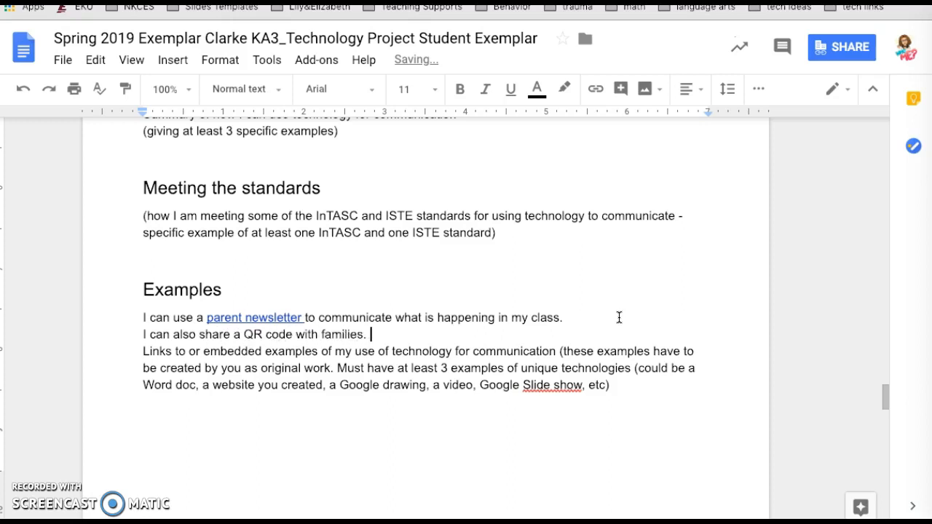
mouse_move(834, 222)
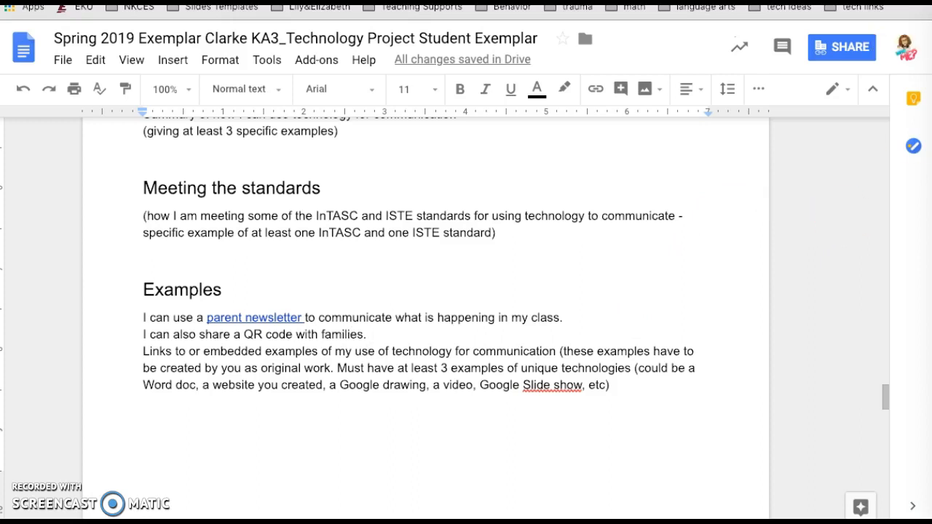
mouse_move(766, 140)
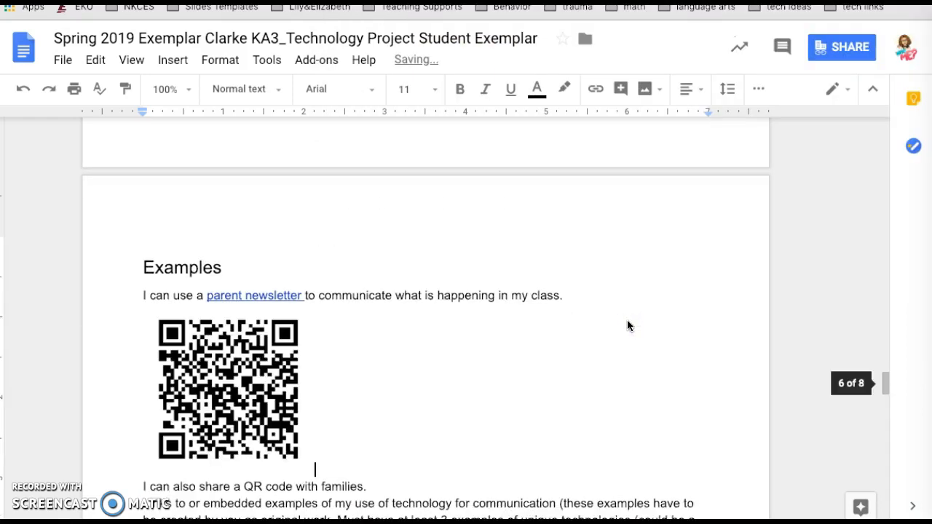
Step: Set the QR code image to Wrap text so the example sentences flow beside it
left_click(227, 389)
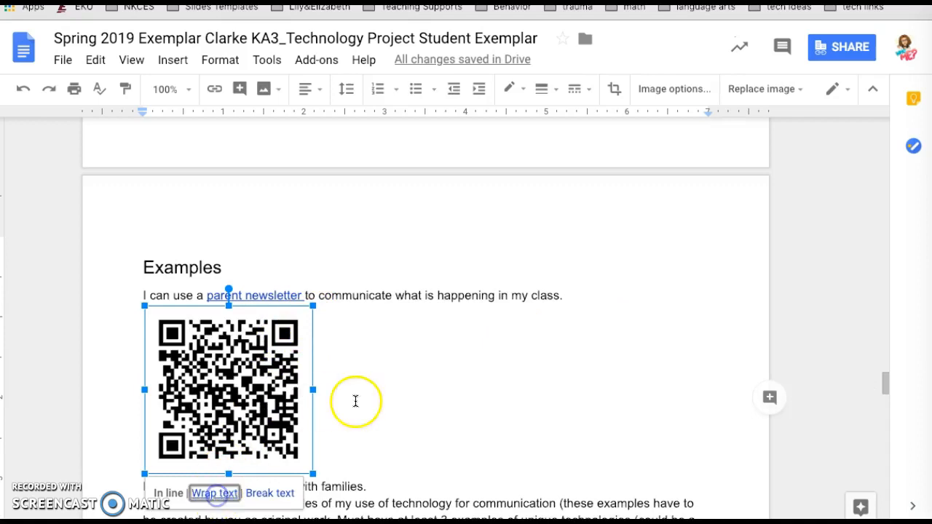
left_click(214, 493)
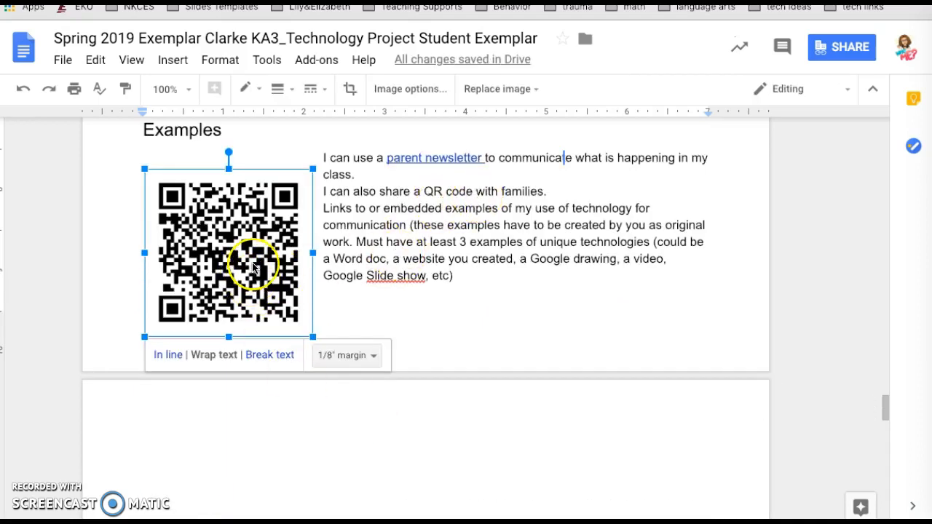
mouse_move(448, 231)
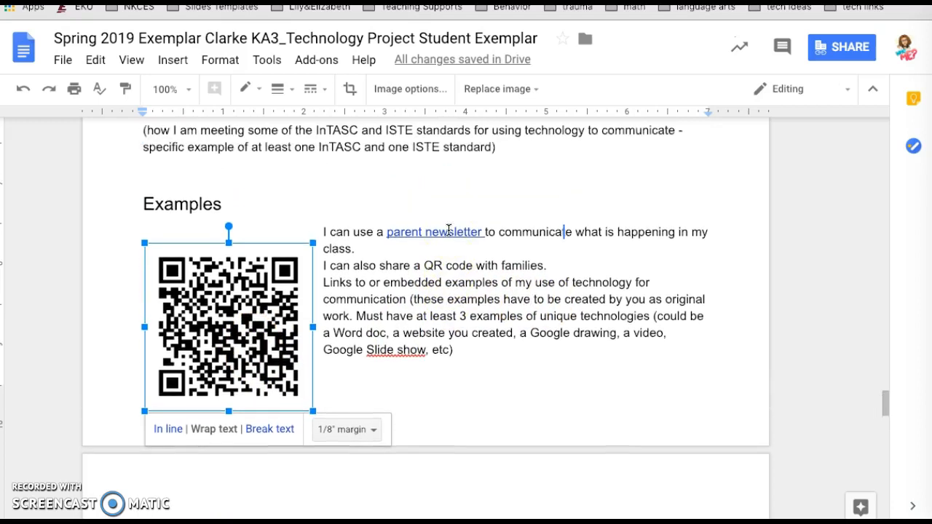
scroll("up", 3)
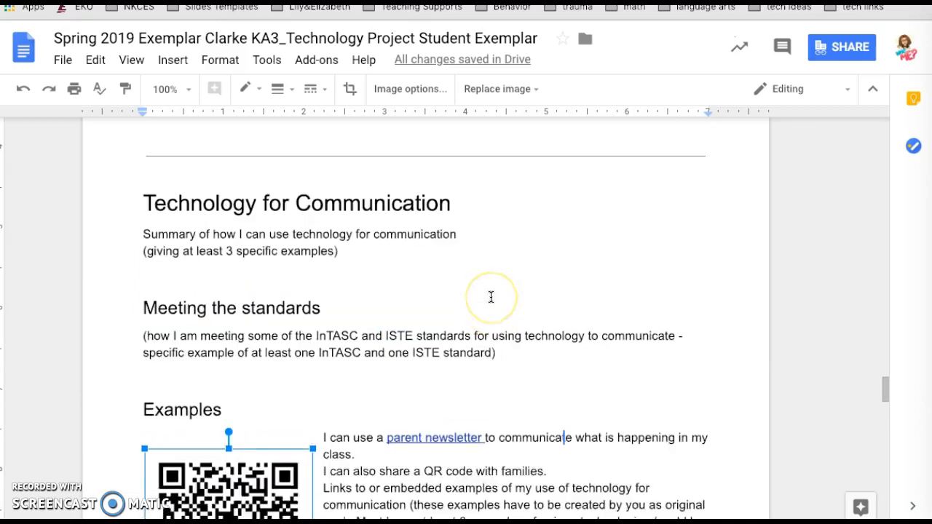
scroll("down", 3)
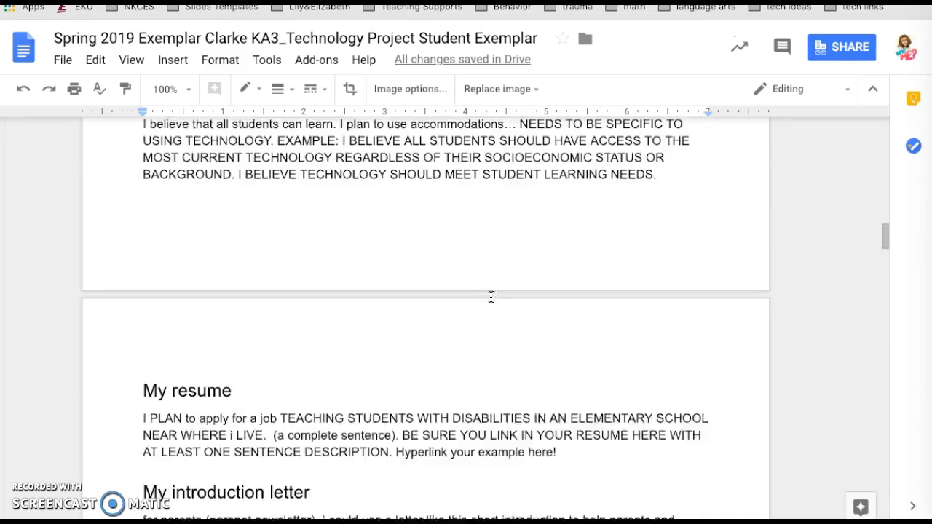
scroll("up", 3)
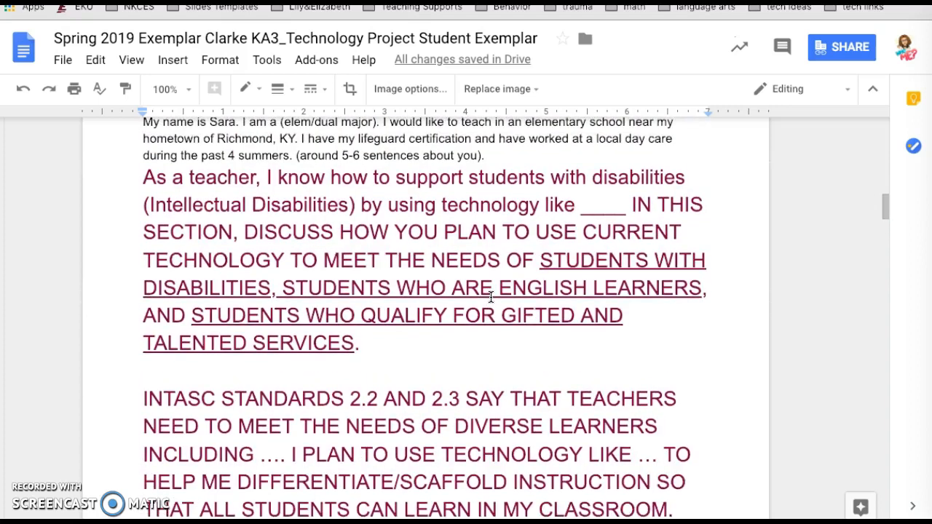
scroll("up", 3)
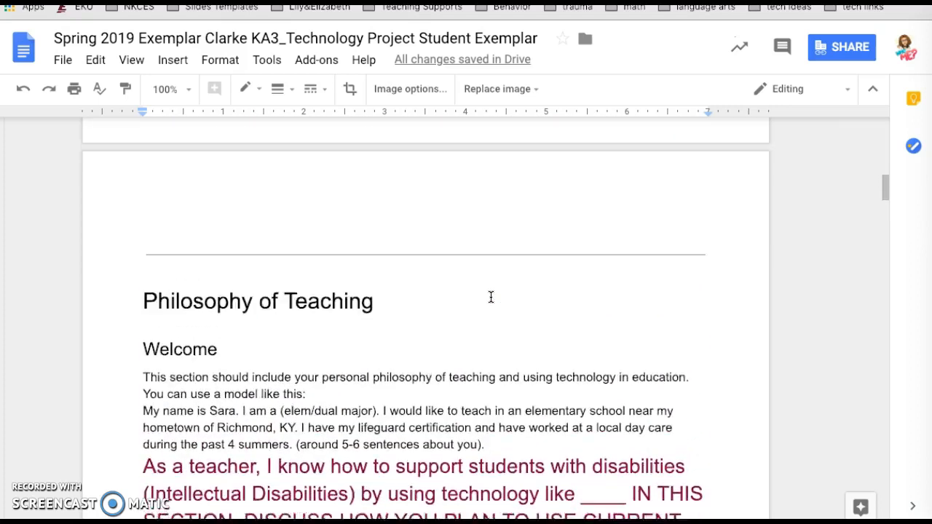
scroll("up", 3)
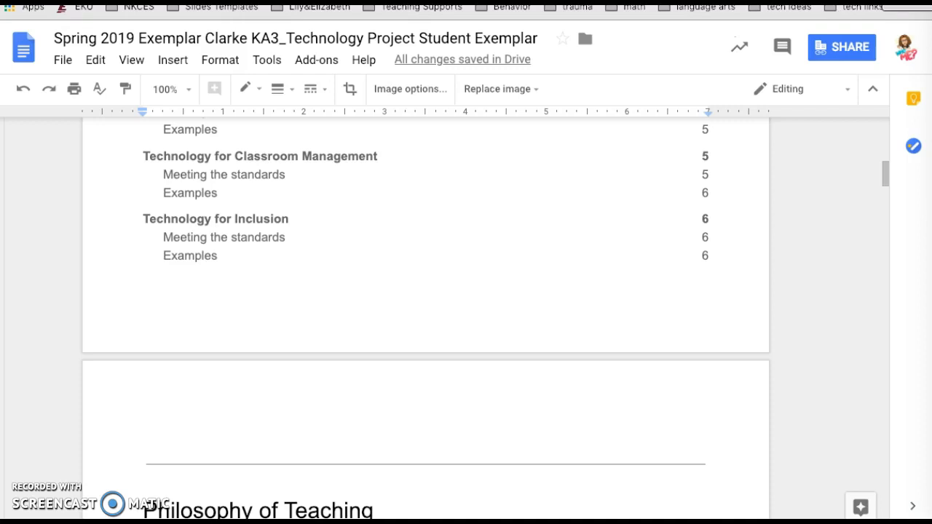
mouse_move(364, 47)
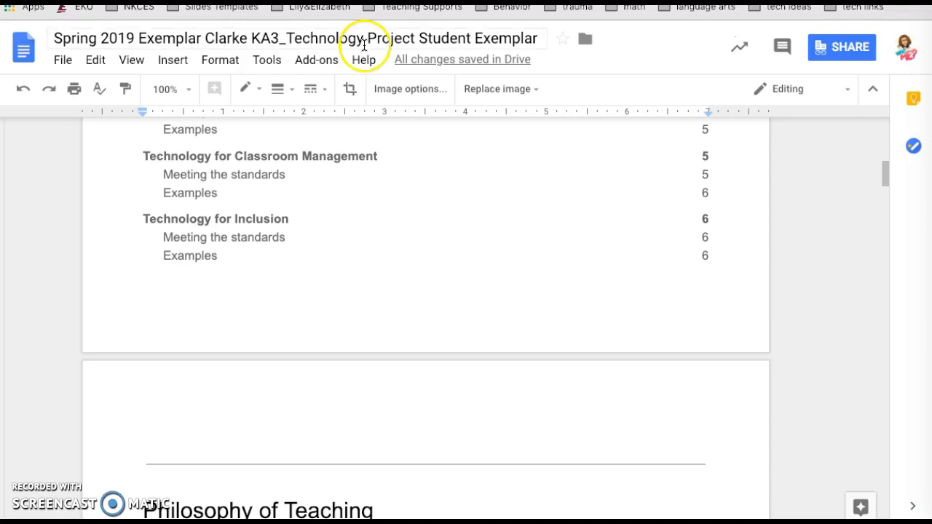